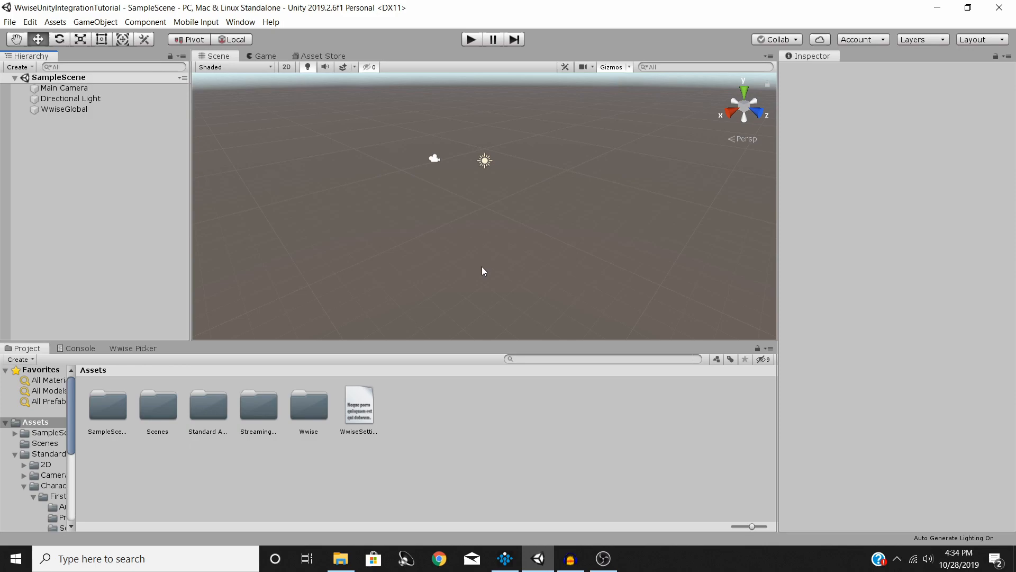
pyautogui.moveTo(463, 227)
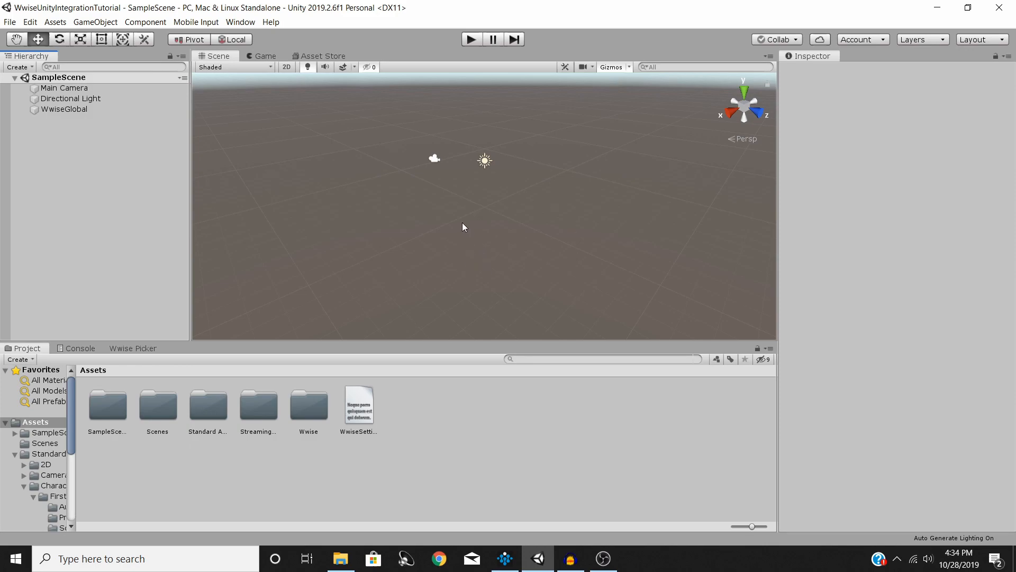
pyautogui.moveTo(462, 232)
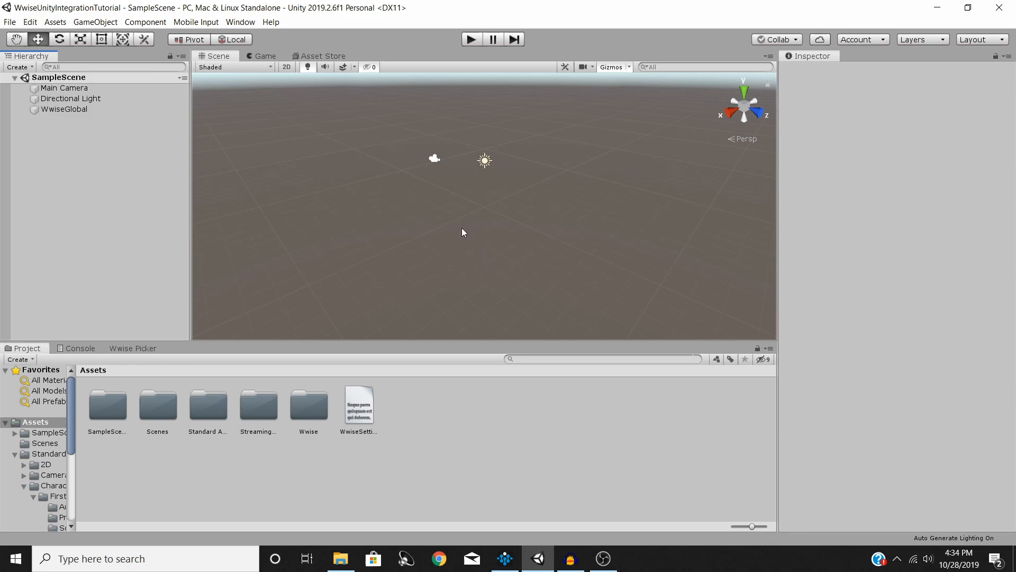
pyautogui.moveTo(463, 235)
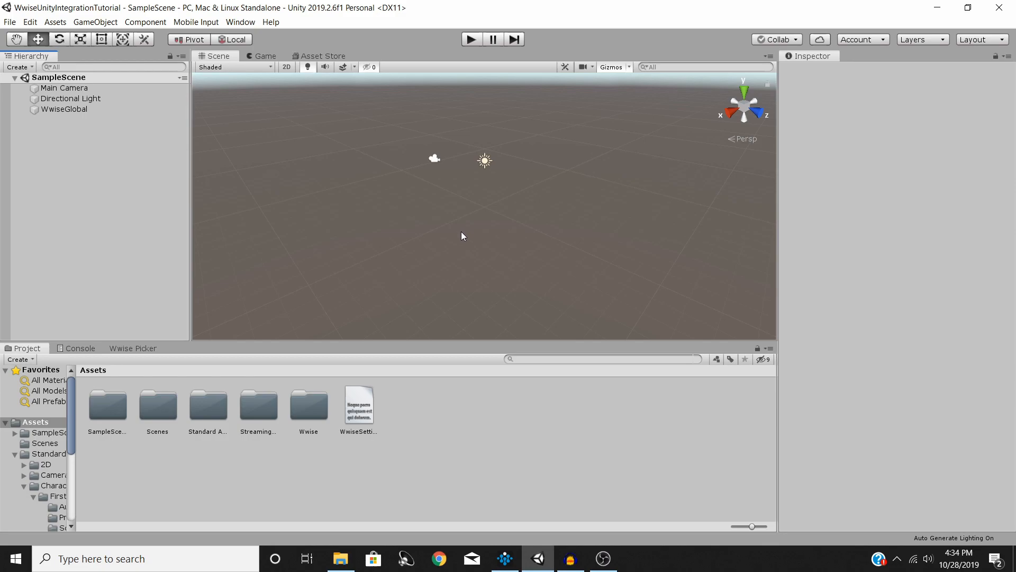
pyautogui.moveTo(461, 248)
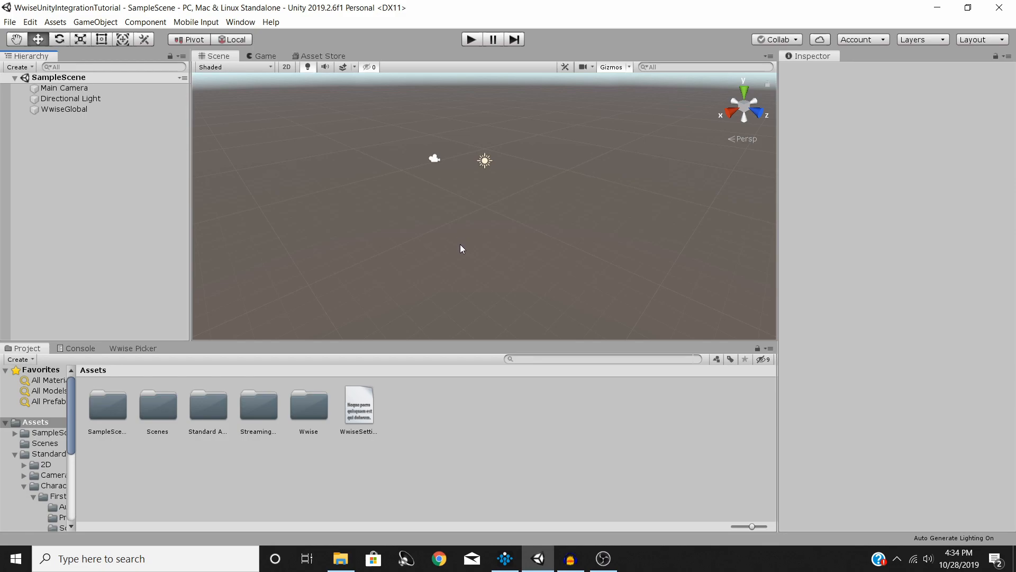
pyautogui.moveTo(455, 261)
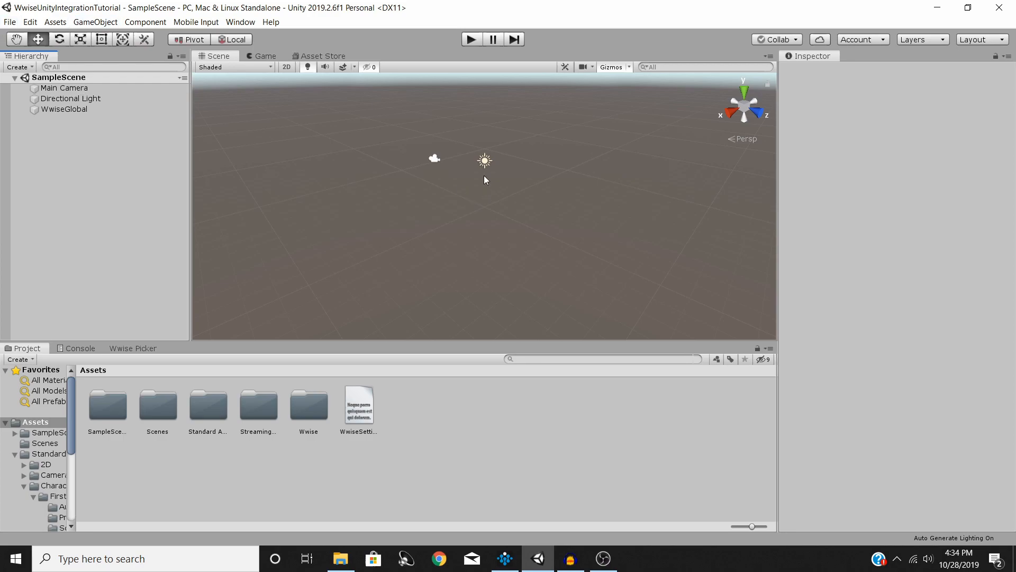
pyautogui.moveTo(387, 270)
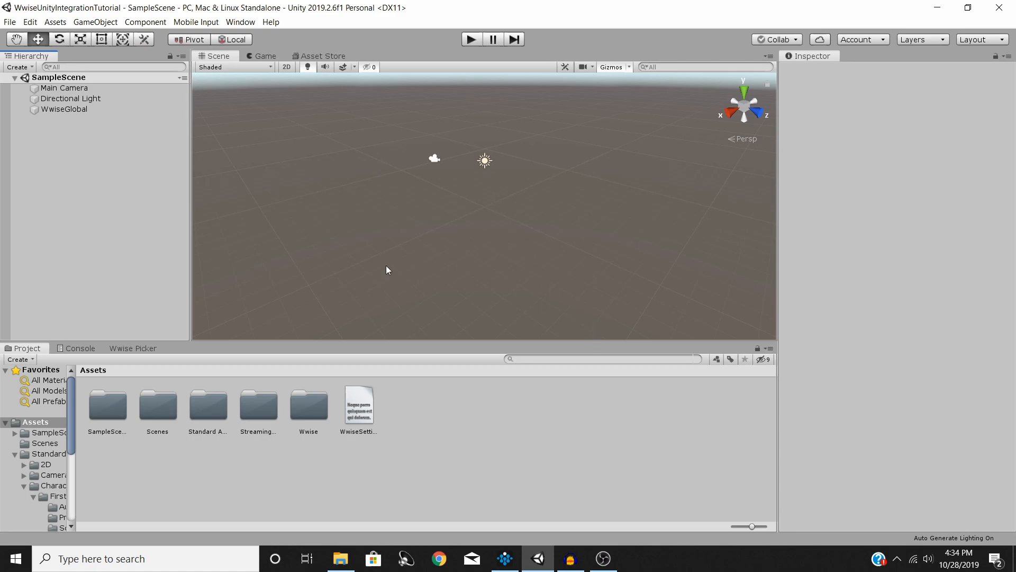
pyautogui.moveTo(473, 339)
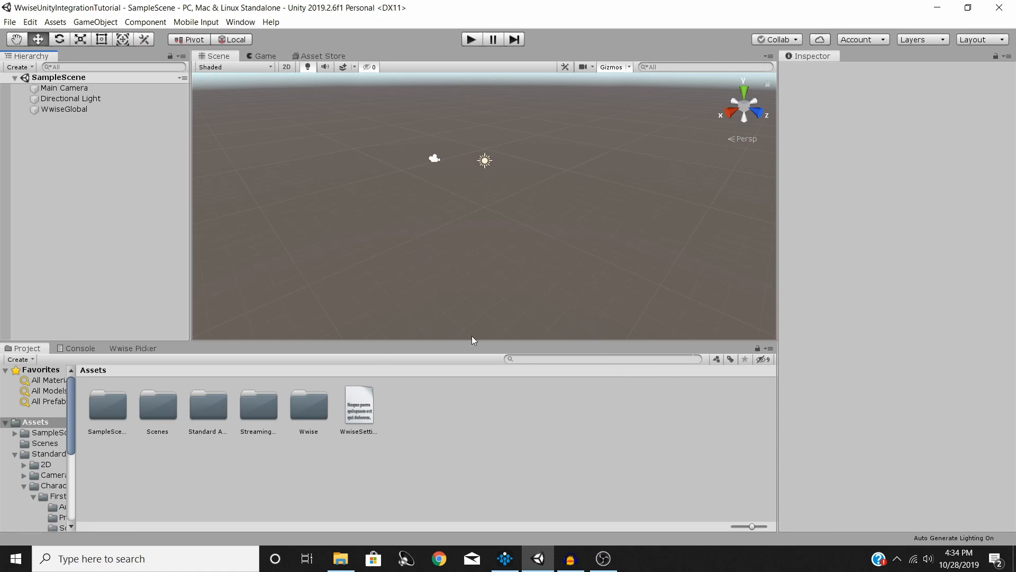
pyautogui.moveTo(476, 339)
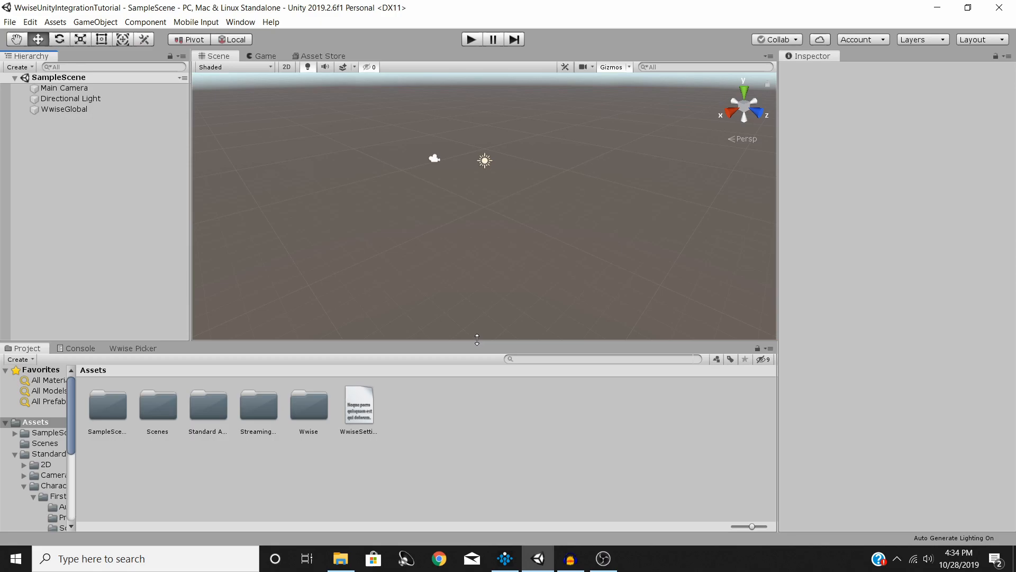
pyautogui.moveTo(504, 558)
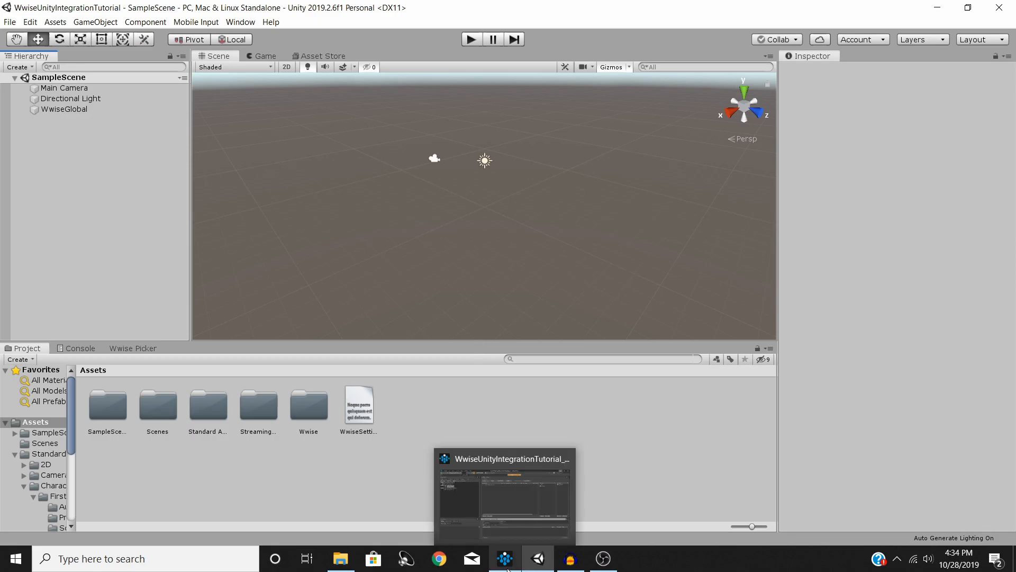
# Step: Bring the Wwise integration tutorial project to the front and open the Layouts menu
pyautogui.click(503, 558)
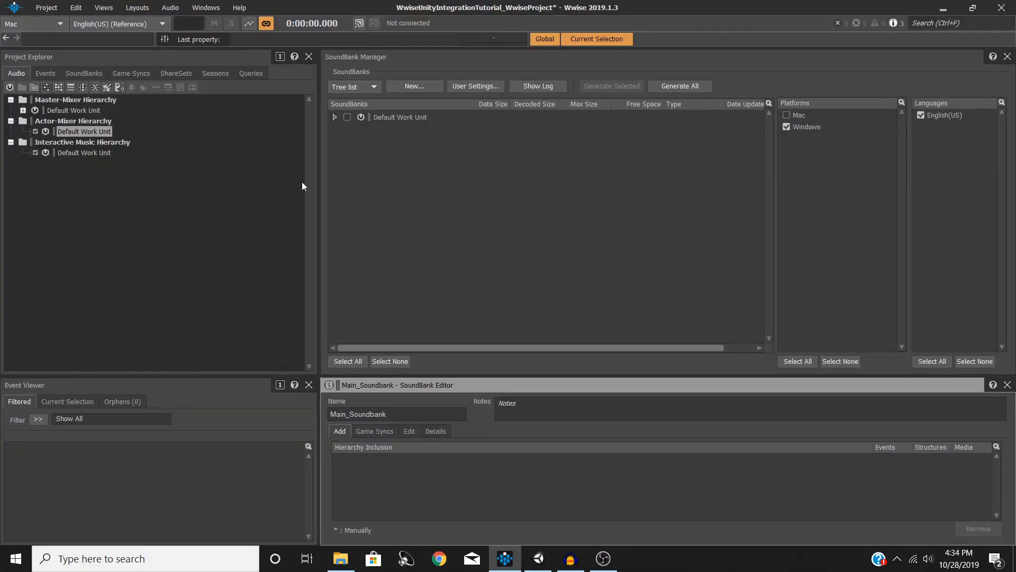
pyautogui.moveTo(171, 6)
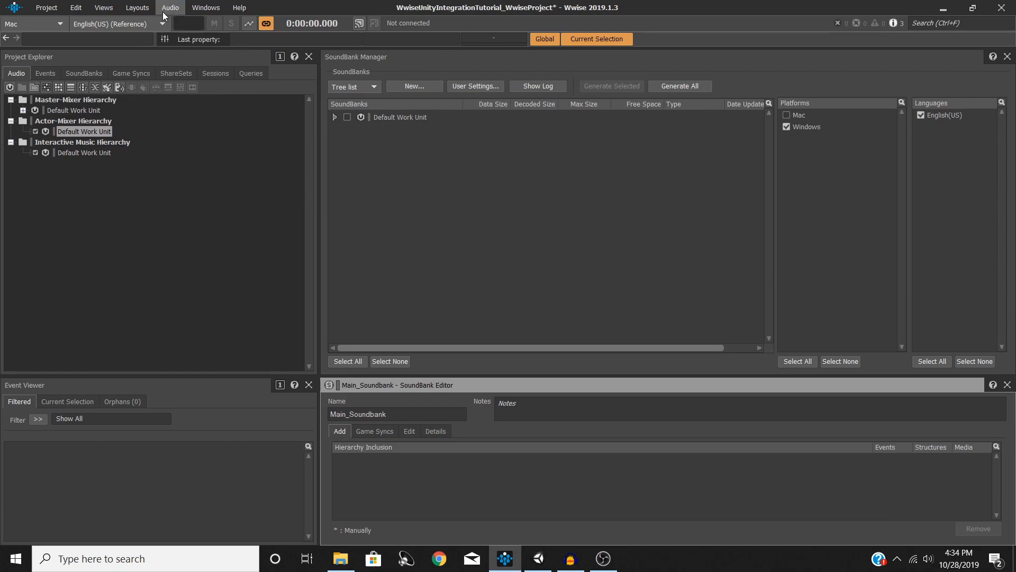
pyautogui.click(137, 7)
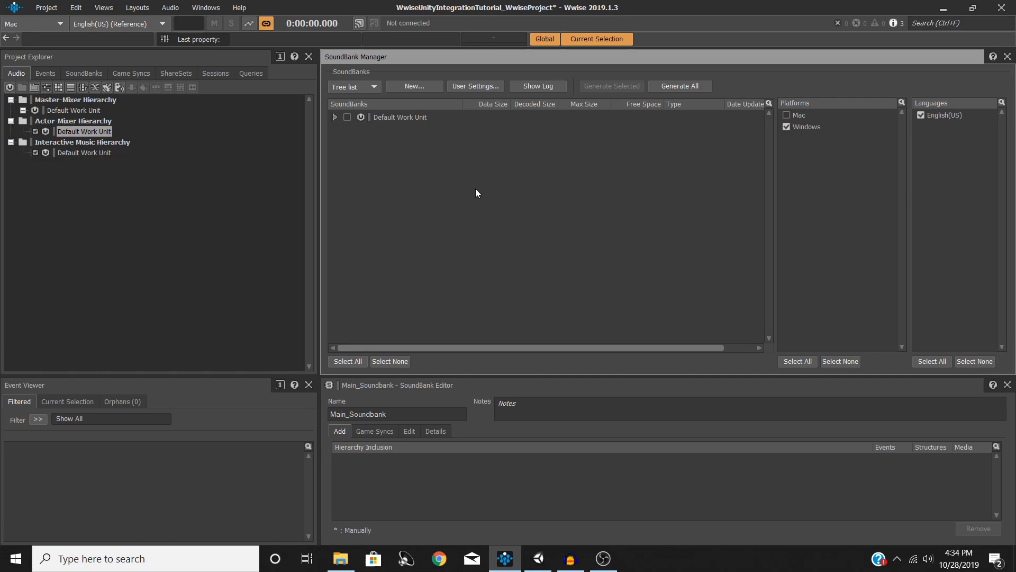
pyautogui.moveTo(407, 149)
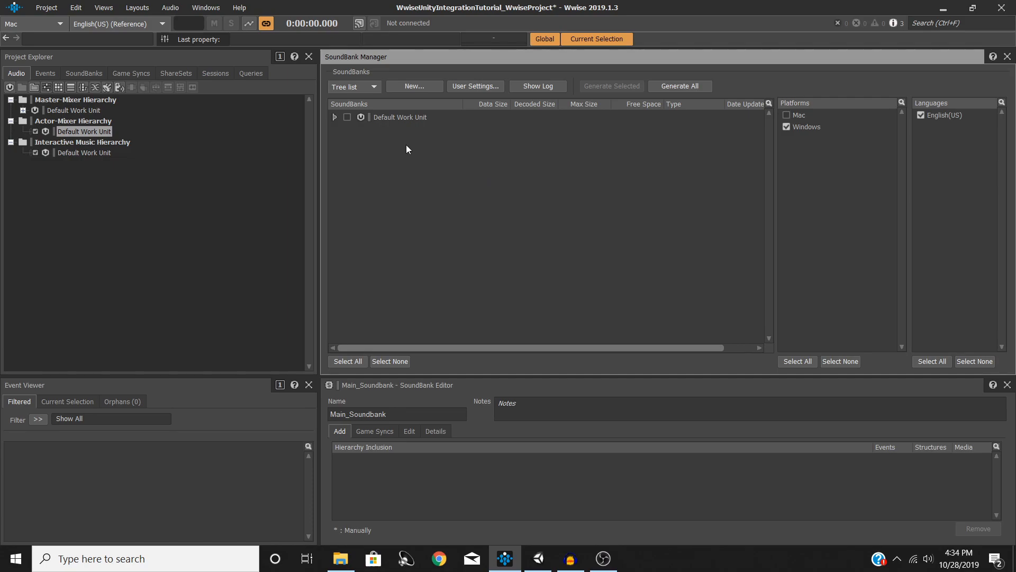
pyautogui.click(137, 7)
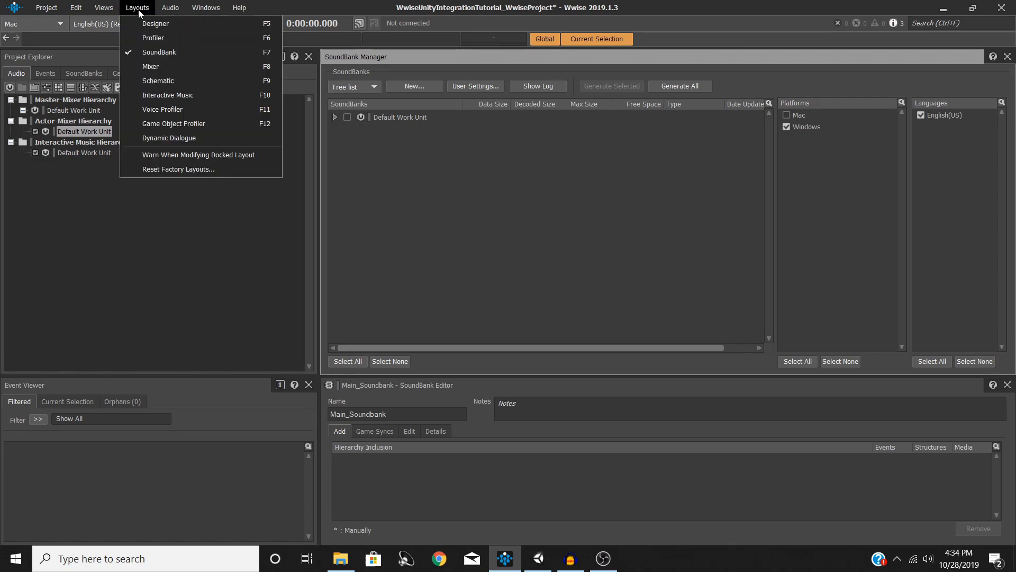
pyautogui.moveTo(155, 24)
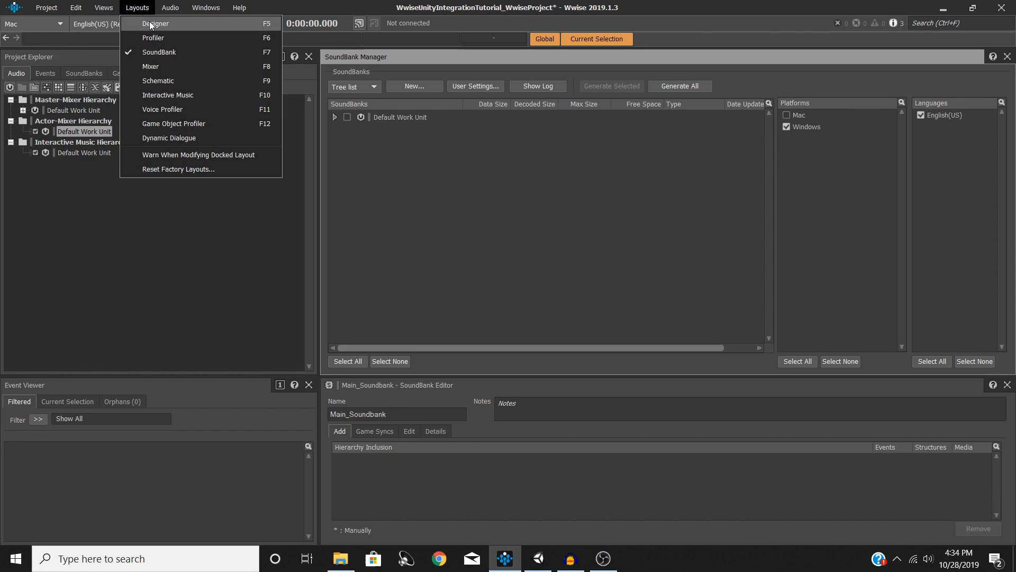
# Step: In the Designer layout, add a Sound SFX named Explosion under the Actor-Mixer Default Work Unit
pyautogui.click(156, 24)
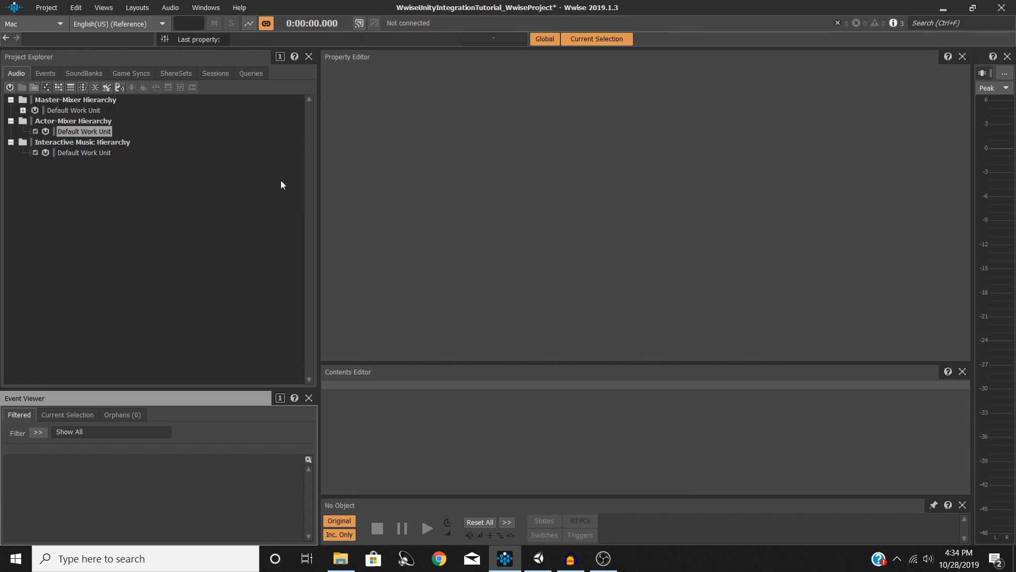
pyautogui.moveTo(87, 127)
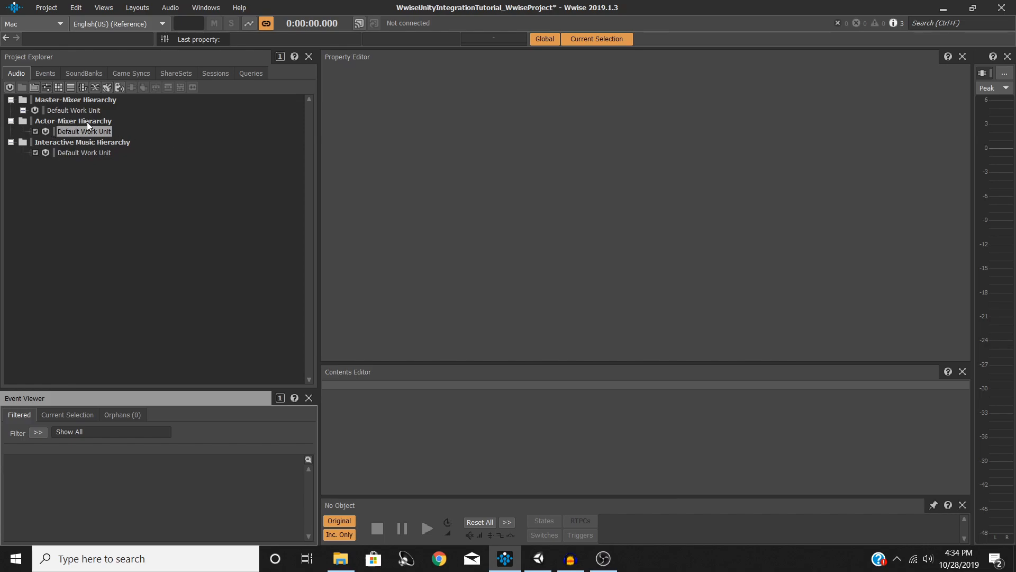
pyautogui.moveTo(84, 132)
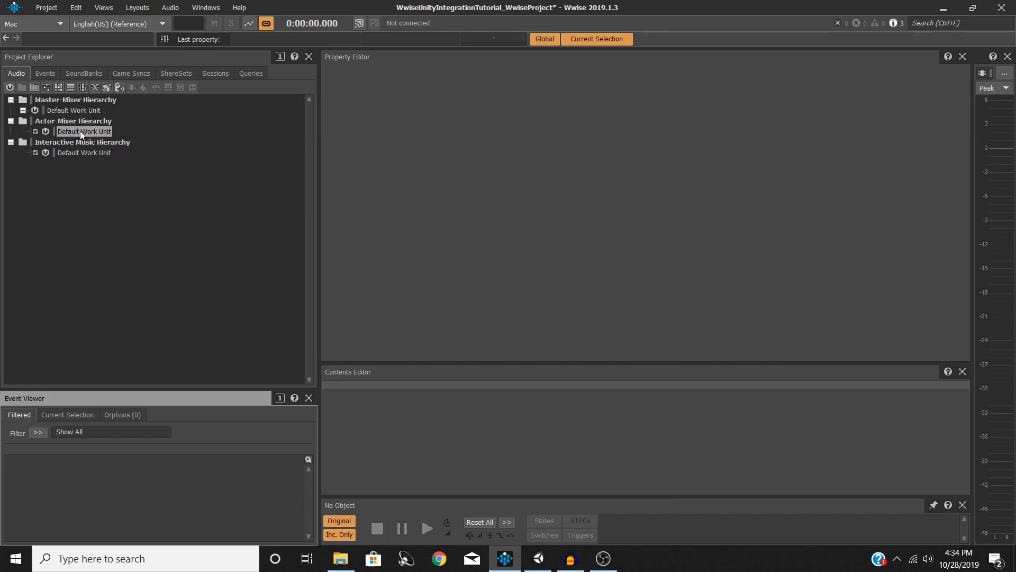
pyautogui.rightClick(83, 131)
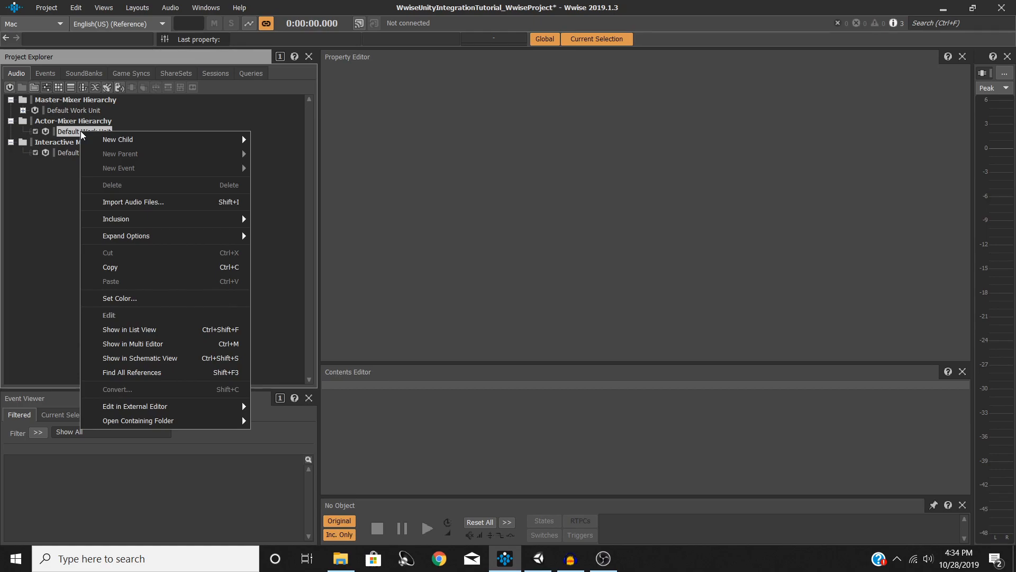
pyautogui.moveTo(118, 138)
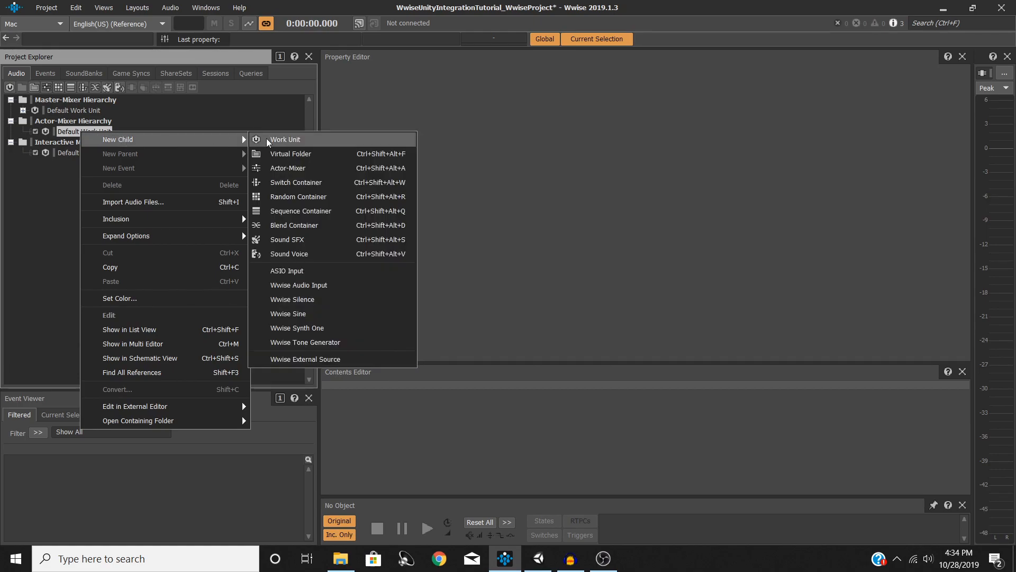
pyautogui.click(287, 239)
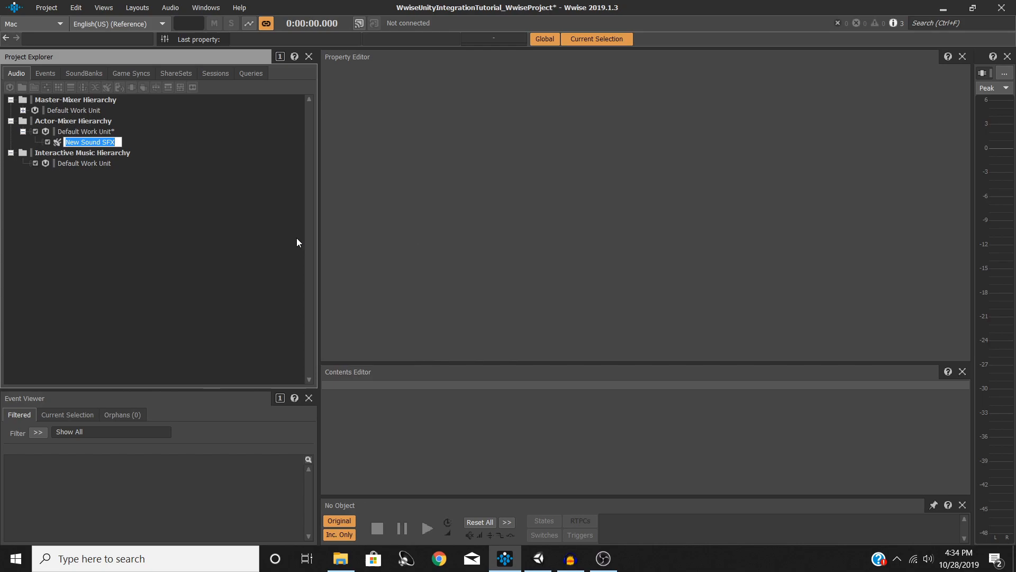
pyautogui.write('Explosion')
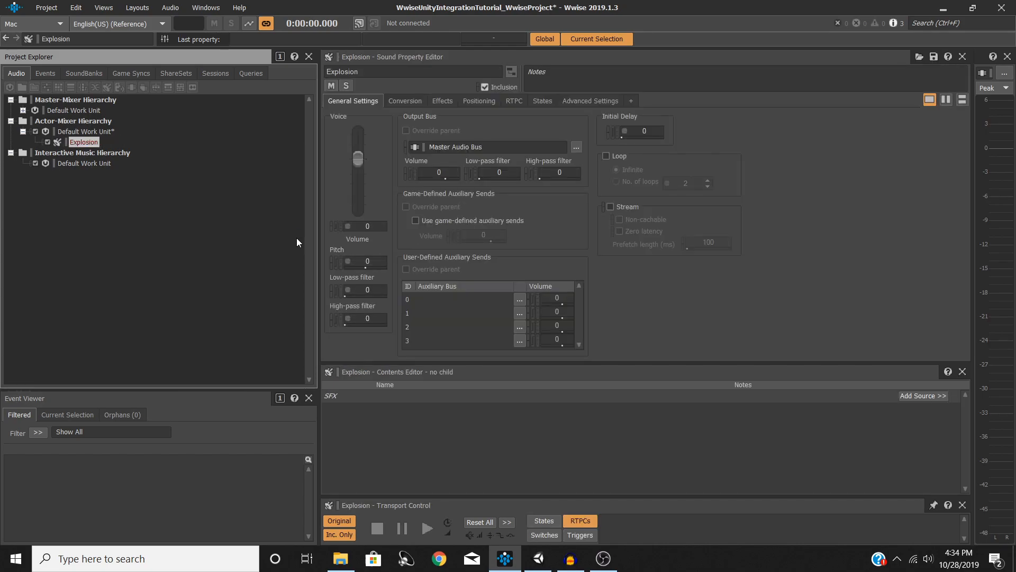
pyautogui.moveTo(253, 203)
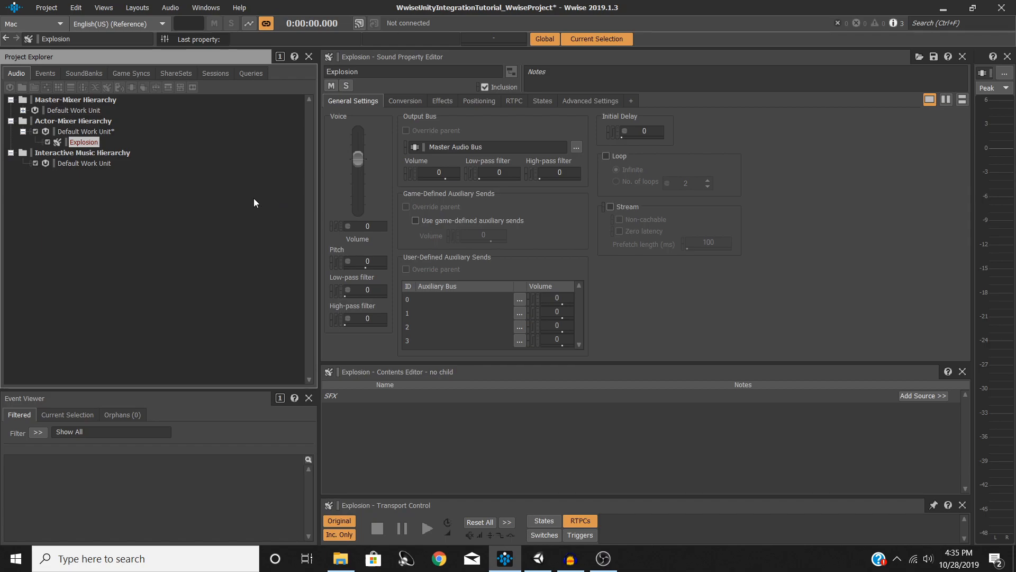
pyautogui.moveTo(131, 217)
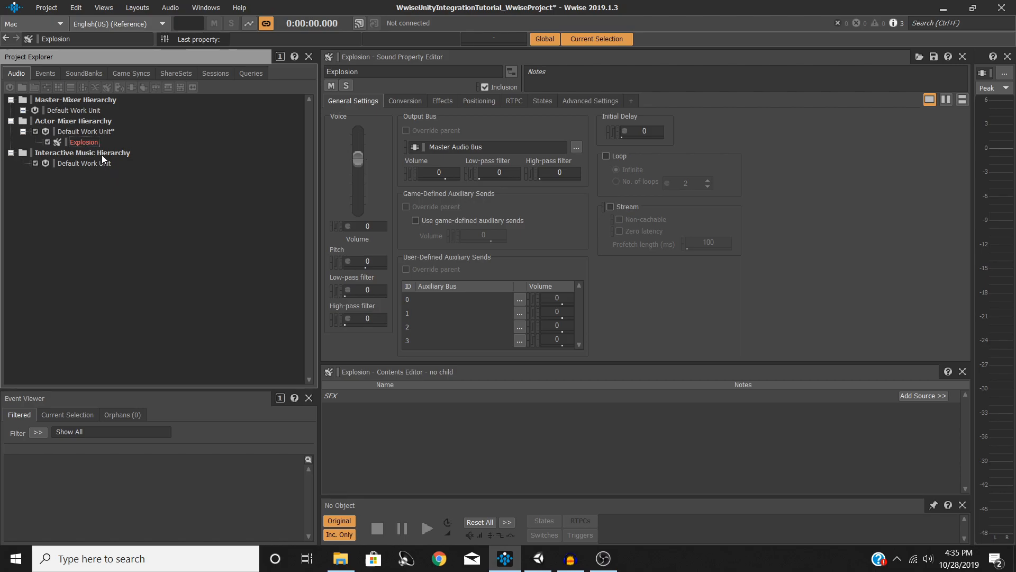
pyautogui.moveTo(98, 157)
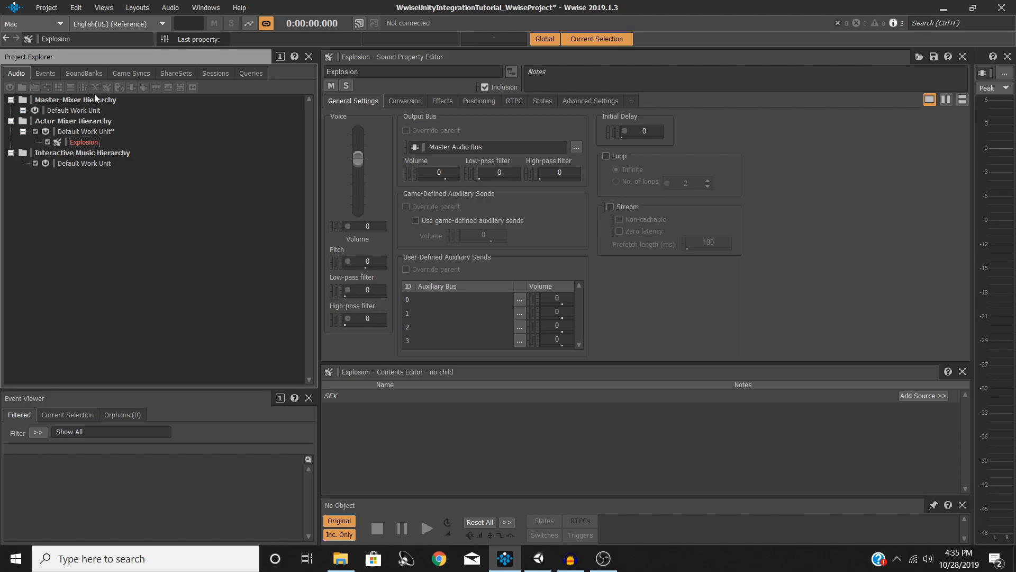
pyautogui.moveTo(123, 126)
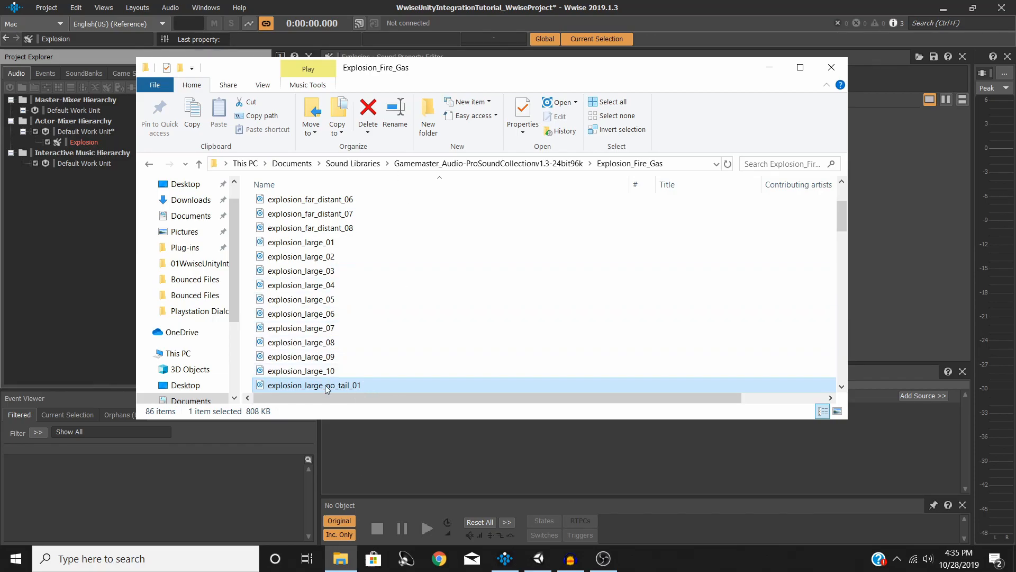
pyautogui.moveTo(338, 385)
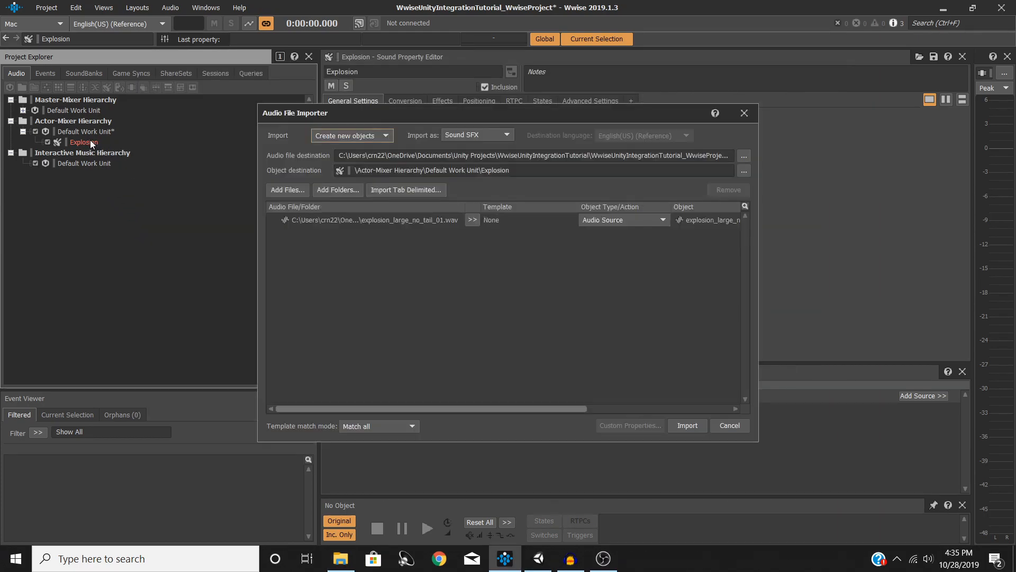
pyautogui.moveTo(373, 273)
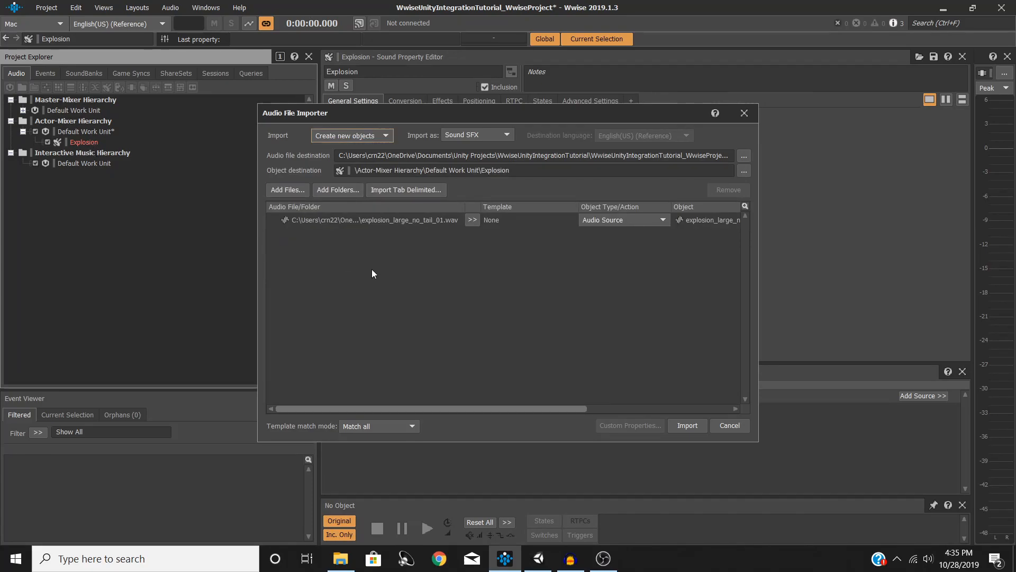
pyautogui.moveTo(466, 285)
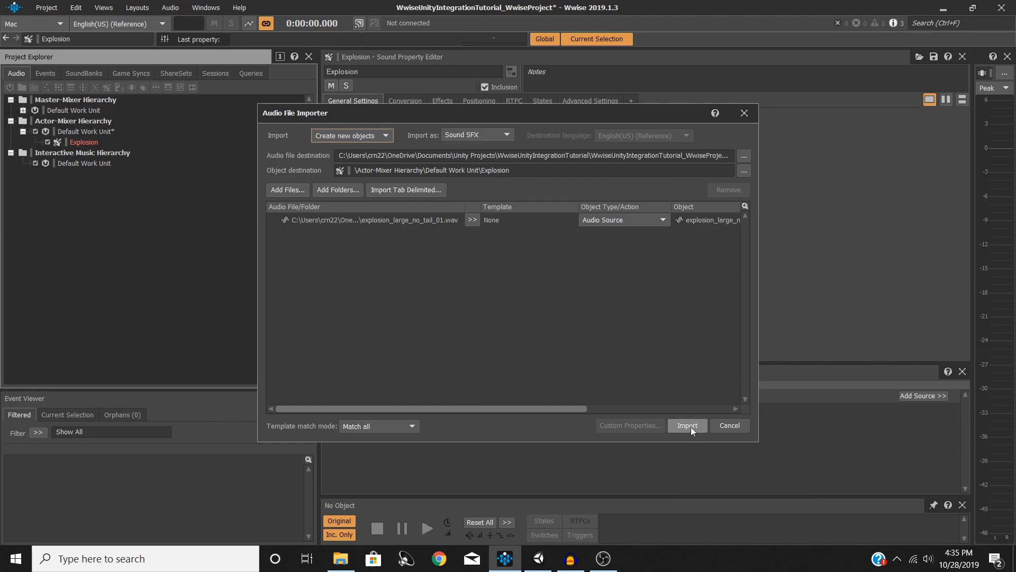
# Step: Import explosion_large_no_tail_01 into Explosion, replacing the existing original file
pyautogui.click(686, 425)
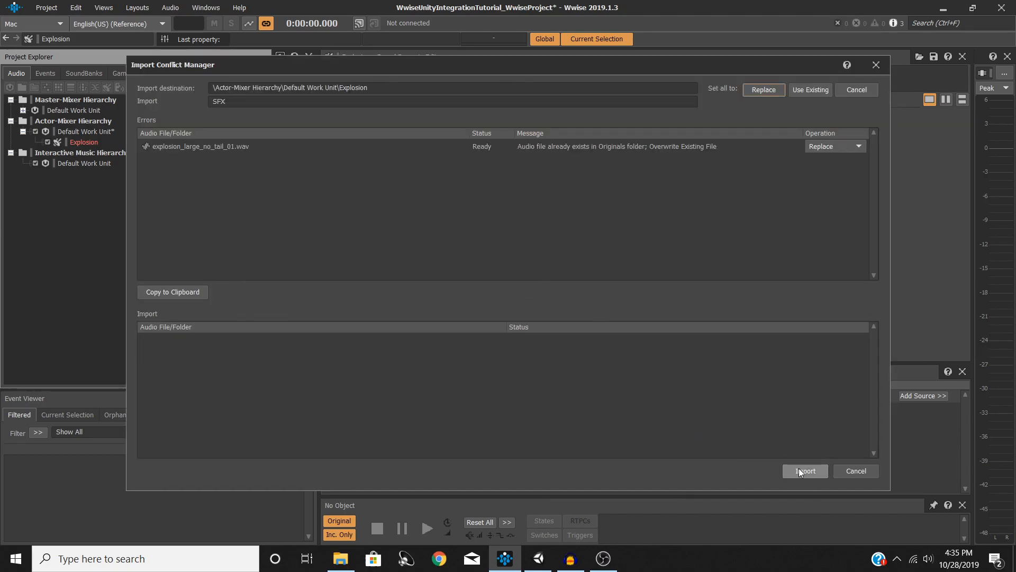
pyautogui.click(804, 471)
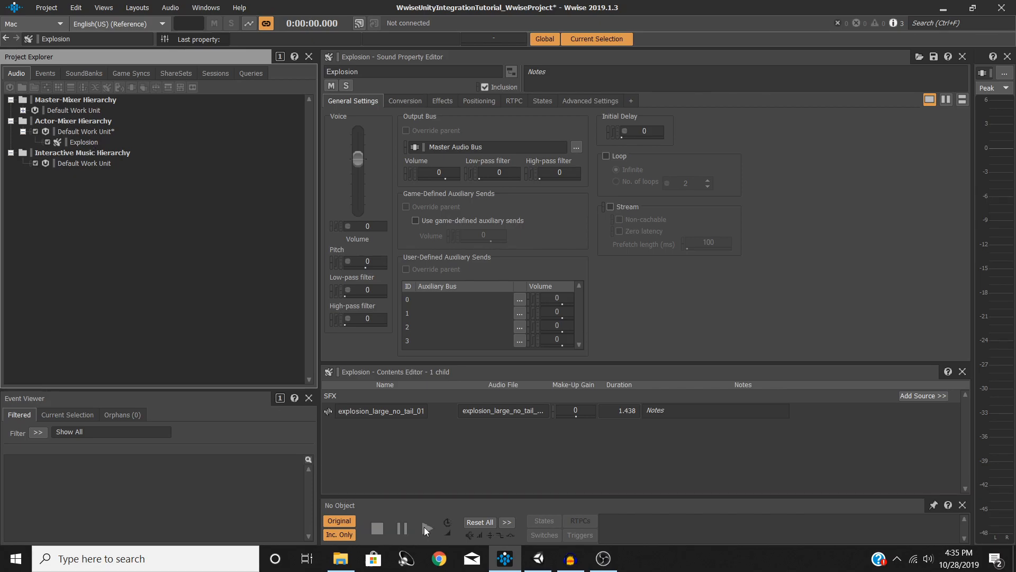
pyautogui.click(84, 142)
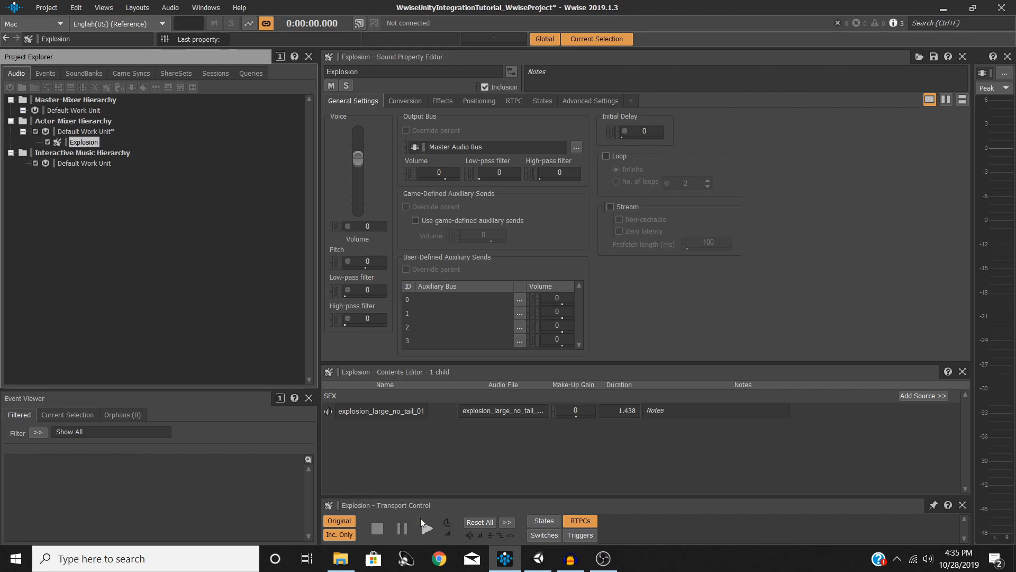
pyautogui.click(427, 528)
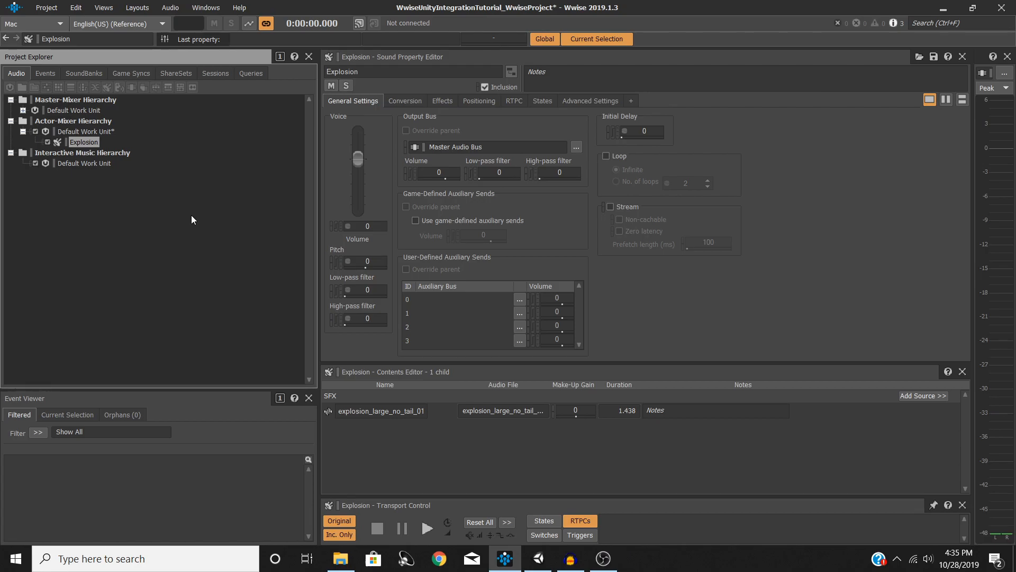
pyautogui.moveTo(187, 235)
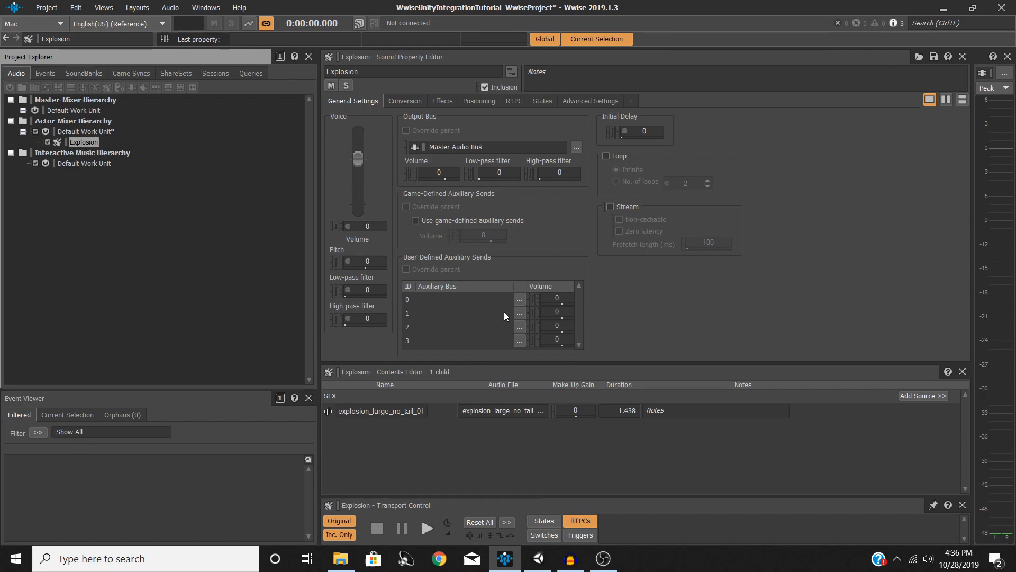
pyautogui.moveTo(513, 311)
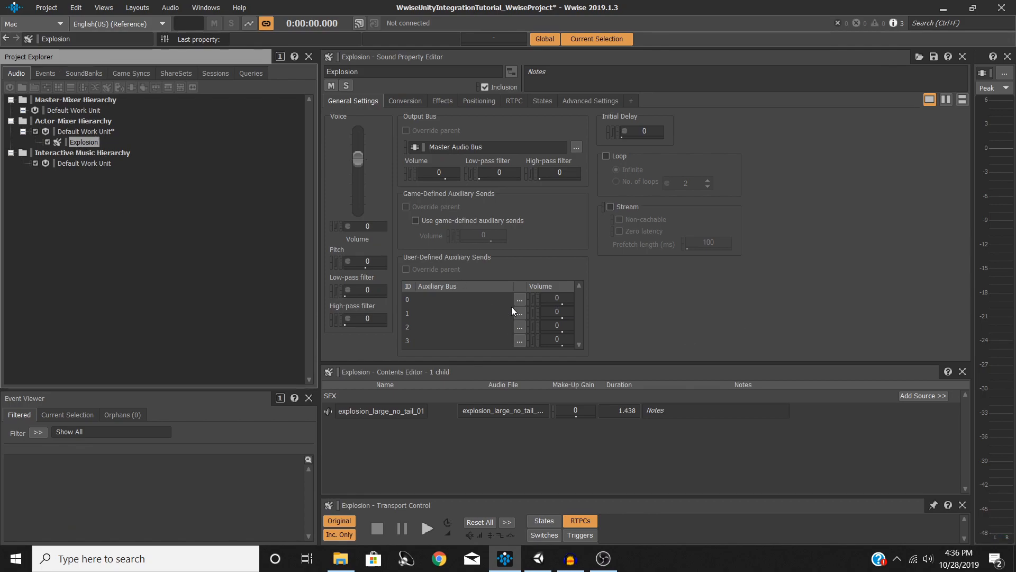
pyautogui.click(163, 253)
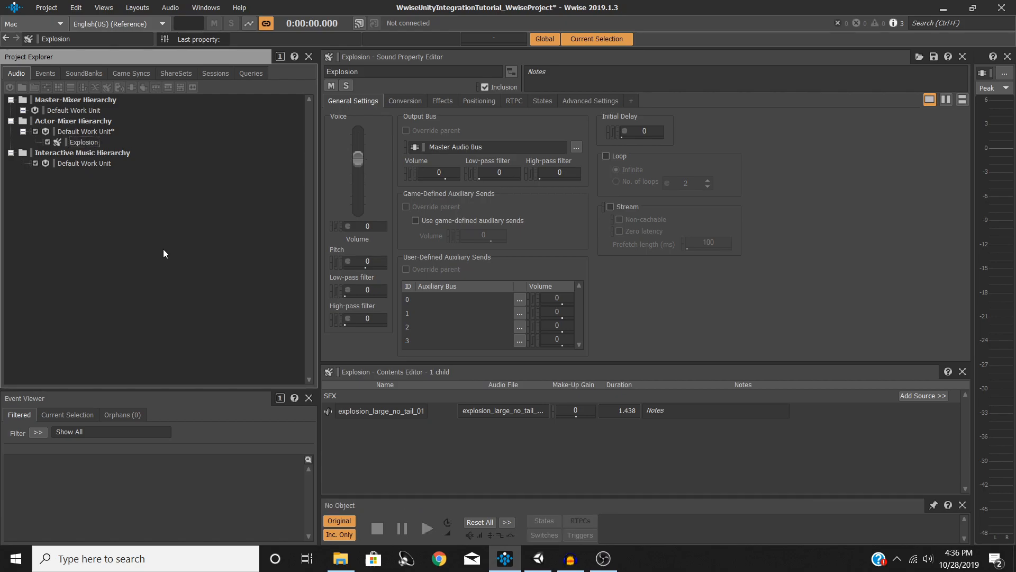
pyautogui.moveTo(101, 142)
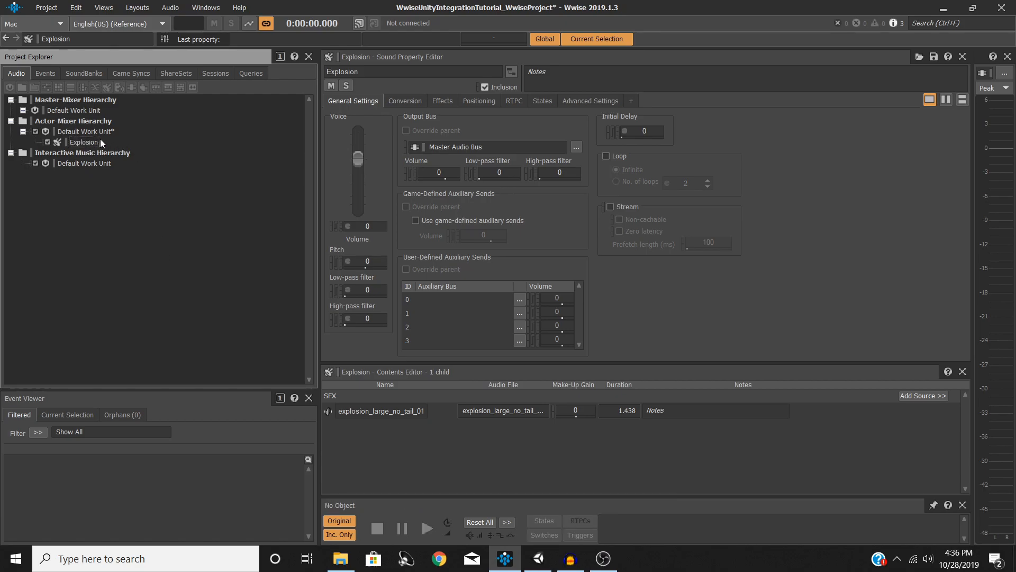
# Step: Create a Play_Explosion event playing the Explosion sound and dismiss the extra New Event dialog
pyautogui.rightClick(83, 142)
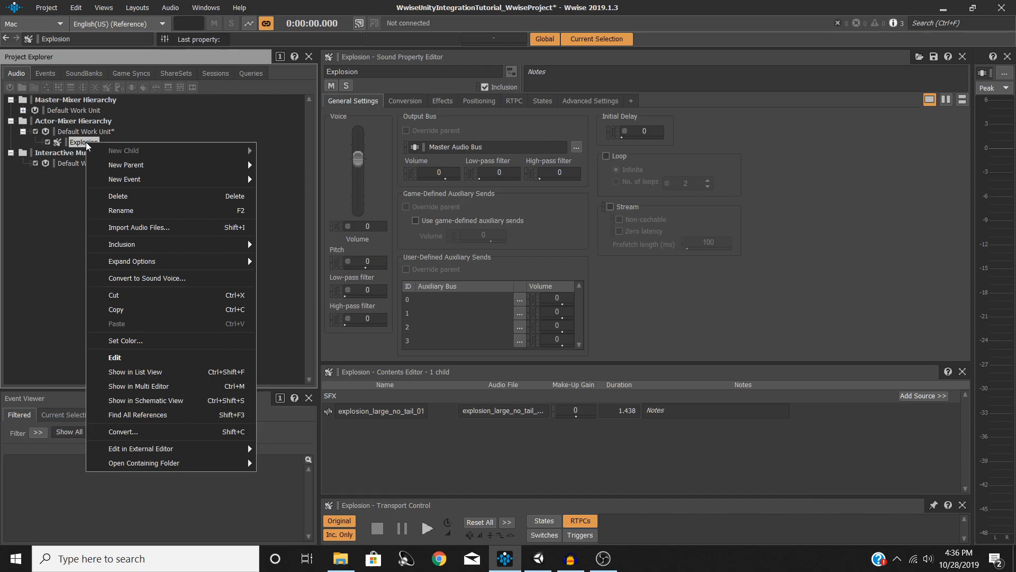
pyautogui.moveTo(124, 179)
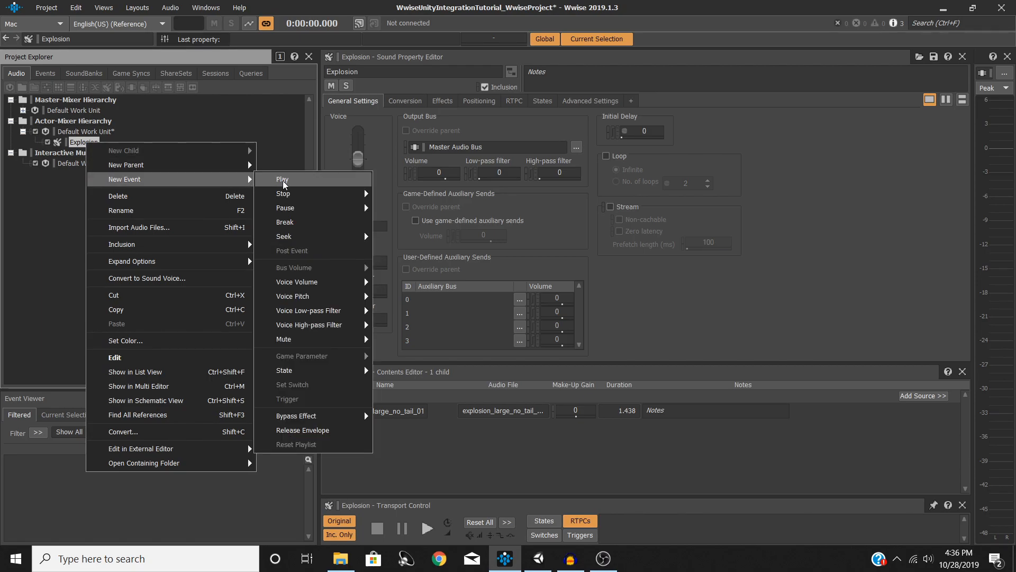
pyautogui.click(282, 180)
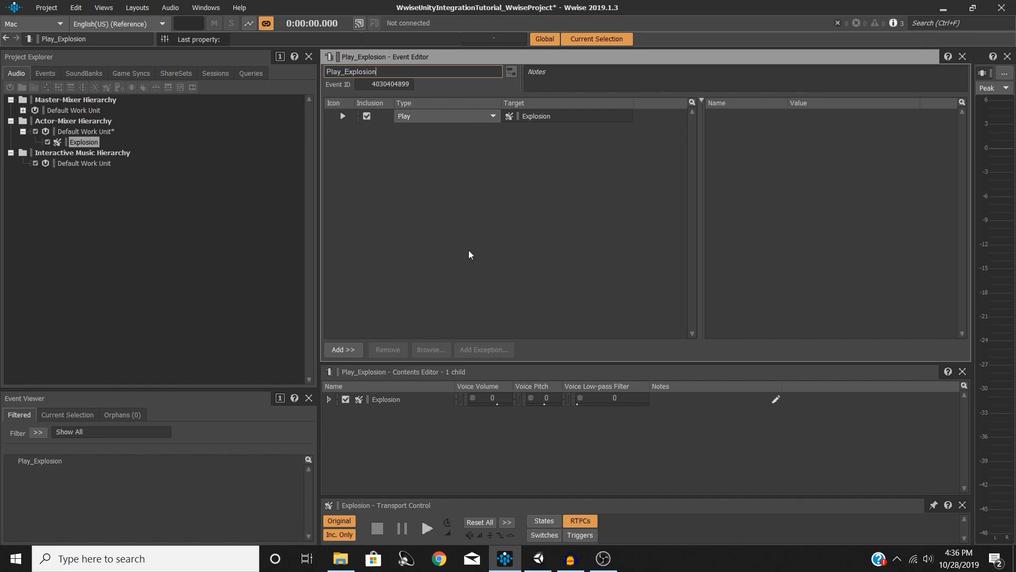
pyautogui.moveTo(73, 494)
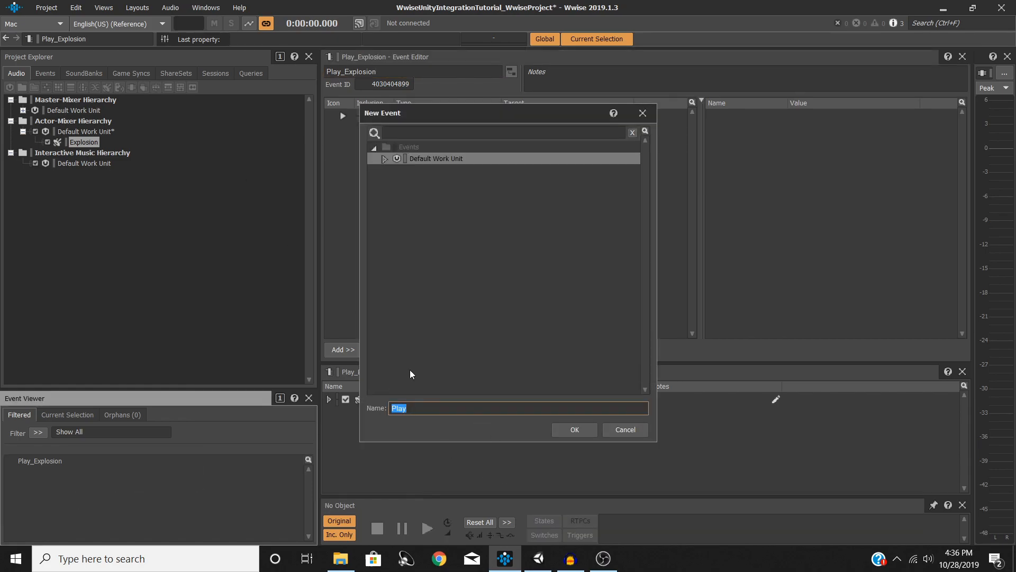
pyautogui.click(573, 429)
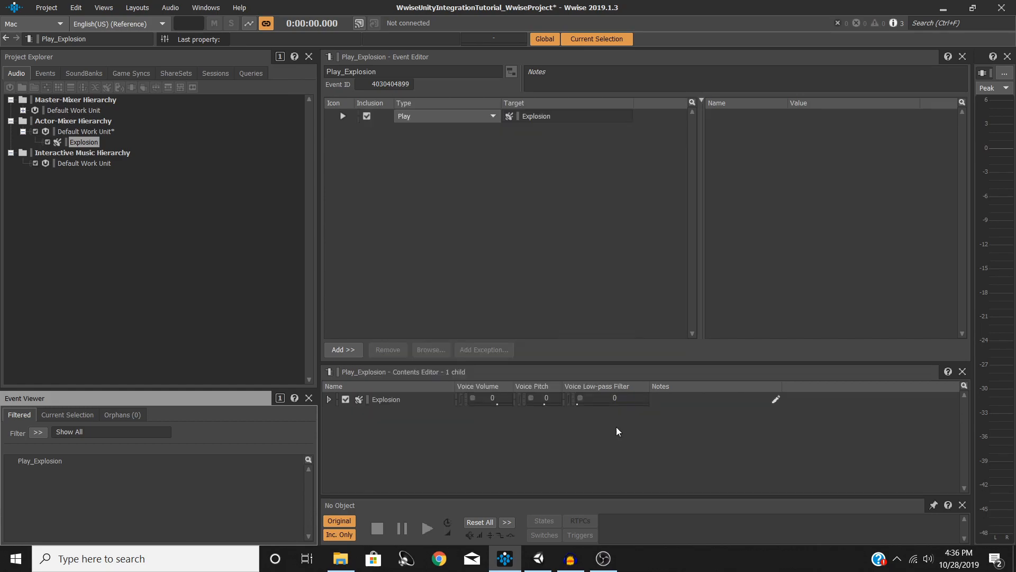
pyautogui.moveTo(95, 151)
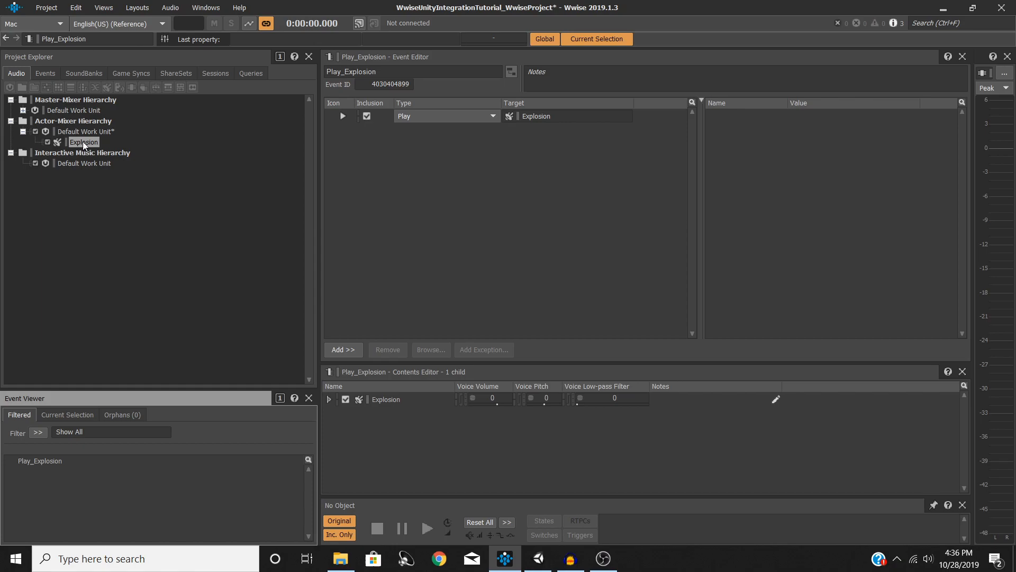
pyautogui.moveTo(536, 116)
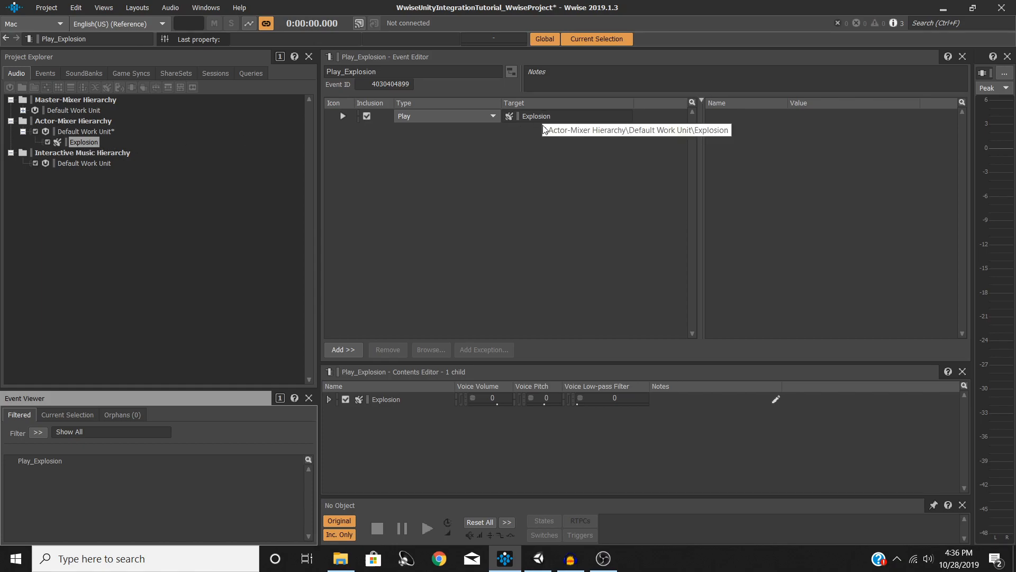
pyautogui.moveTo(517, 173)
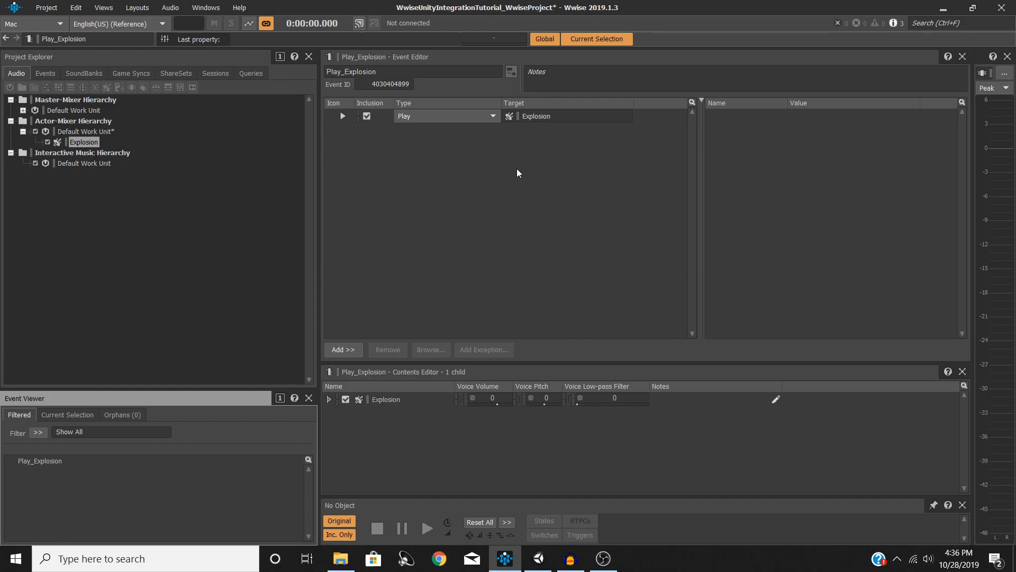
pyautogui.moveTo(440, 180)
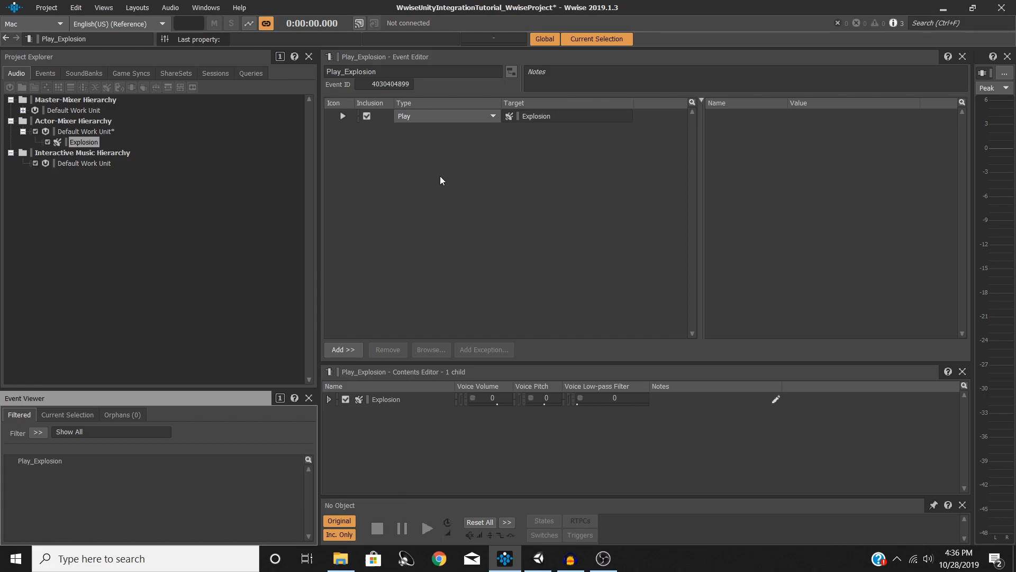
pyautogui.moveTo(388, 168)
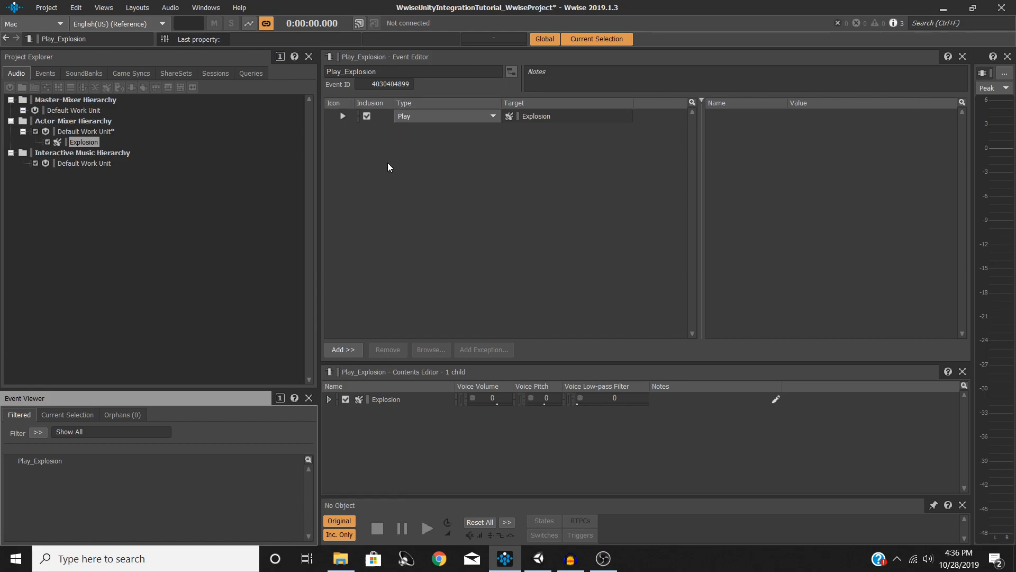
pyautogui.moveTo(369, 193)
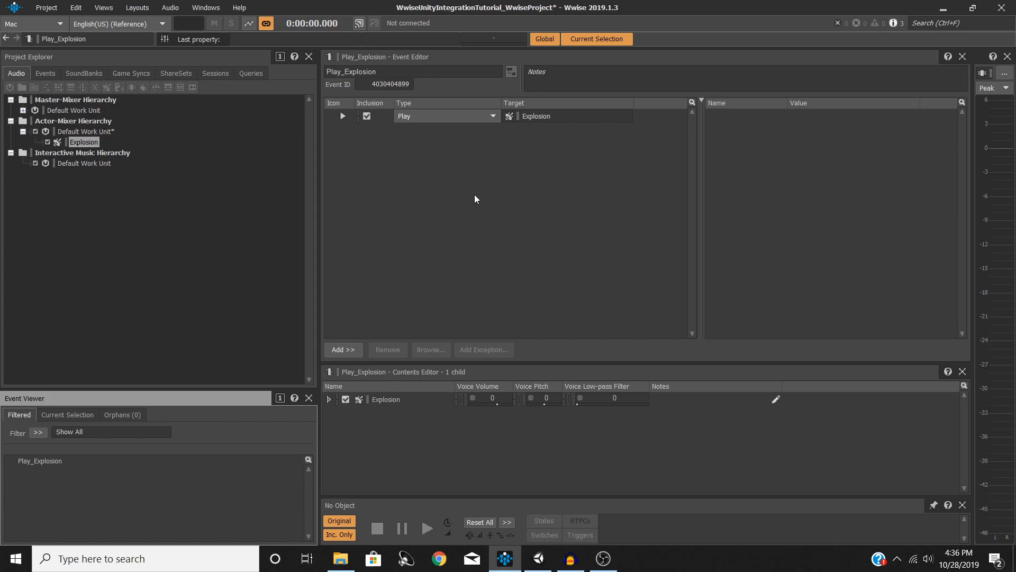
pyautogui.moveTo(468, 217)
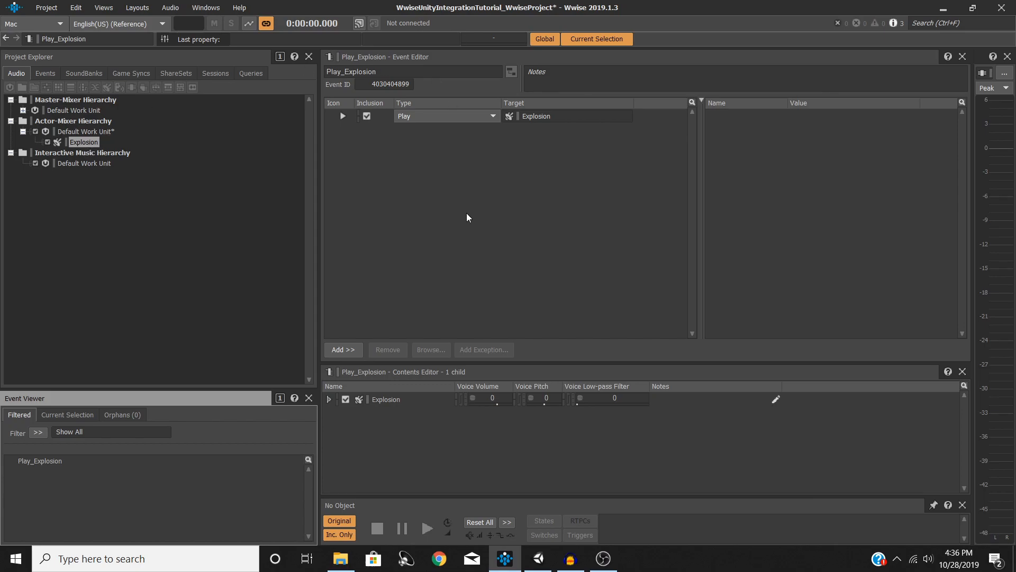
pyautogui.moveTo(421, 246)
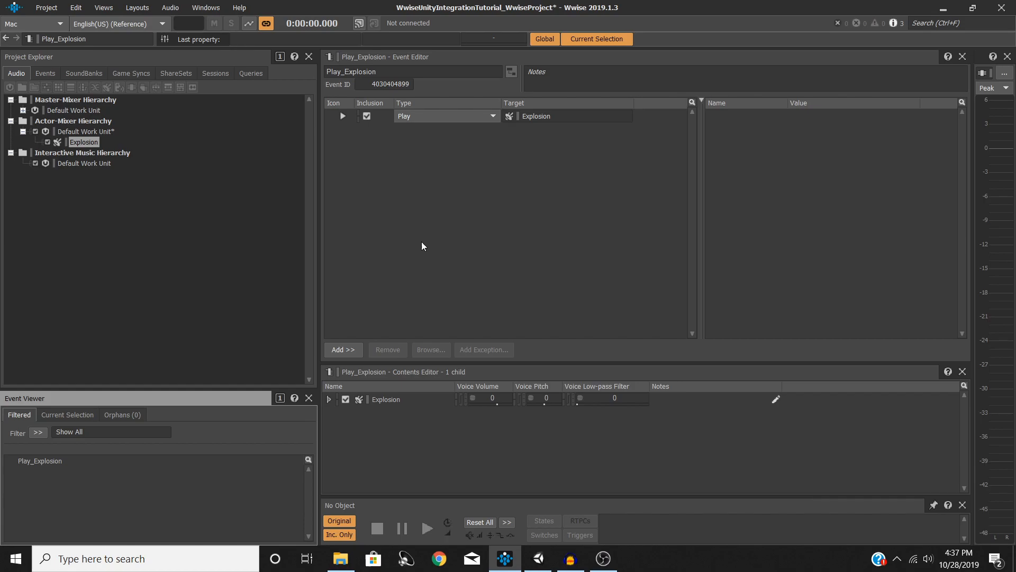
pyautogui.moveTo(397, 237)
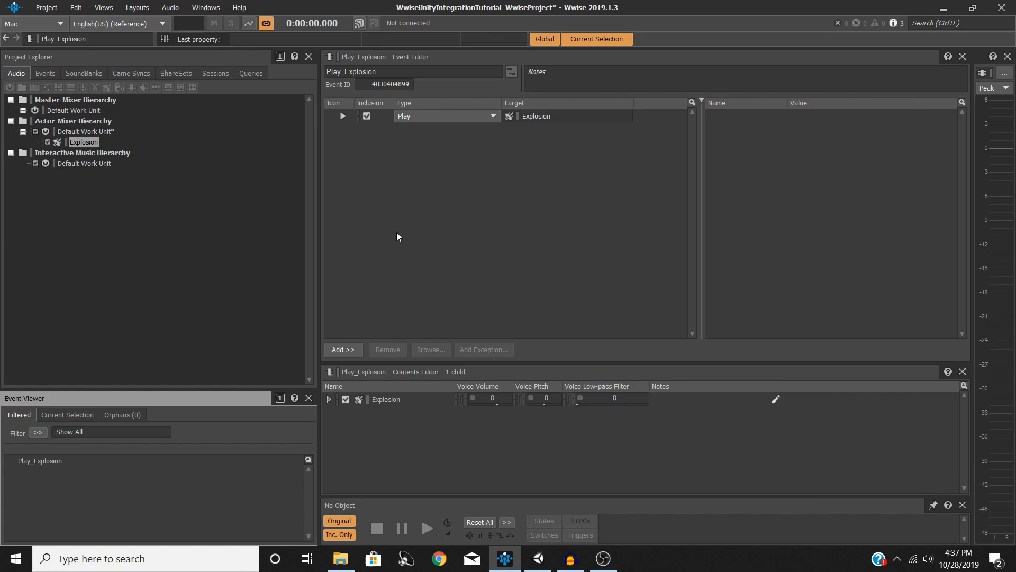
# Step: Add a second Play action targeting Explosion and audition the Play_Explosion event
pyautogui.click(343, 349)
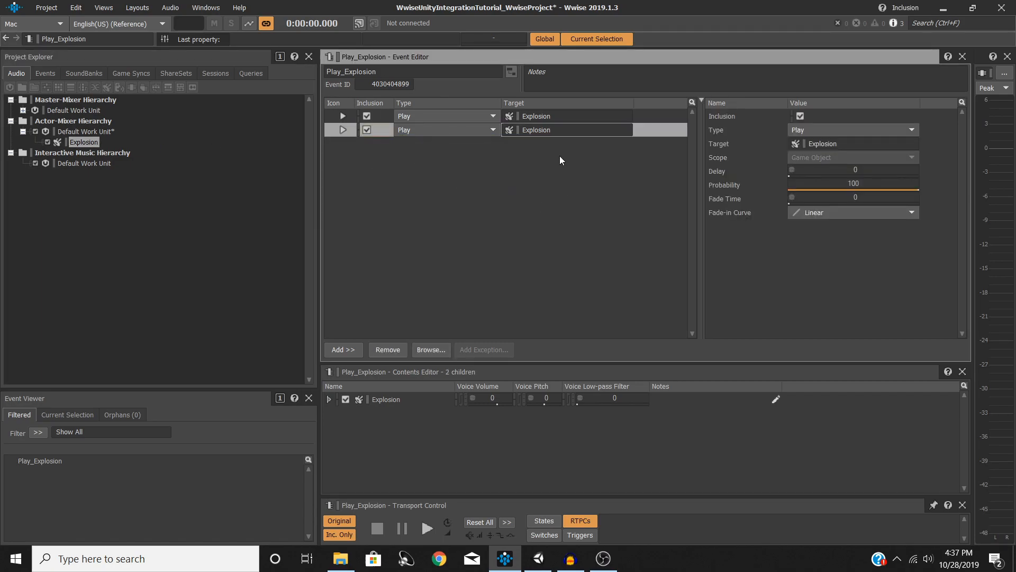
pyautogui.moveTo(790, 179)
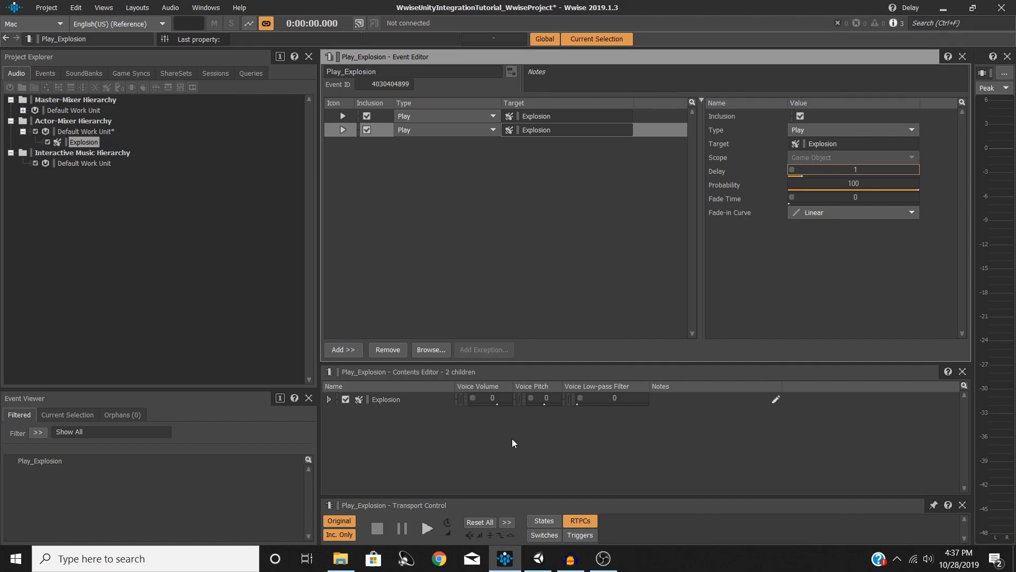
pyautogui.click(426, 528)
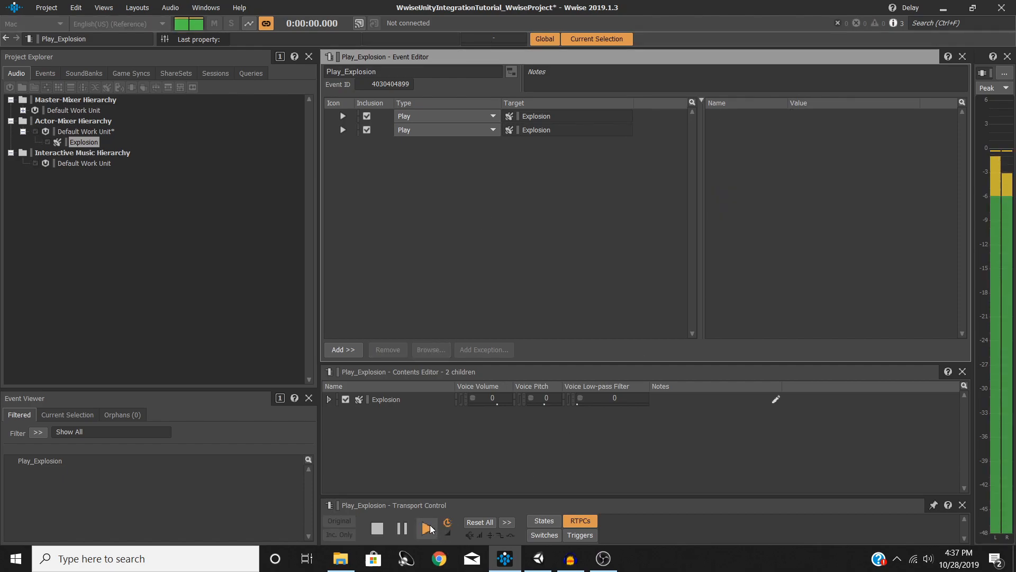
pyautogui.click(427, 528)
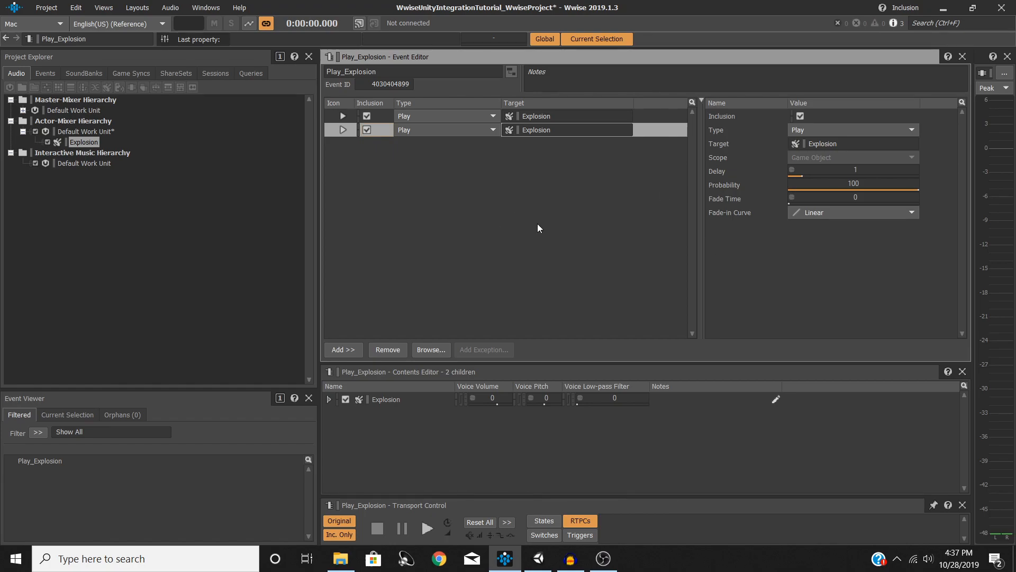
pyautogui.moveTo(812, 237)
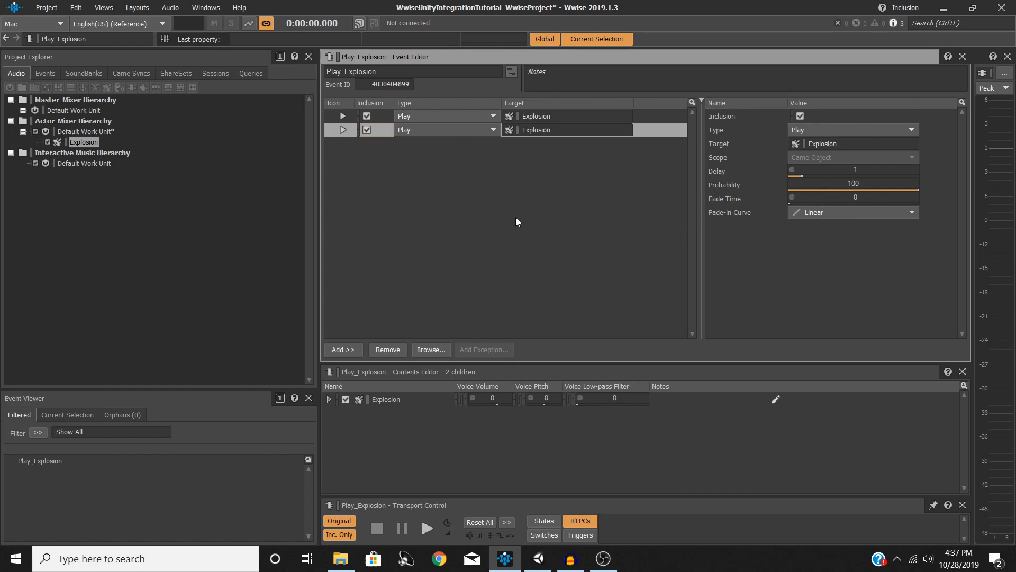
pyautogui.moveTo(471, 234)
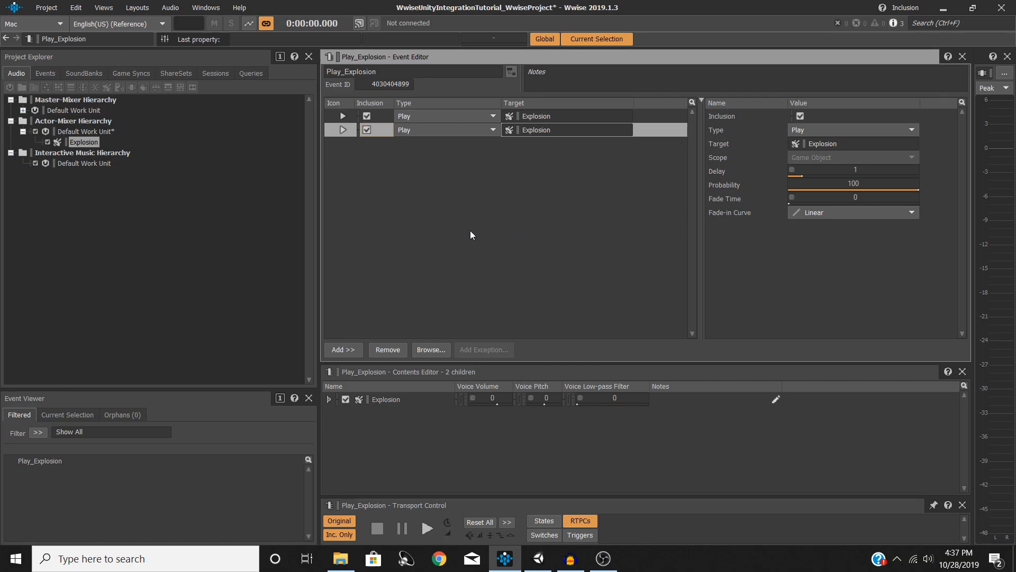
pyautogui.moveTo(663, 171)
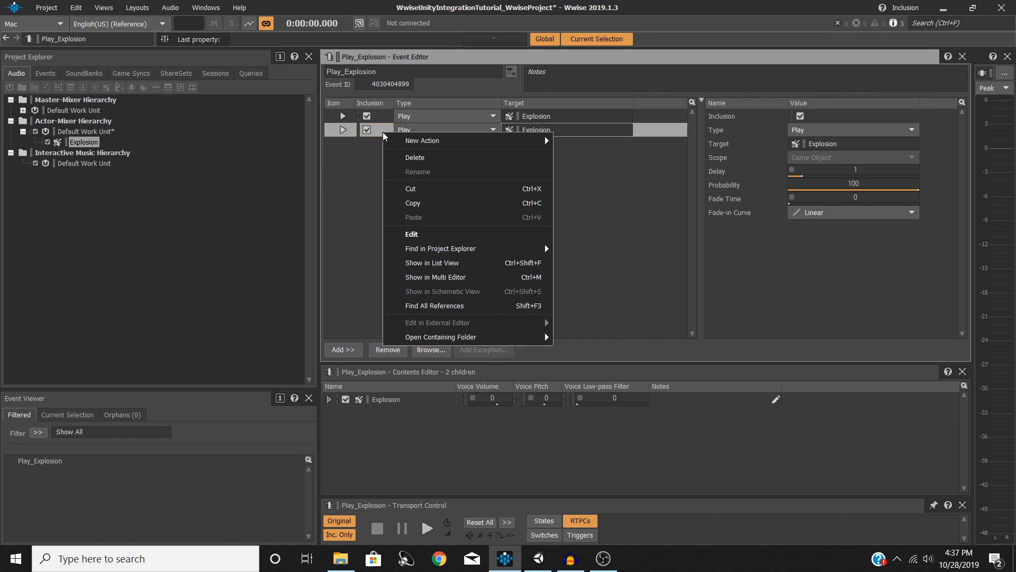
# Step: Delete the duplicate Play action from Play_Explosion
pyautogui.click(415, 158)
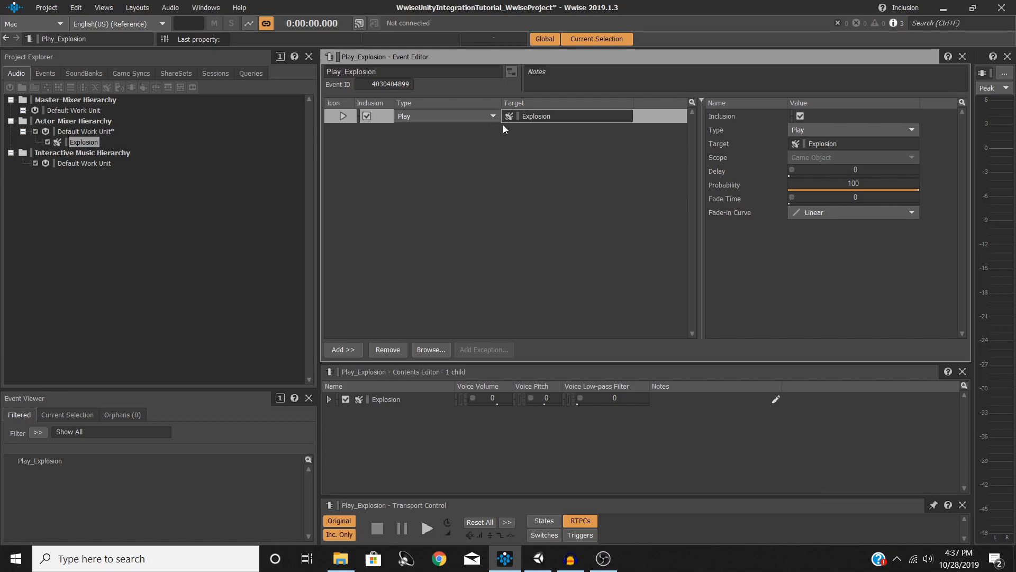
pyautogui.moveTo(414, 122)
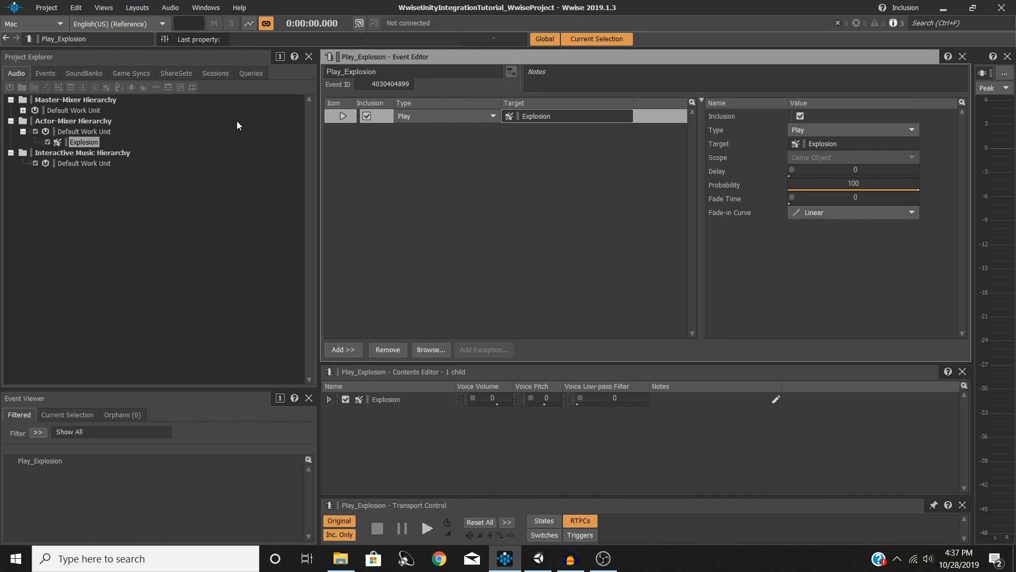
# Step: Switch to the SoundBank layout and tick Main_Soundbank under Default Work Unit for generation
pyautogui.click(137, 7)
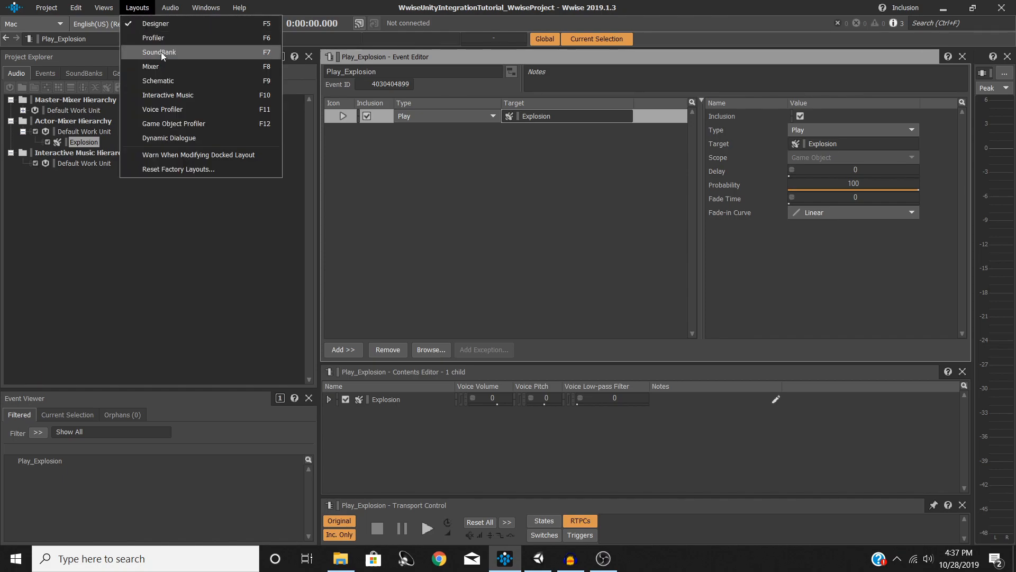
pyautogui.click(159, 51)
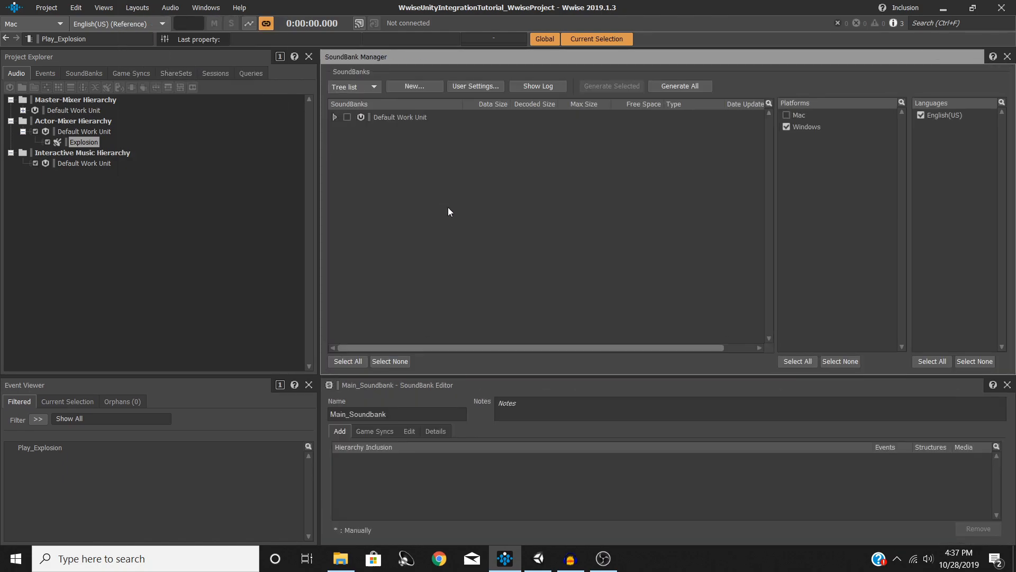
pyautogui.click(136, 7)
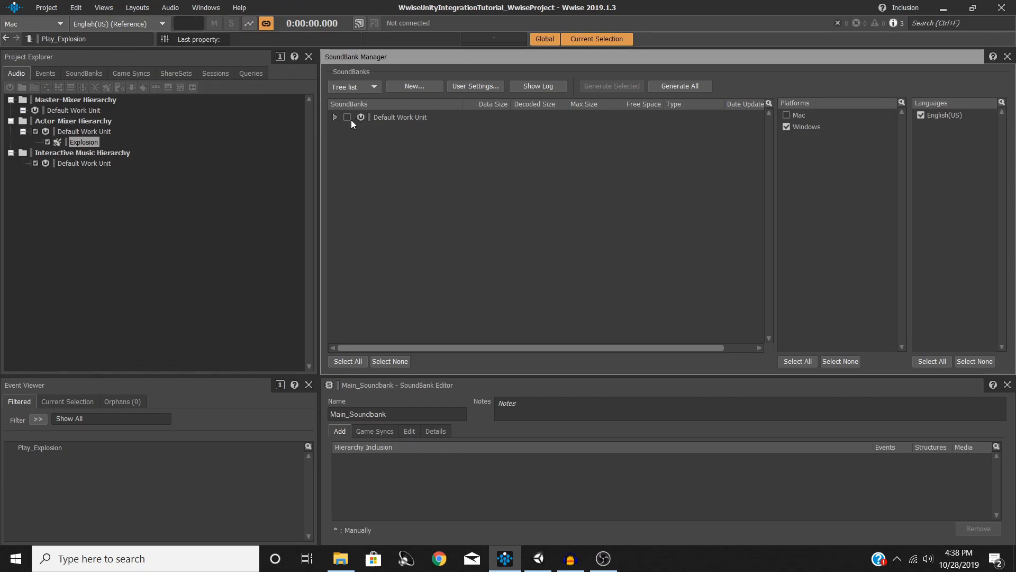
pyautogui.moveTo(378, 143)
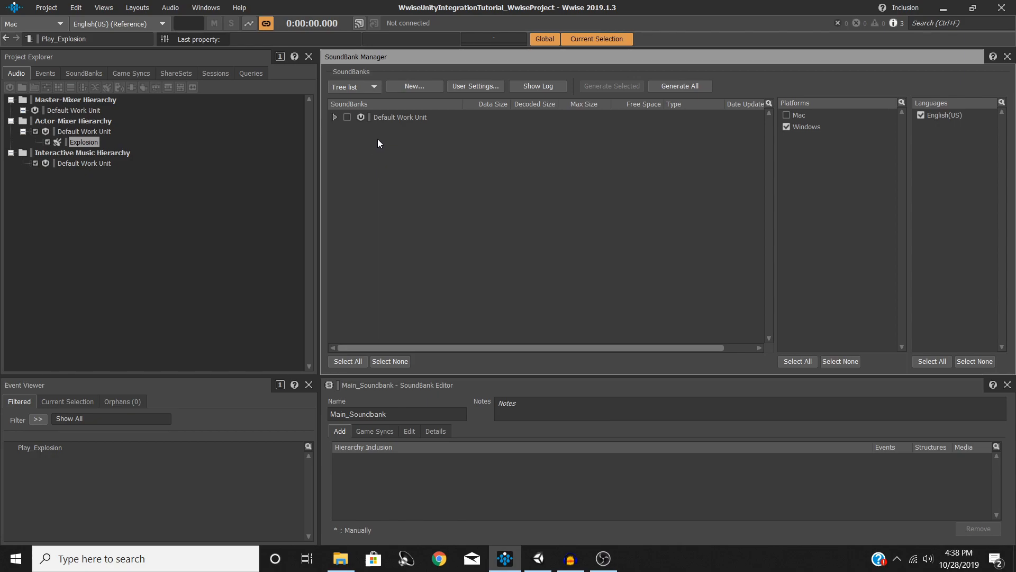
pyautogui.click(335, 117)
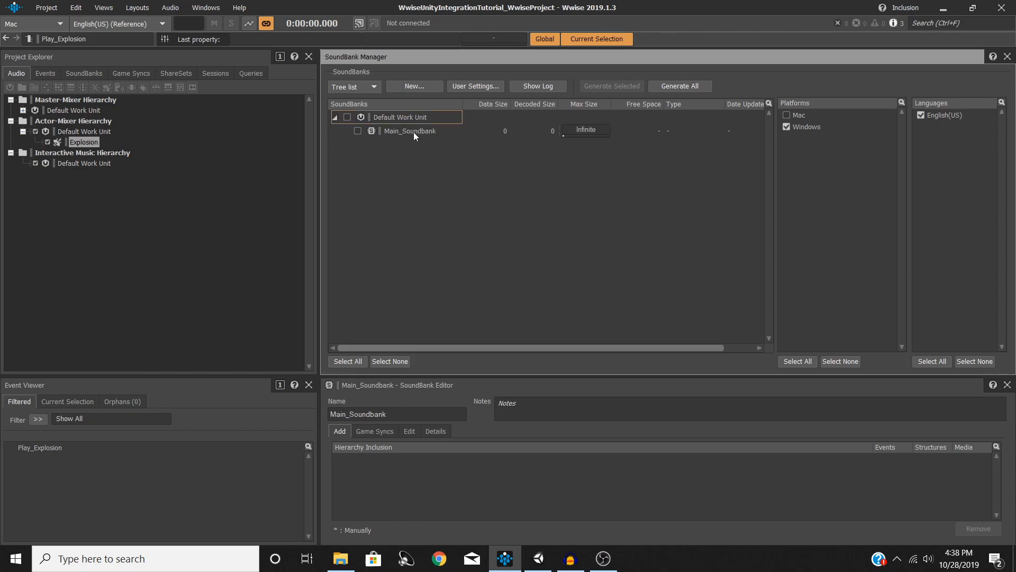
pyautogui.click(334, 117)
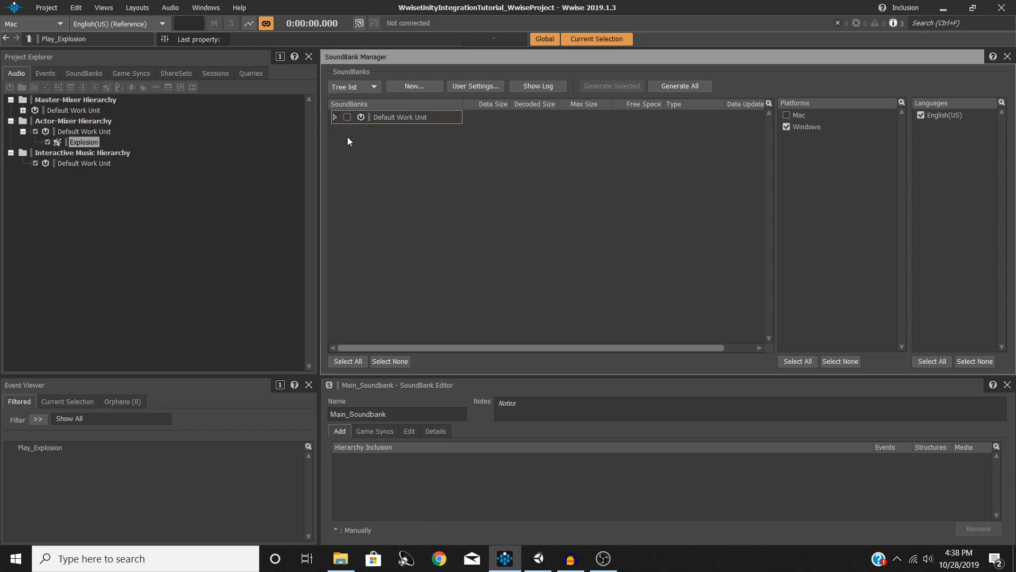
pyautogui.click(414, 86)
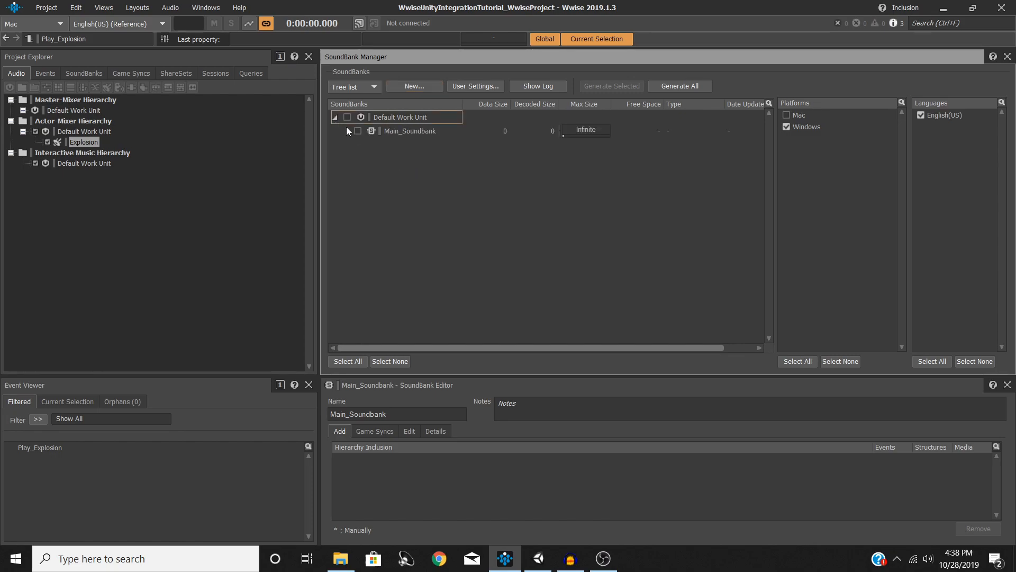
pyautogui.click(347, 118)
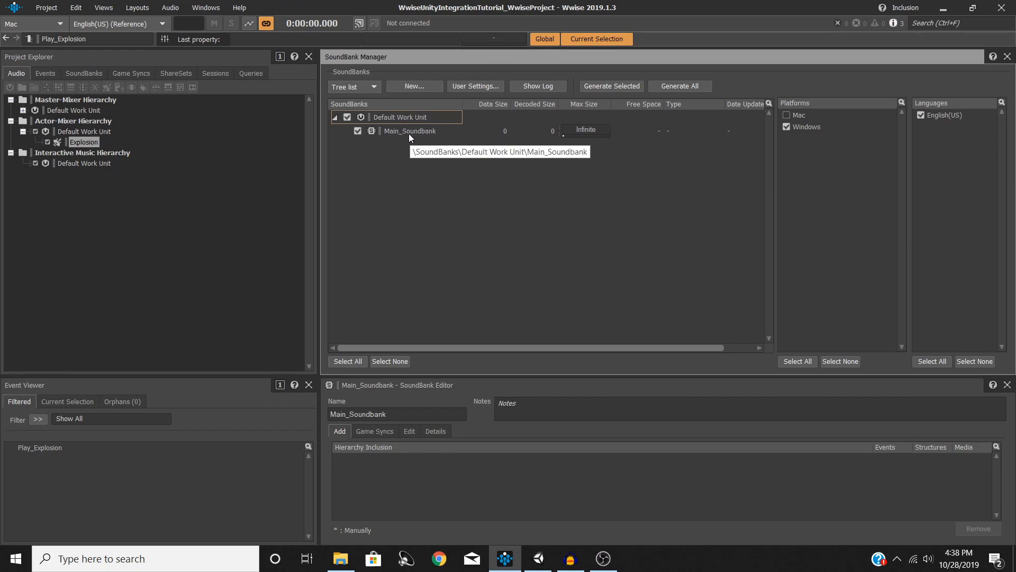
# Step: Add Play_Explosion to Main_Soundbank and generate the bank for Windows
pyautogui.click(410, 131)
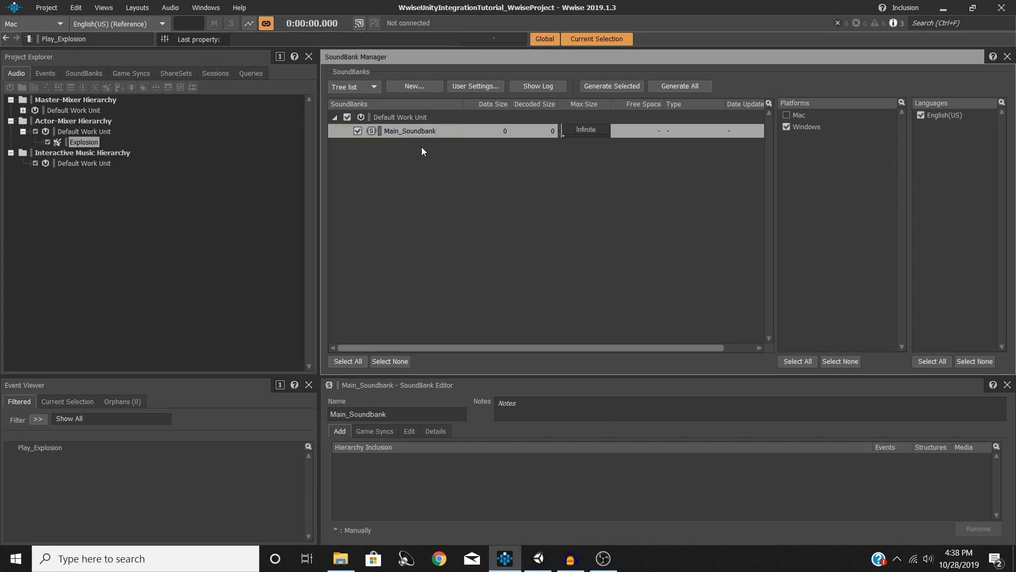
pyautogui.moveTo(125, 232)
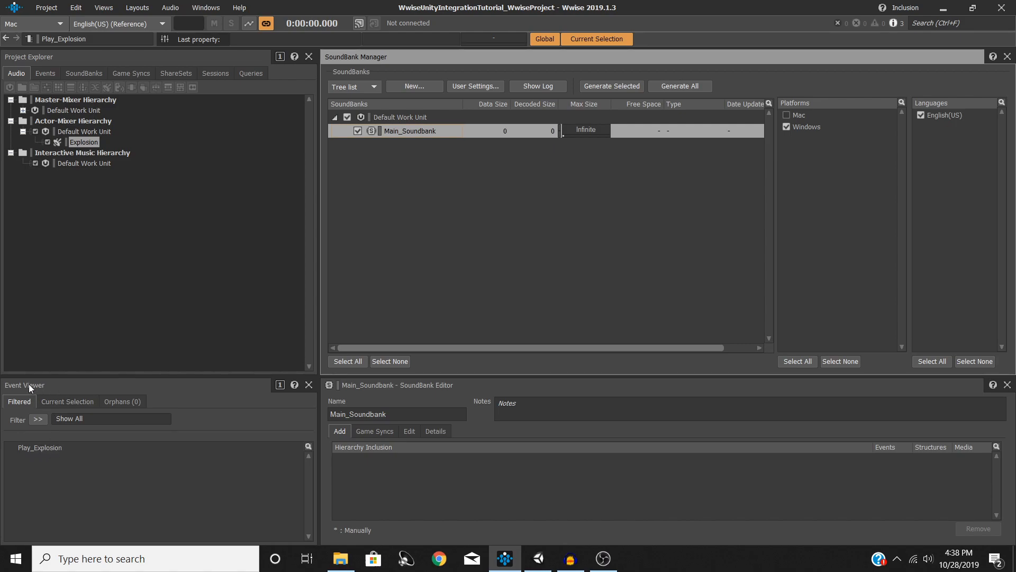
pyautogui.moveTo(371, 469)
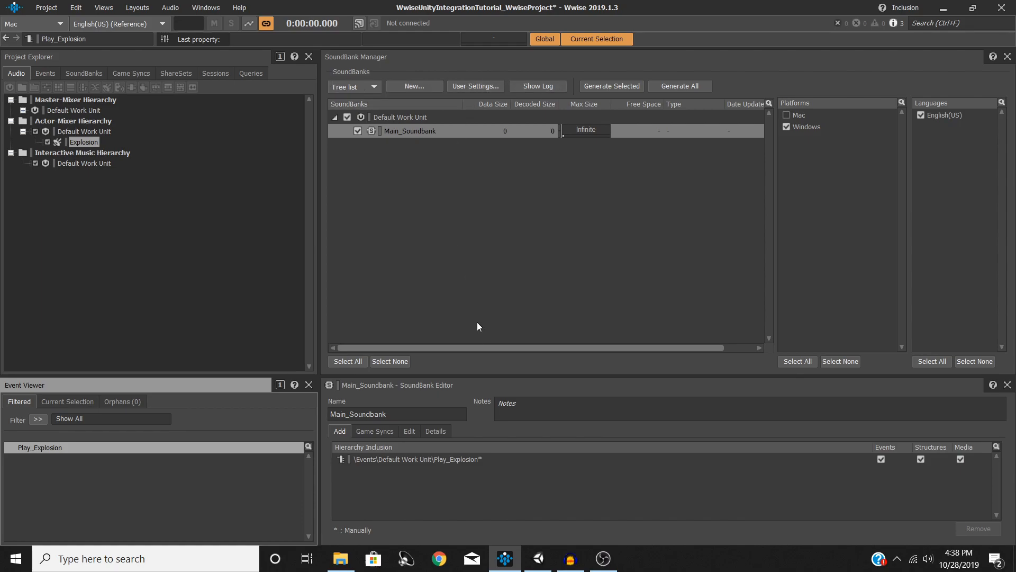
pyautogui.moveTo(439, 121)
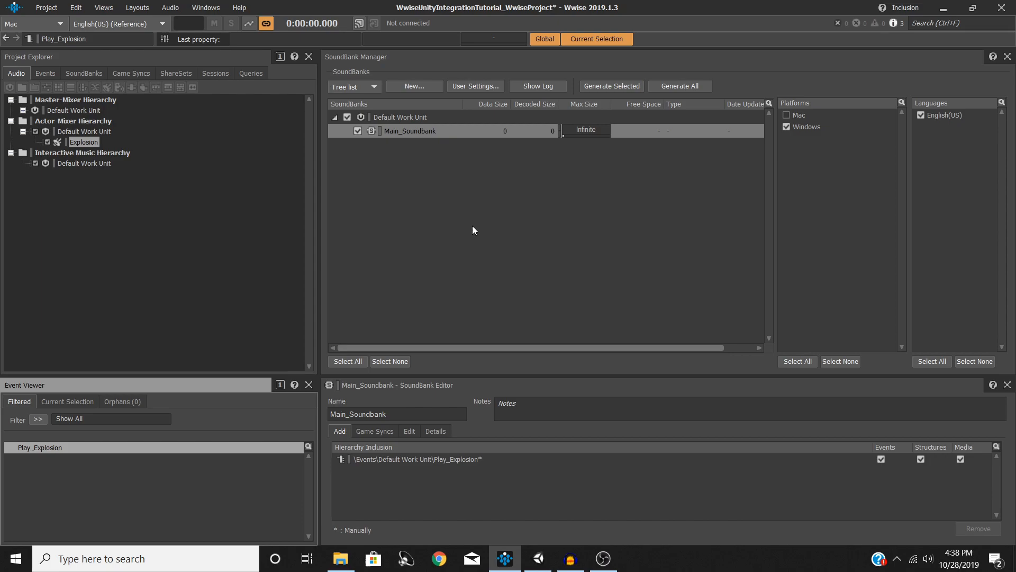
pyautogui.moveTo(420, 173)
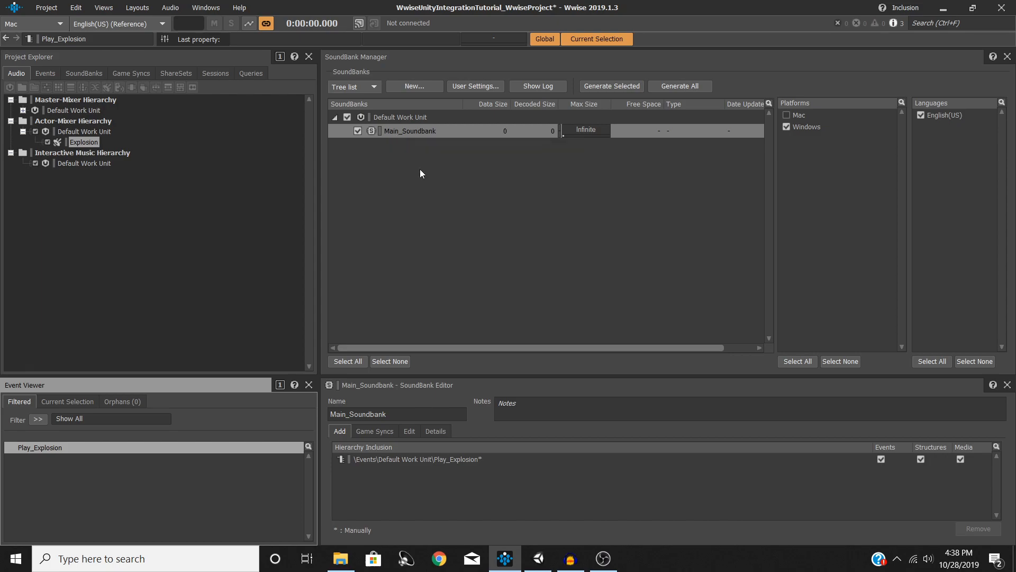
pyautogui.moveTo(421, 187)
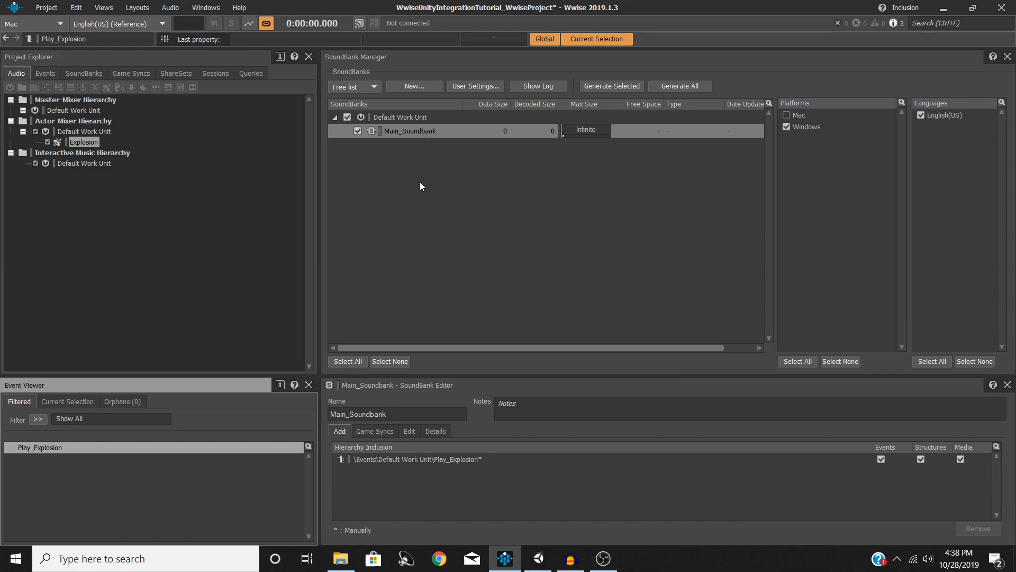
pyautogui.moveTo(480, 216)
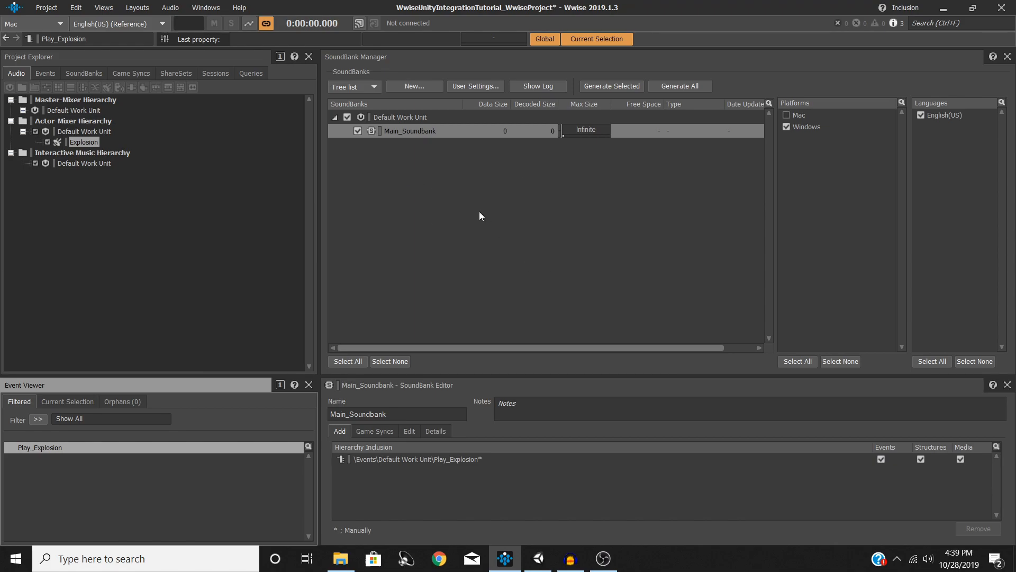
pyautogui.moveTo(465, 218)
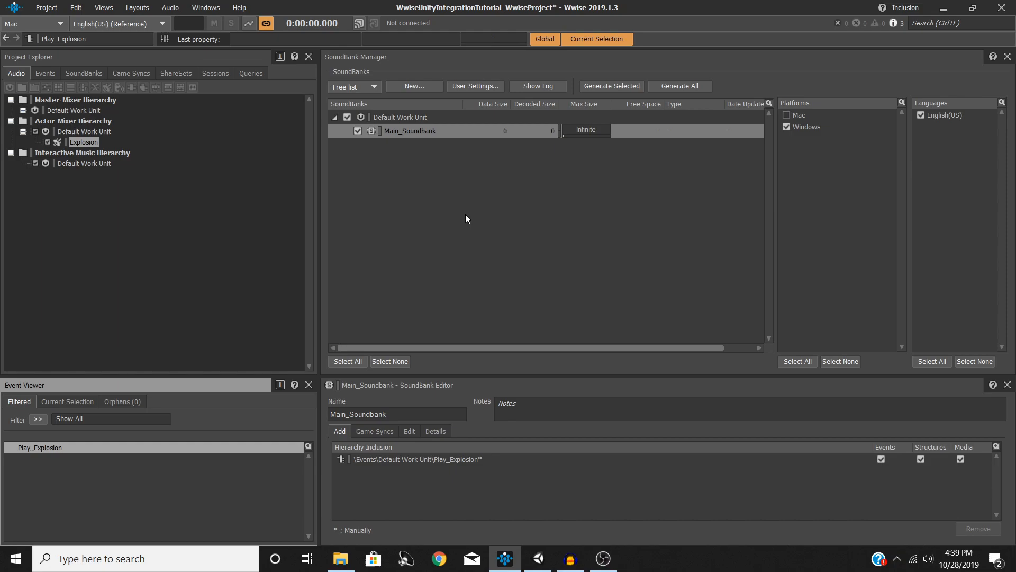
pyautogui.moveTo(466, 222)
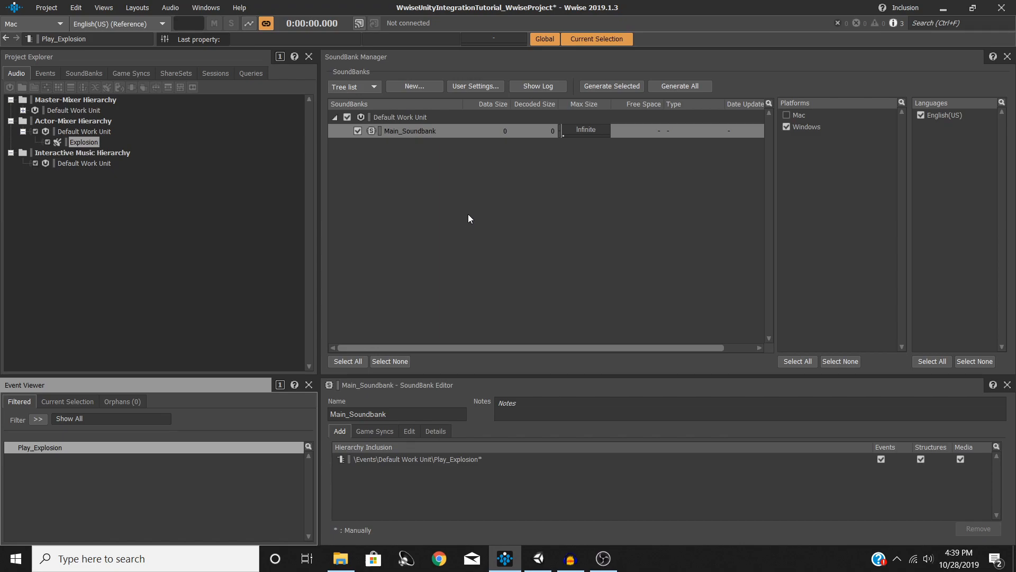
pyautogui.moveTo(470, 225)
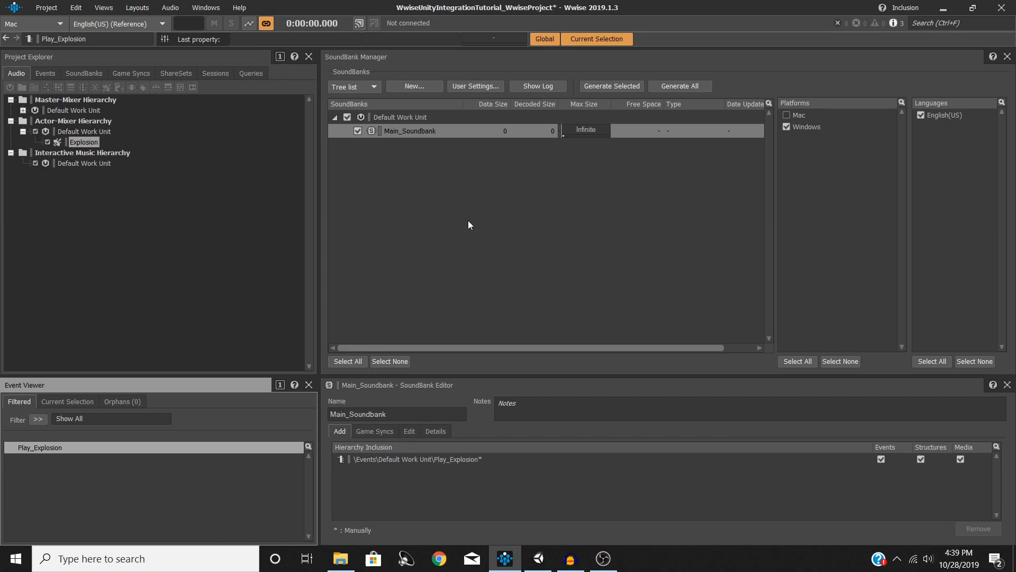
pyautogui.moveTo(399, 472)
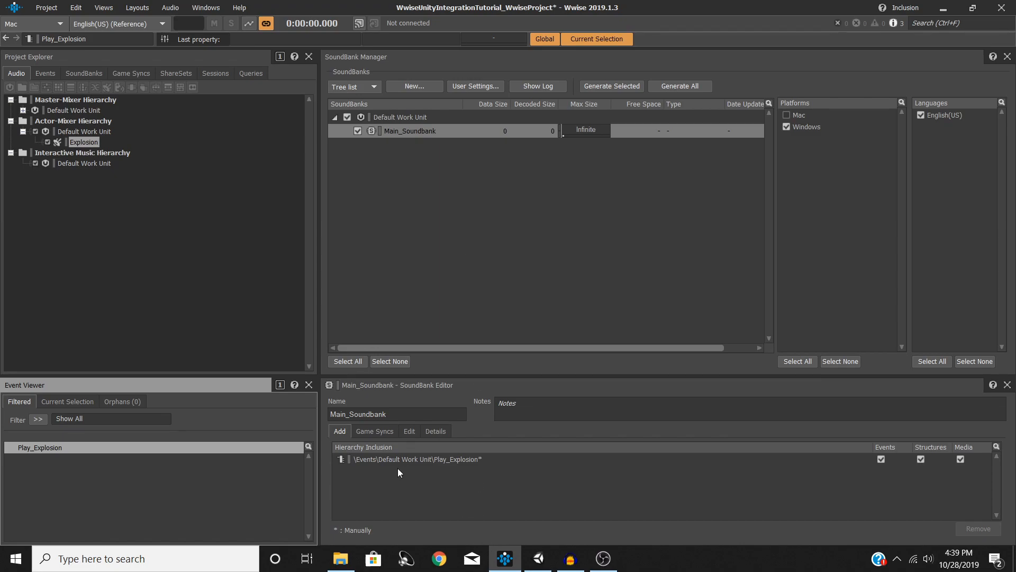
pyautogui.moveTo(422, 491)
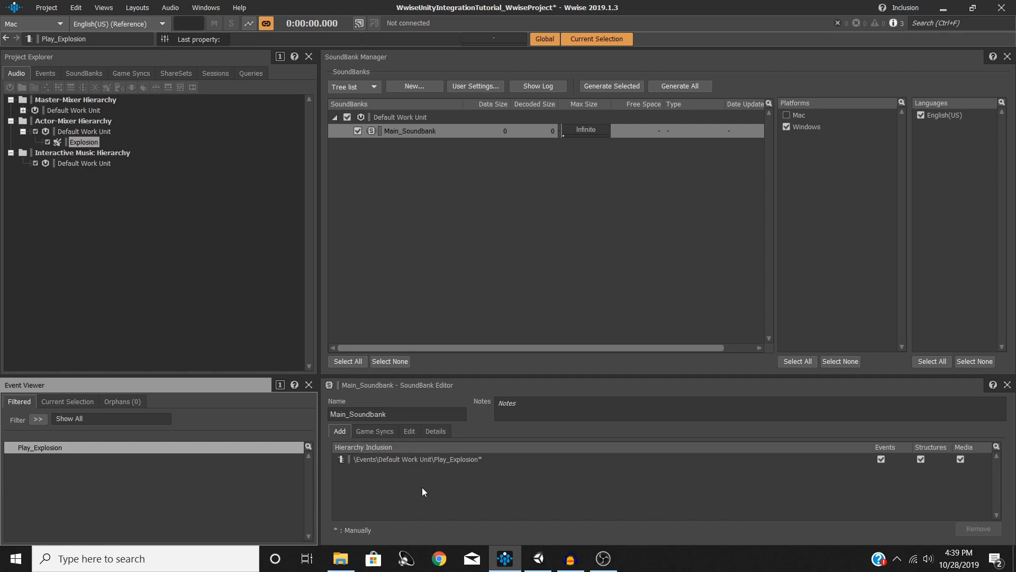
pyautogui.moveTo(413, 138)
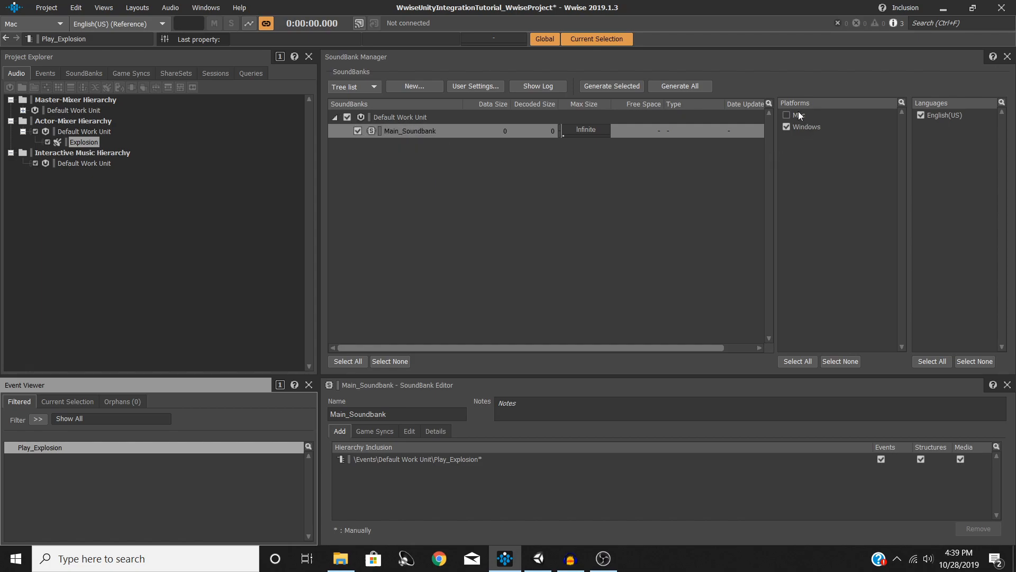
pyautogui.click(787, 115)
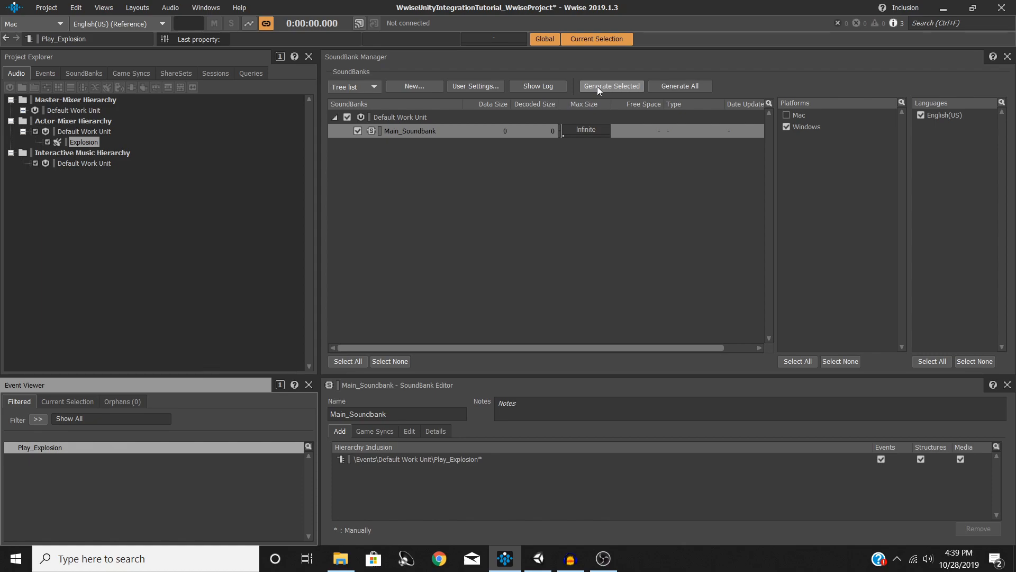
pyautogui.click(610, 86)
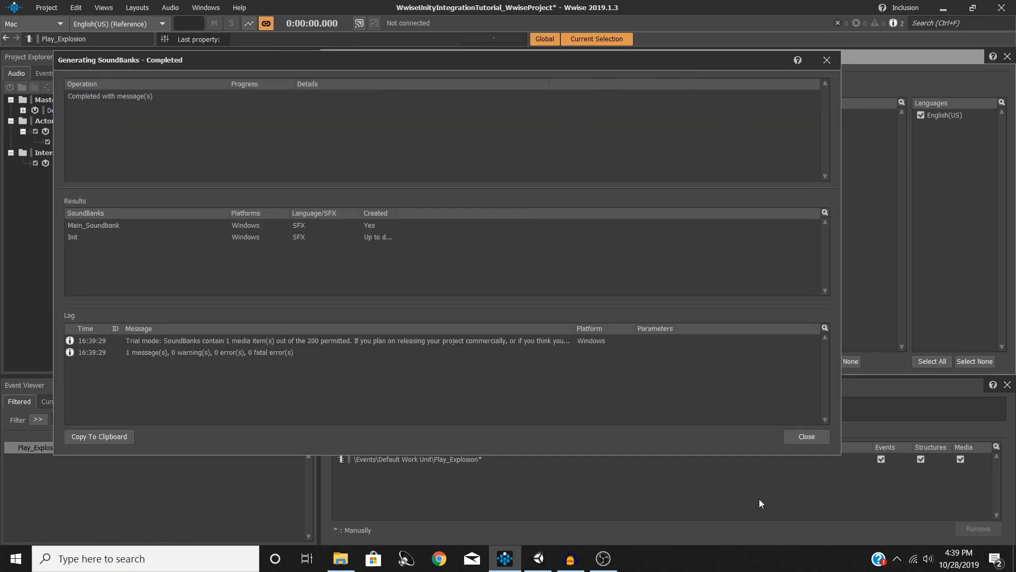
pyautogui.moveTo(388, 372)
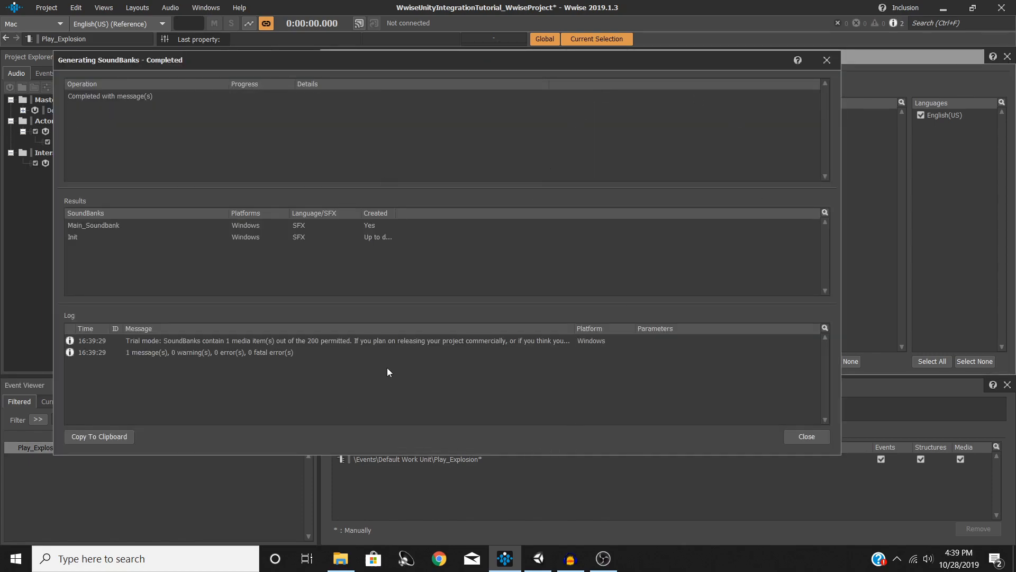
pyautogui.moveTo(806, 436)
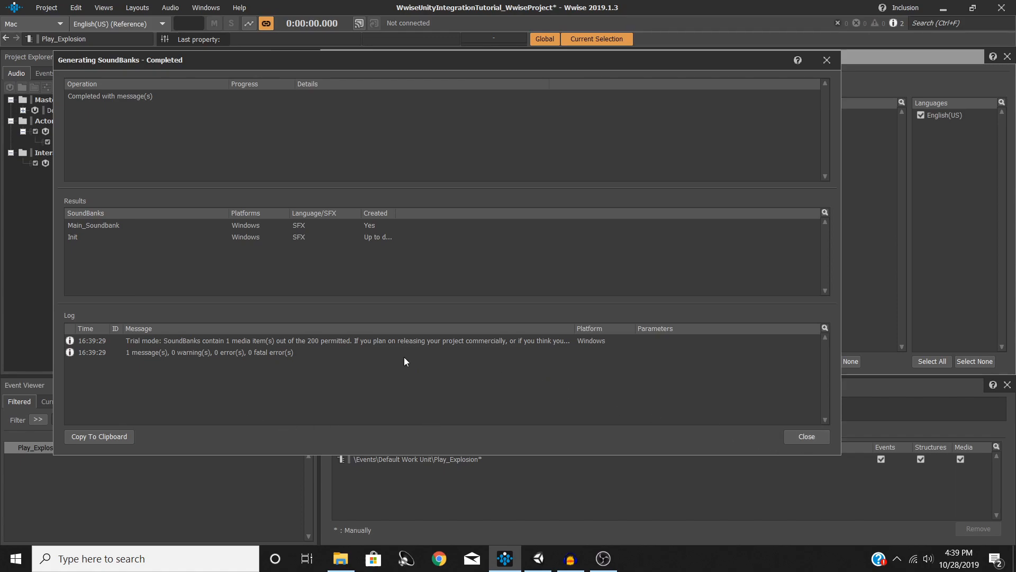
# Step: Close the generation report, save the Wwise project, and switch to Unity
pyautogui.click(806, 436)
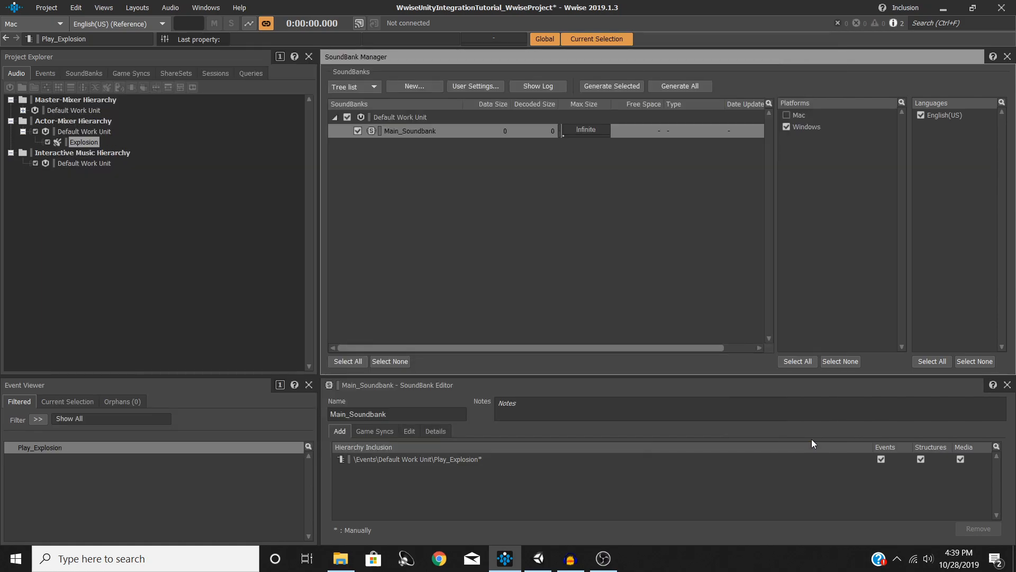
pyautogui.moveTo(809, 442)
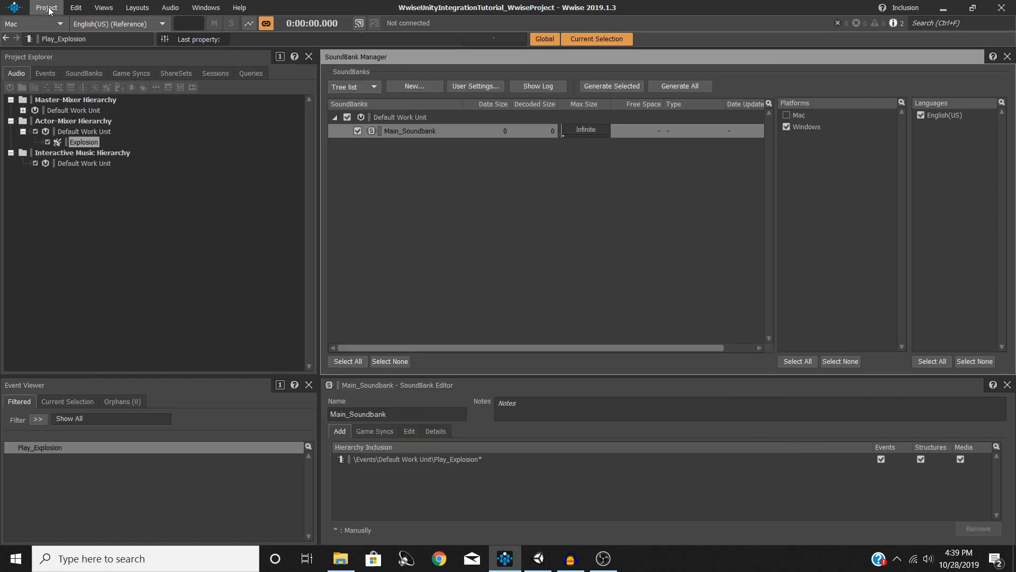
pyautogui.click(46, 7)
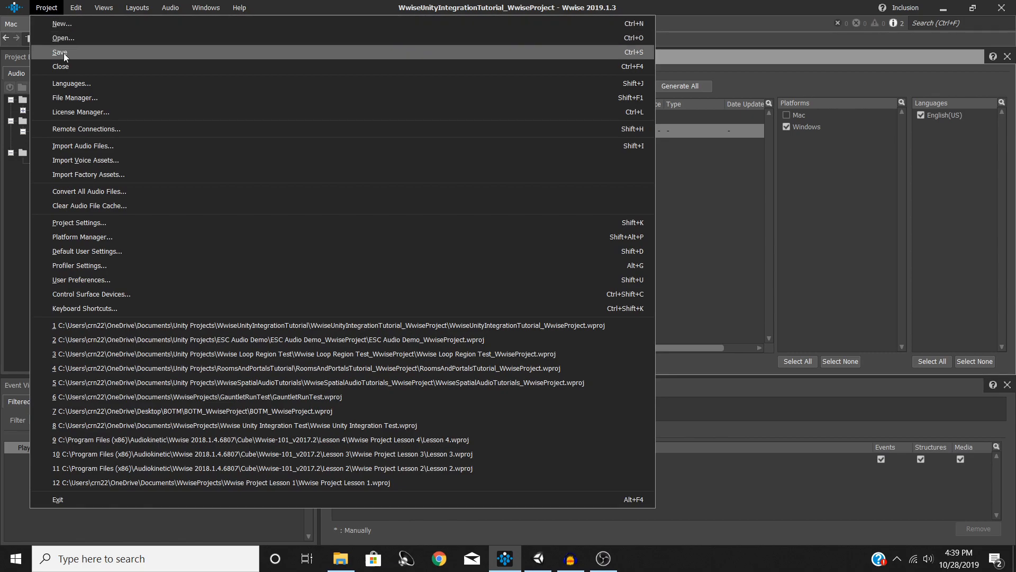
pyautogui.click(59, 52)
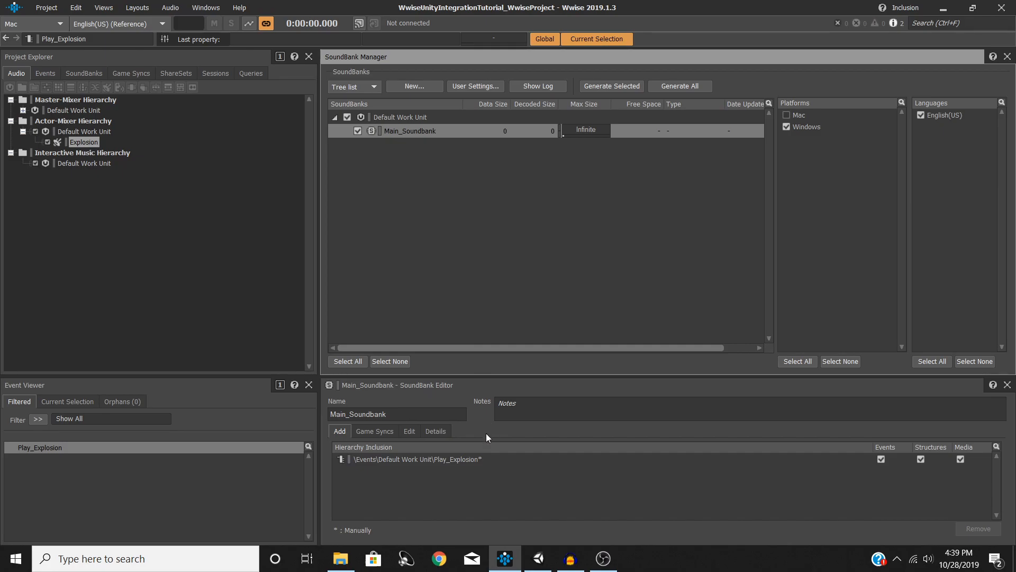
pyautogui.click(537, 558)
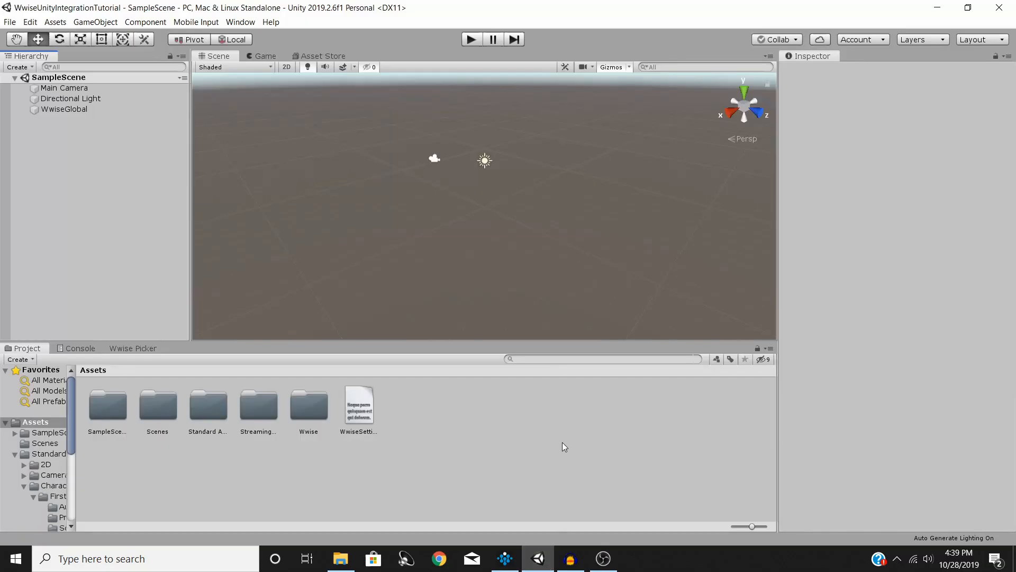
pyautogui.moveTo(464, 480)
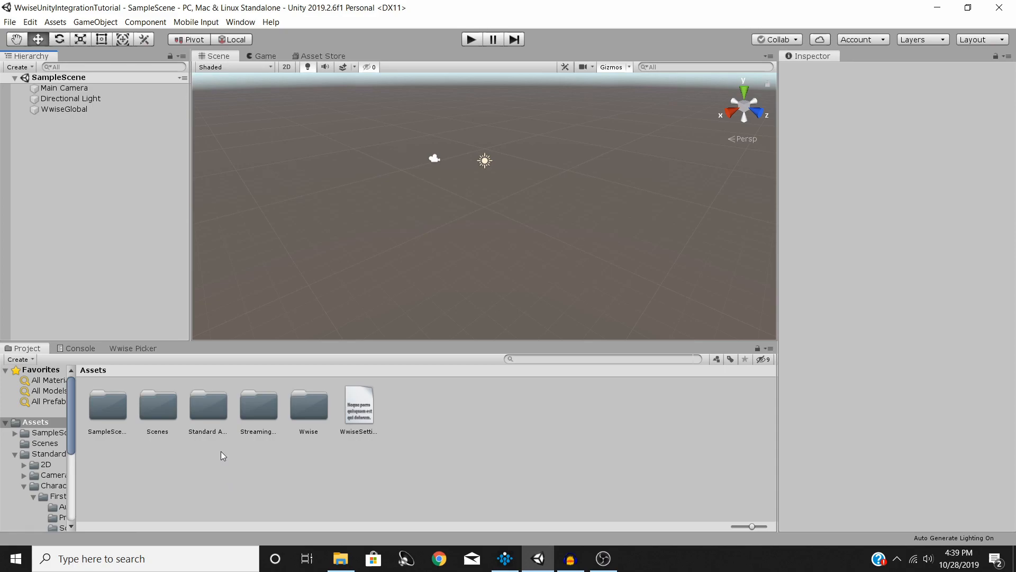
pyautogui.moveTo(206, 421)
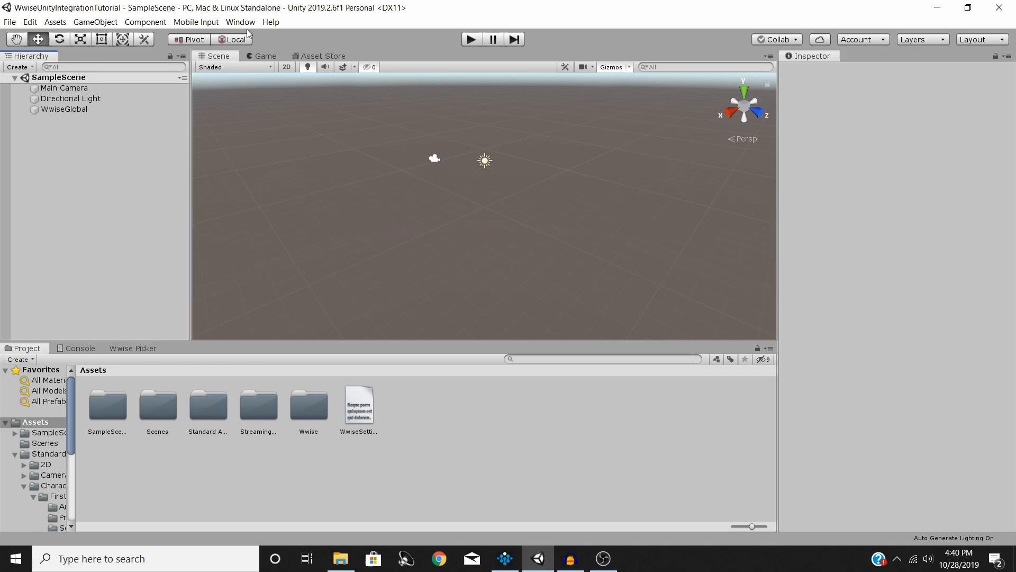
pyautogui.moveTo(317, 59)
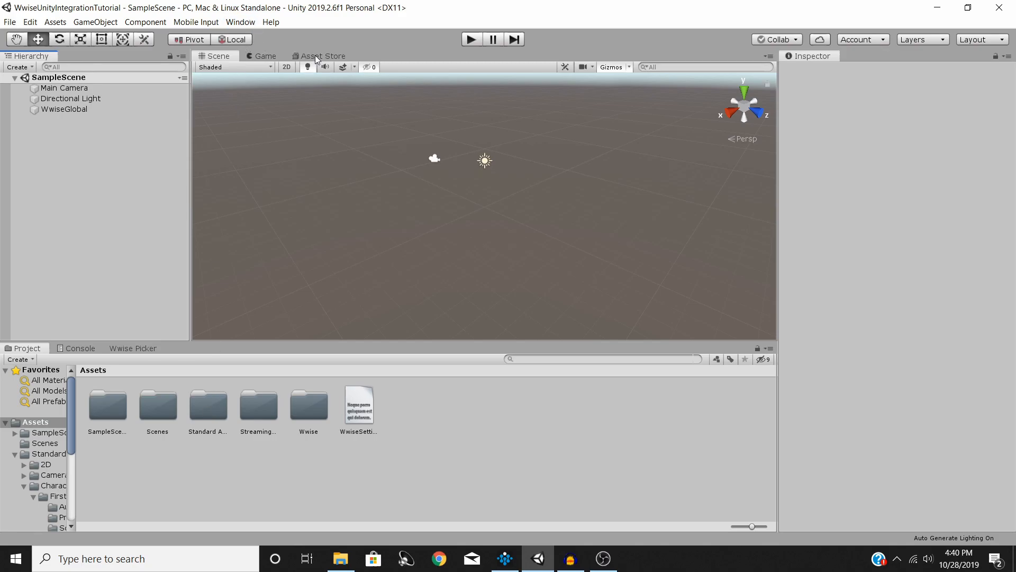
# Step: Search the Asset Store for 'standard assets', download Standard Assets, and return to the Scene view
pyautogui.click(320, 56)
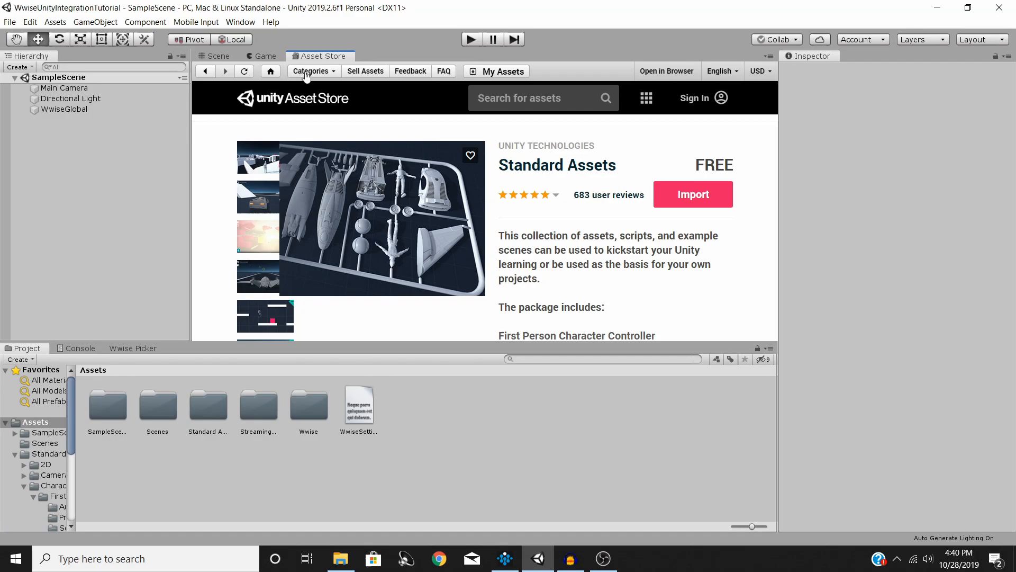
pyautogui.click(239, 22)
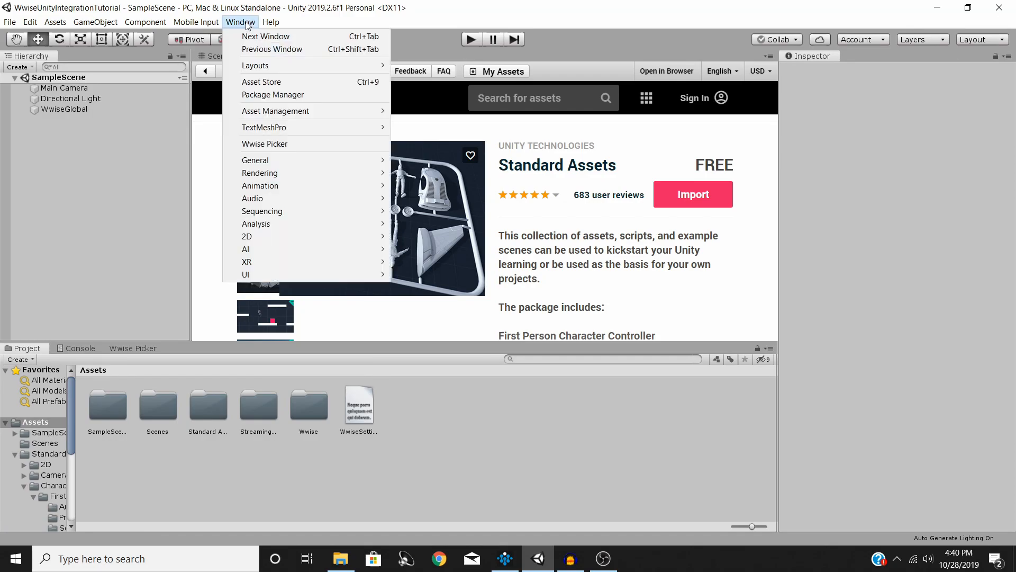
pyautogui.moveTo(262, 81)
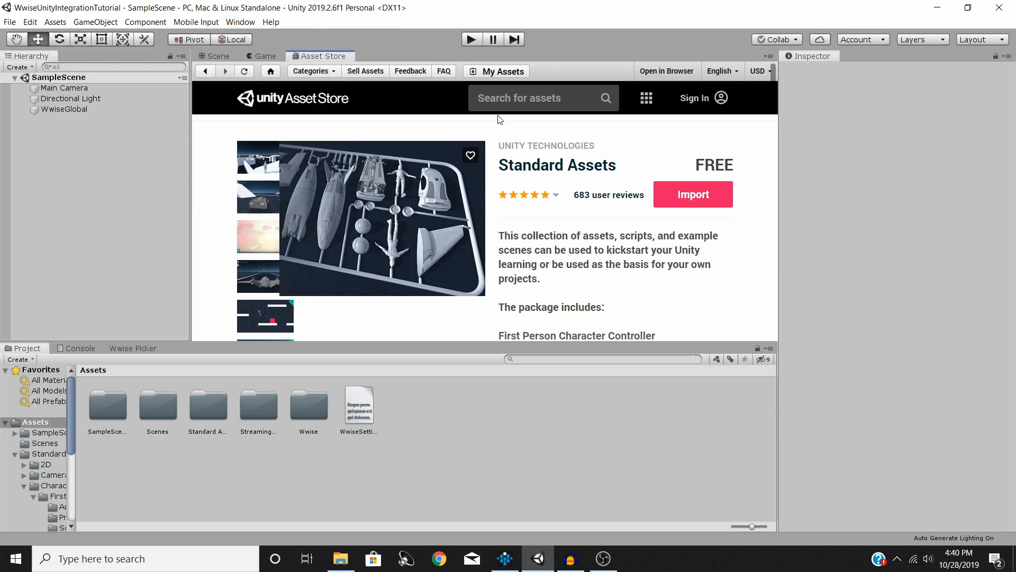
pyautogui.click(543, 98)
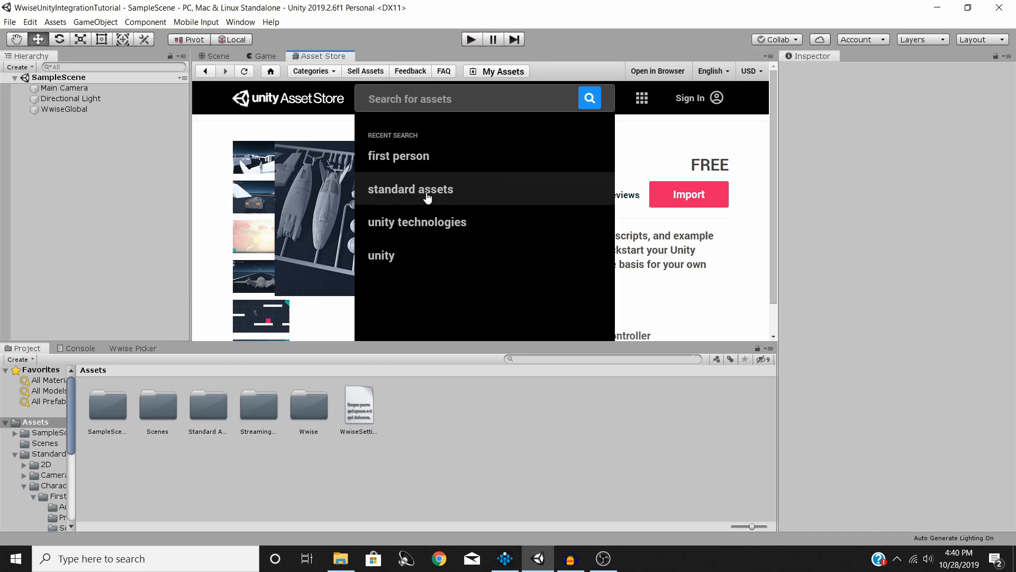
pyautogui.click(410, 189)
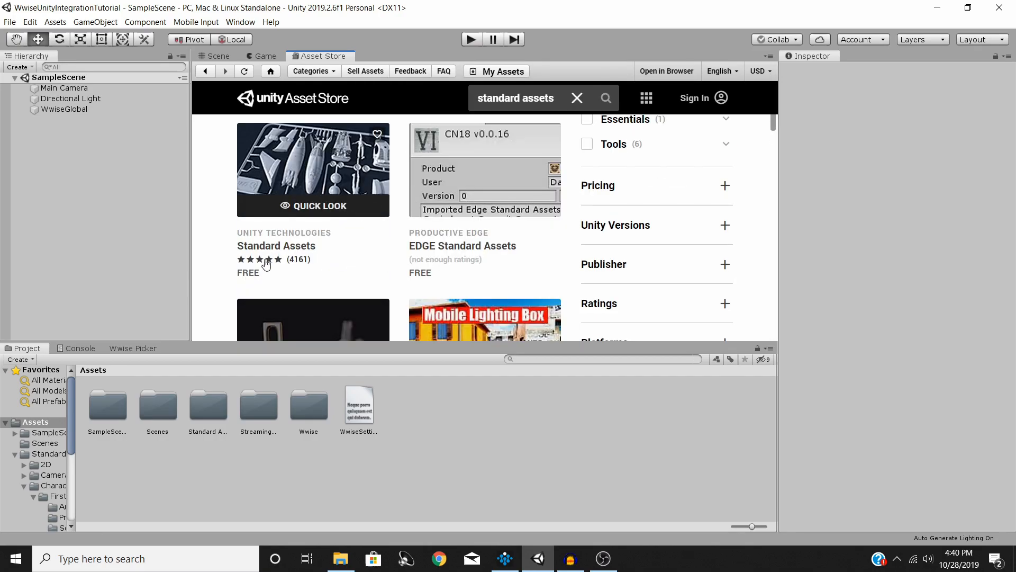
pyautogui.moveTo(308, 167)
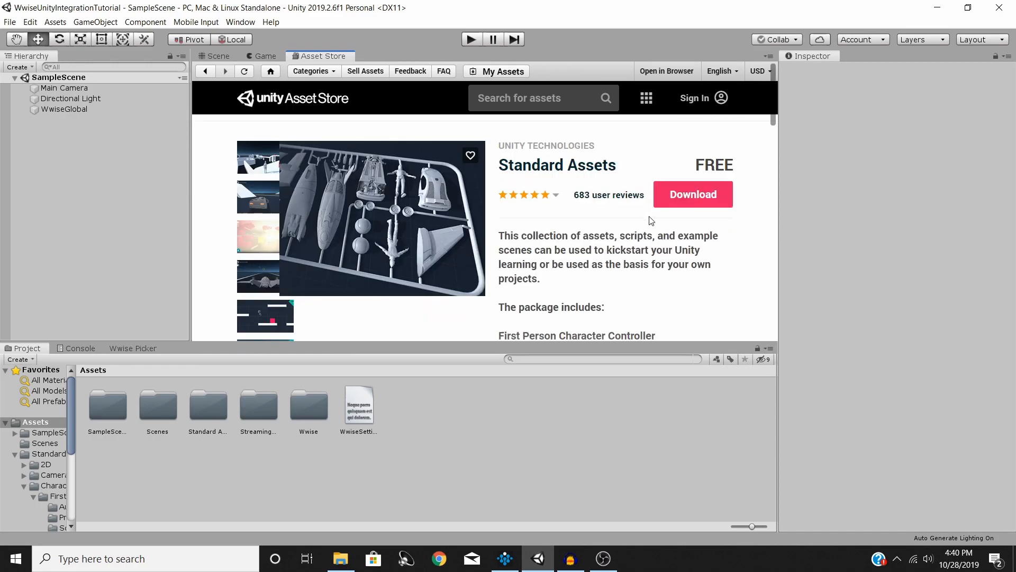
pyautogui.click(693, 194)
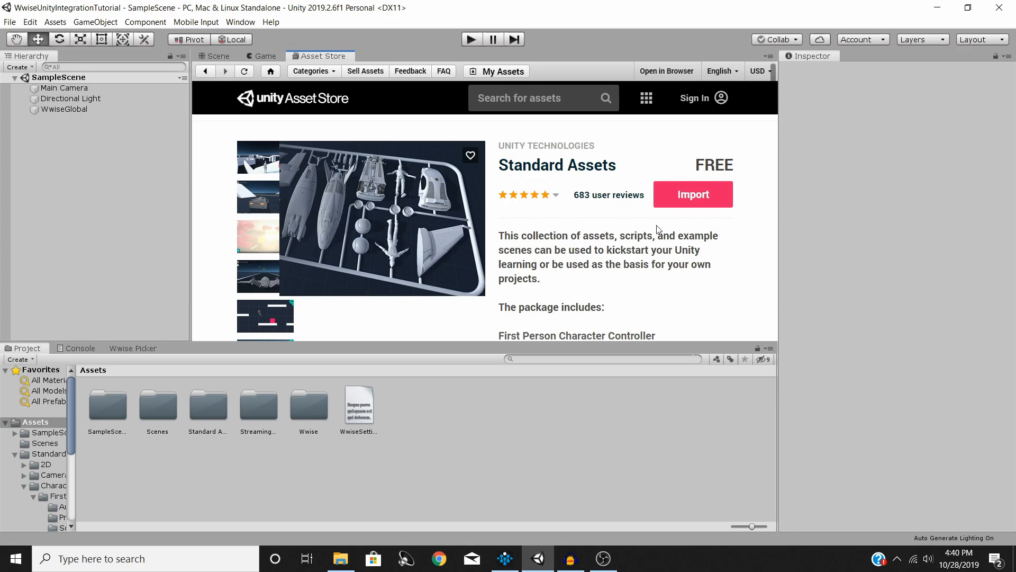
pyautogui.moveTo(690, 235)
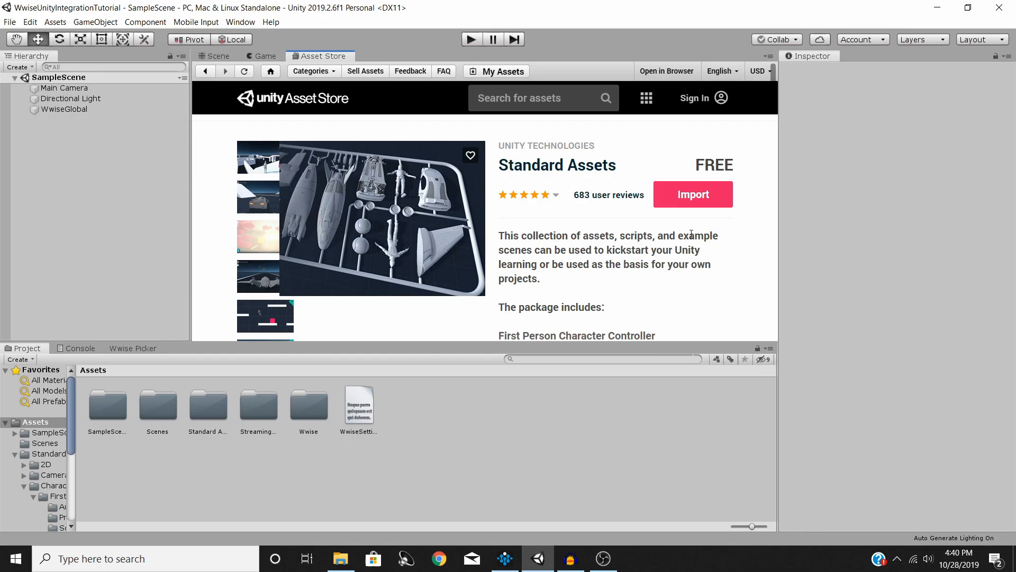
pyautogui.moveTo(600, 248)
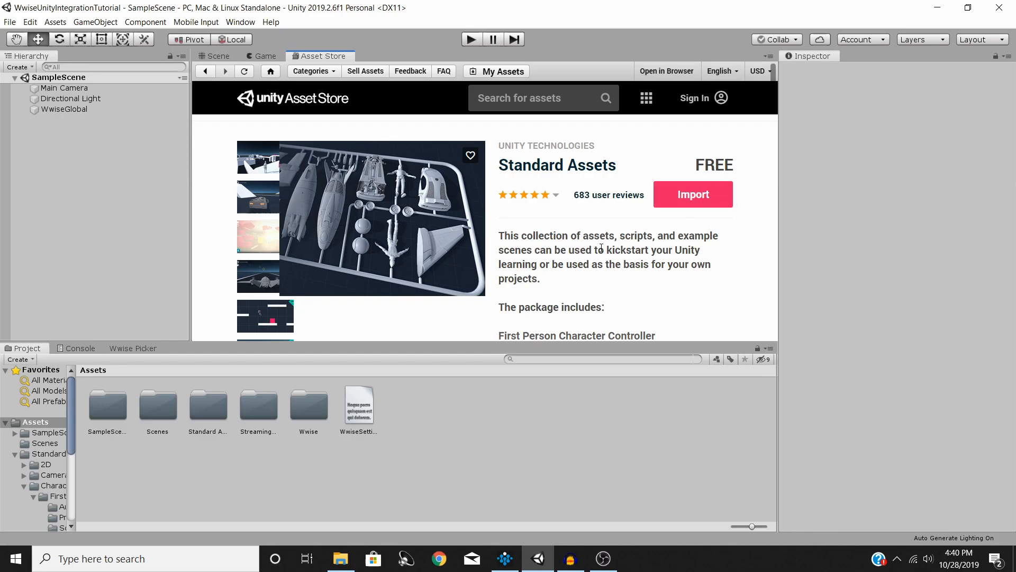
pyautogui.moveTo(585, 203)
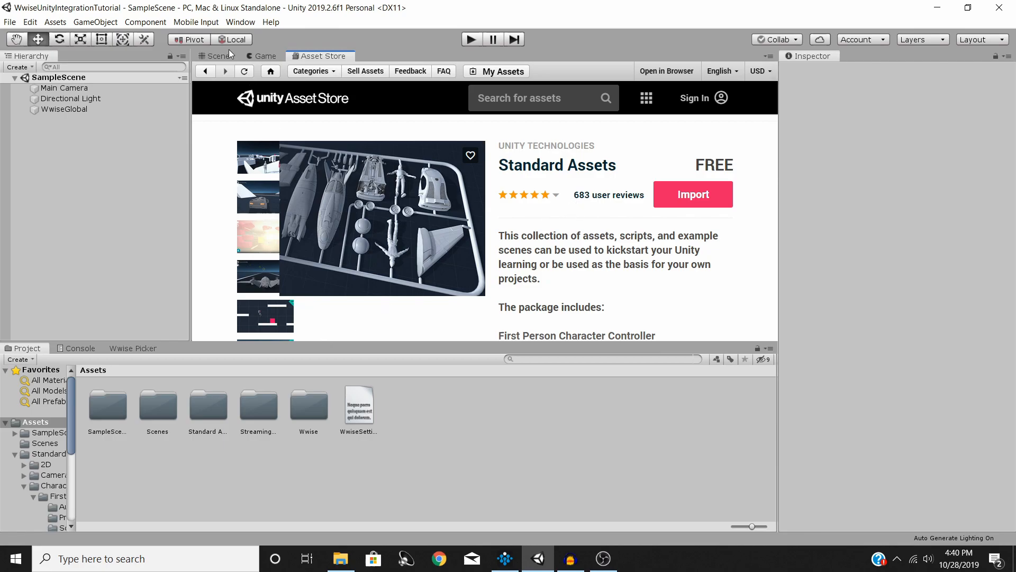
pyautogui.click(217, 55)
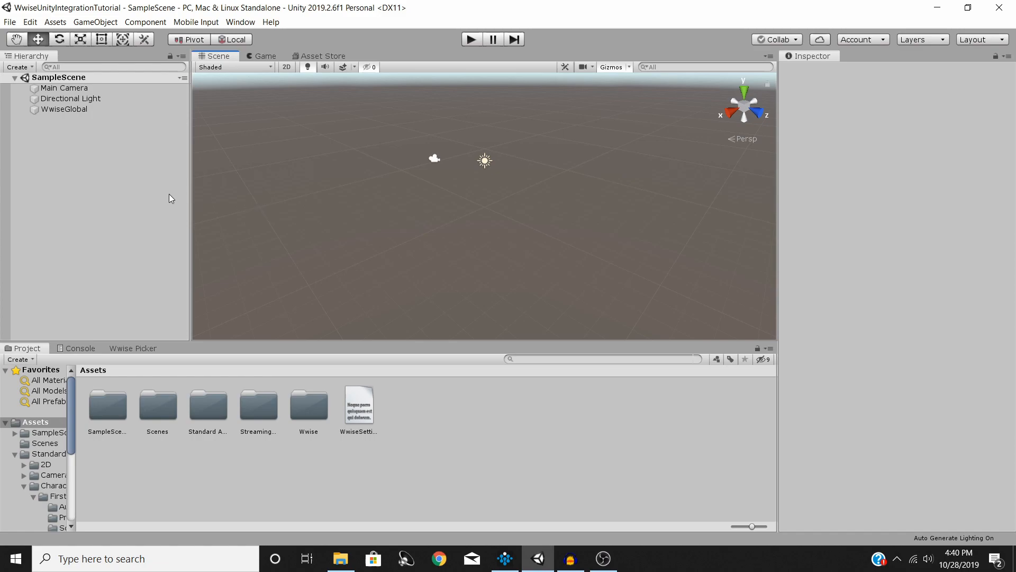
pyautogui.moveTo(75, 152)
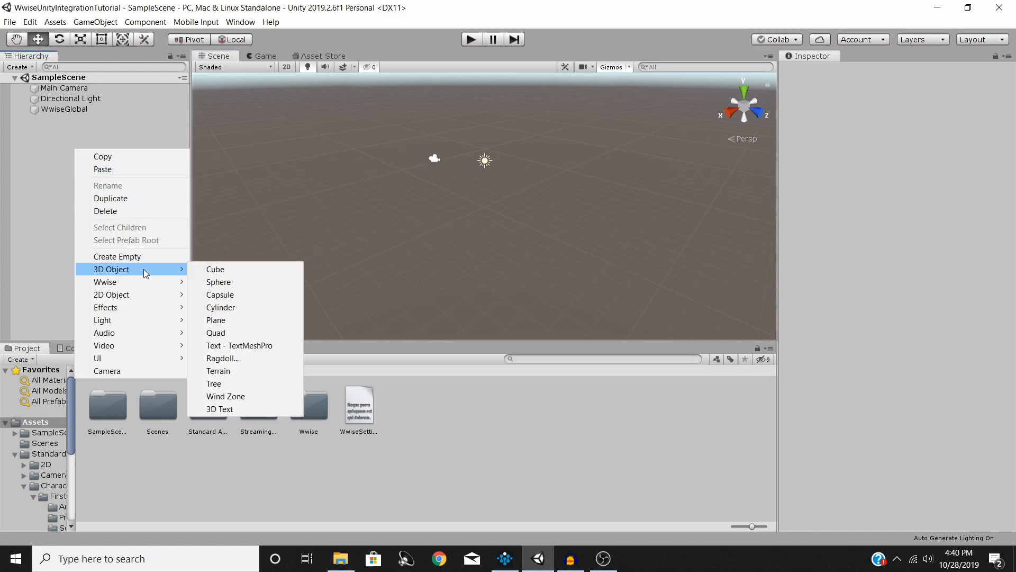
pyautogui.moveTo(214, 269)
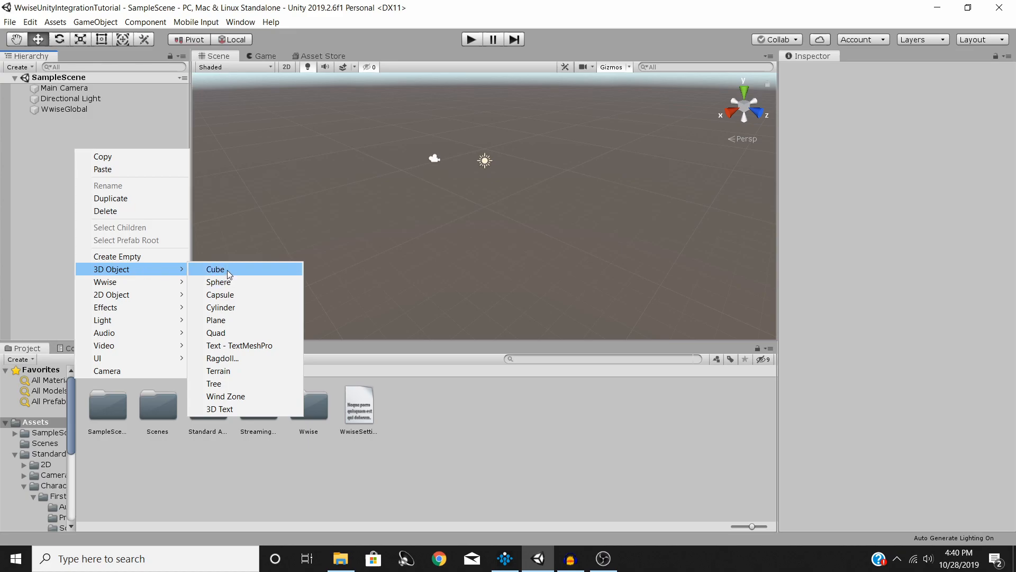
# Step: Add a Plane and scale it to 5 on X and Z, then deselect it
pyautogui.click(216, 320)
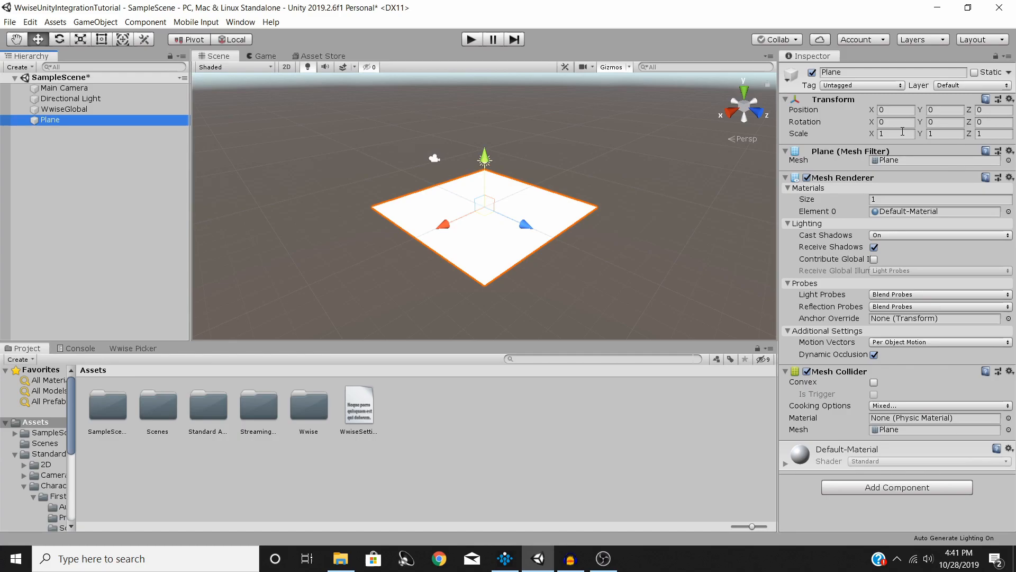
pyautogui.write('5')
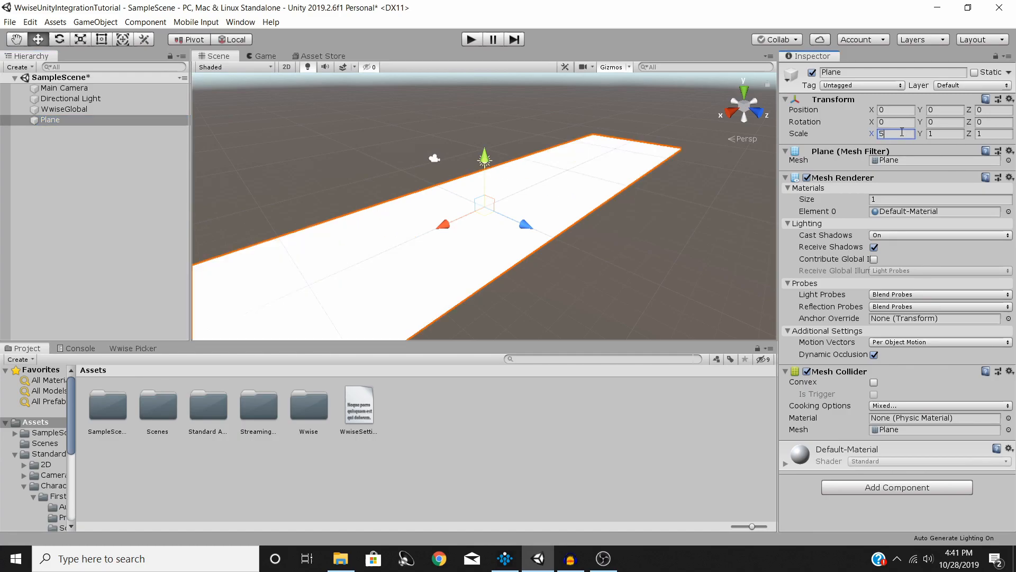
pyautogui.write('5')
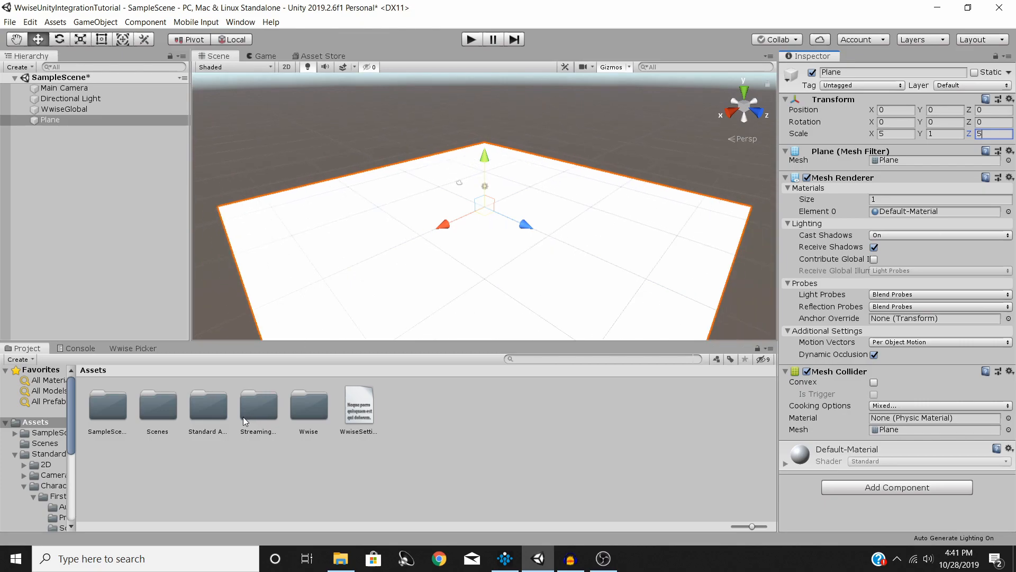
pyautogui.moveTo(132, 178)
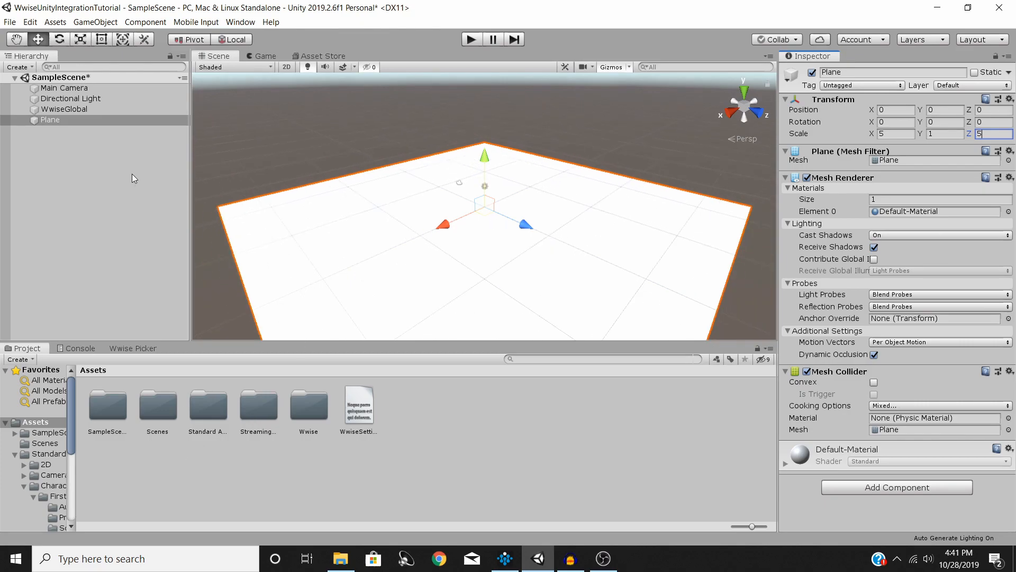
pyautogui.click(98, 152)
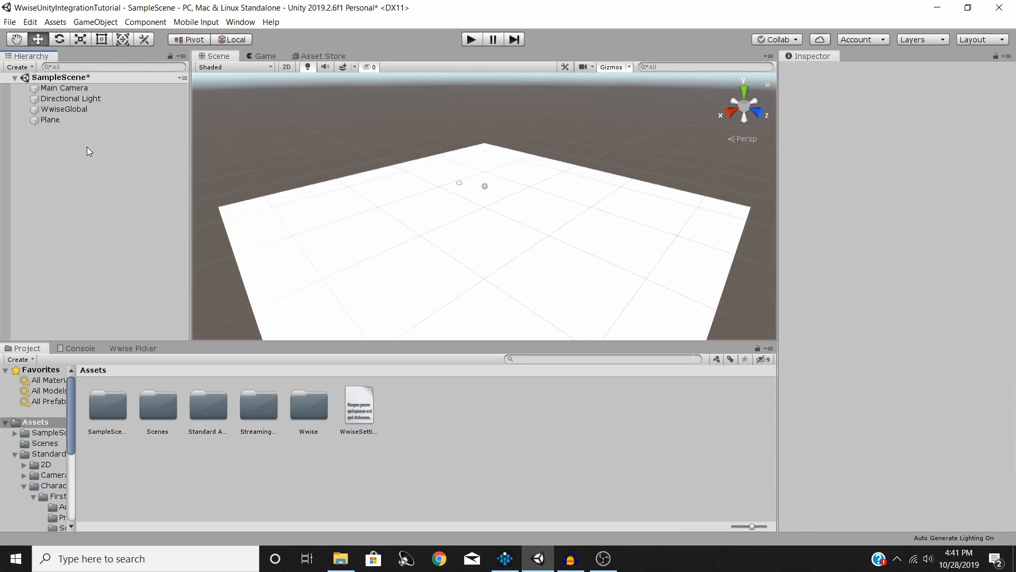
# Step: Create a Cube from the Hierarchy menu and set its Position Y to 2
pyautogui.rightClick(87, 151)
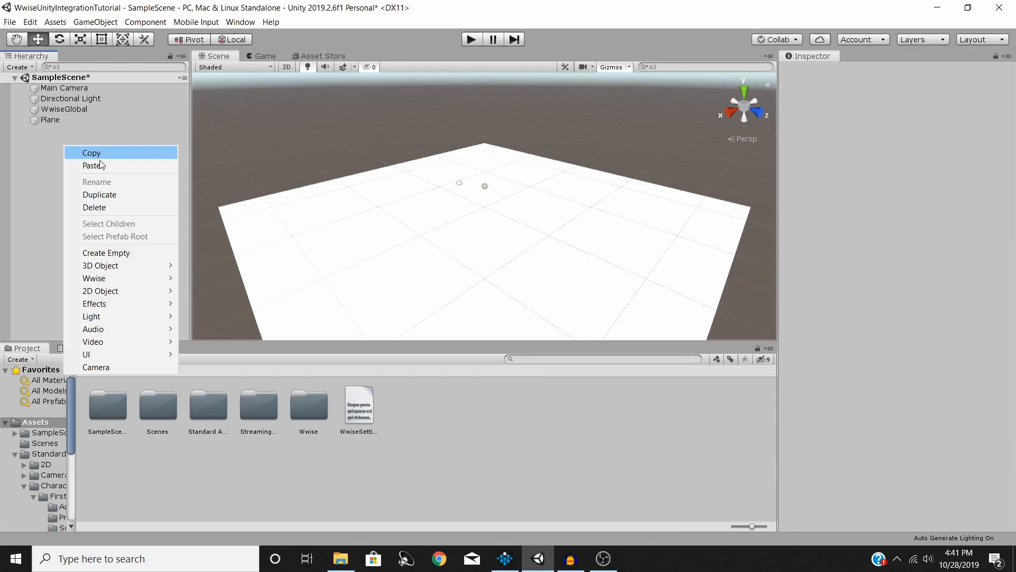
pyautogui.moveTo(101, 265)
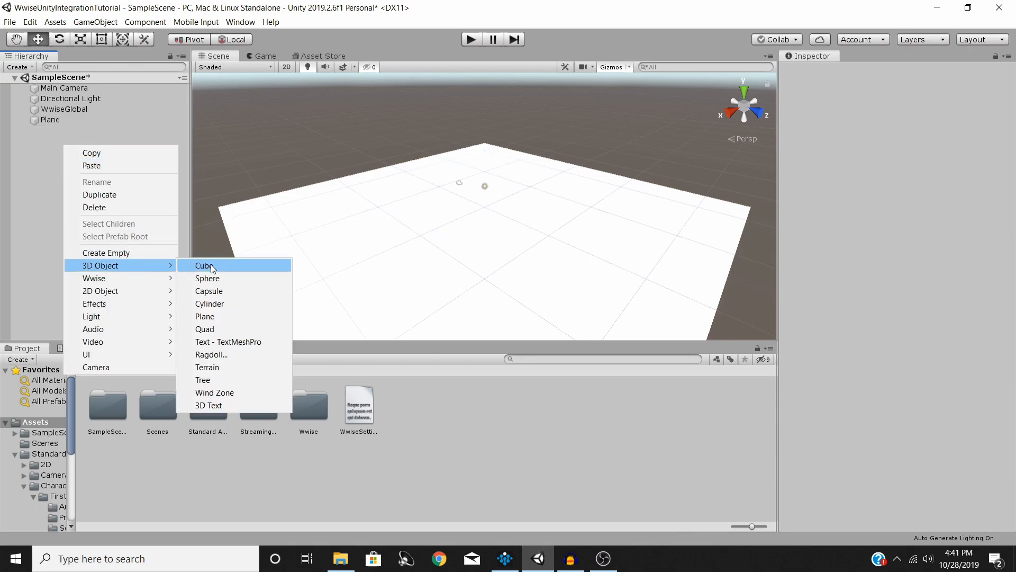
pyautogui.click(204, 265)
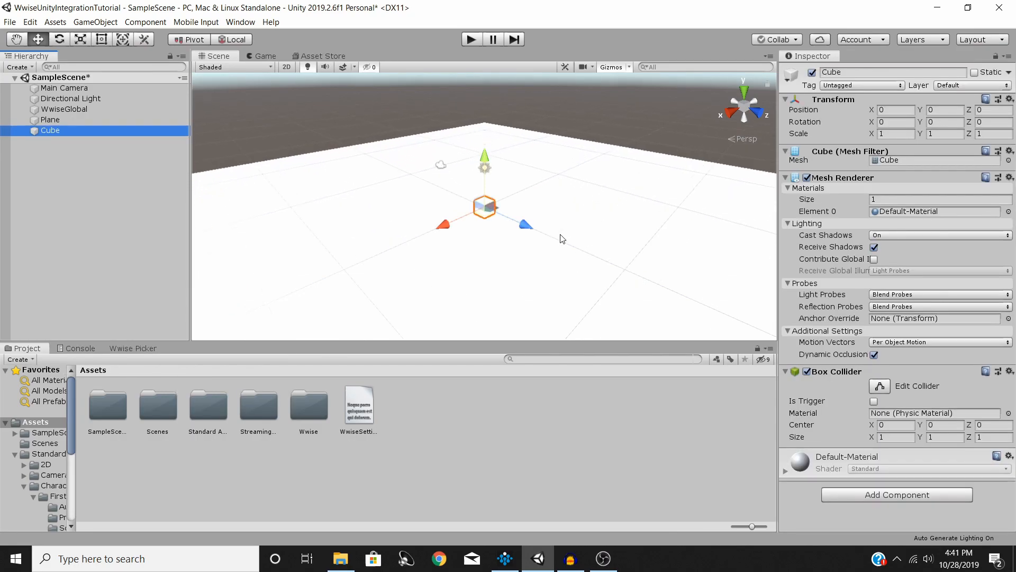
pyautogui.click(945, 110)
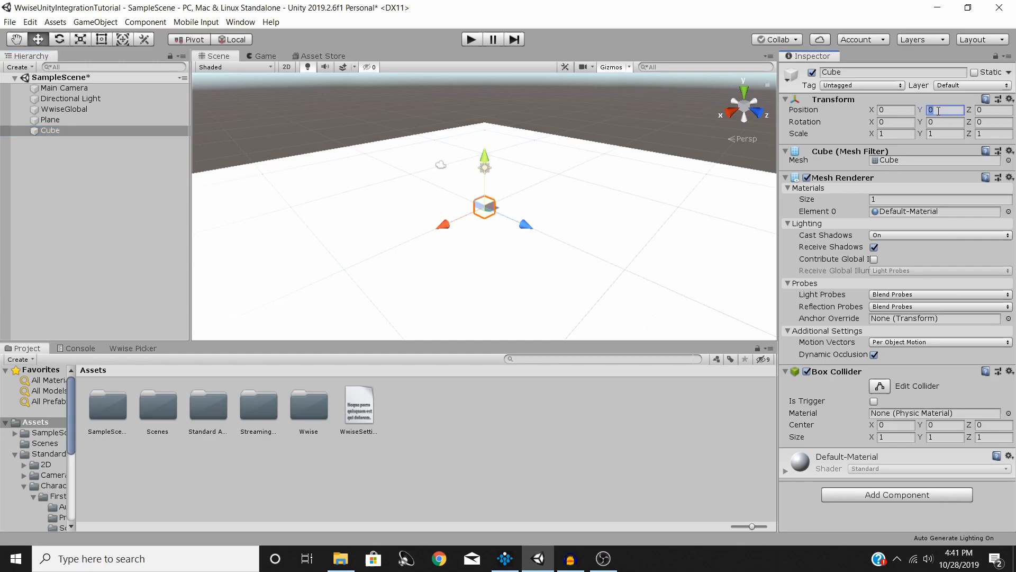
pyautogui.write('2')
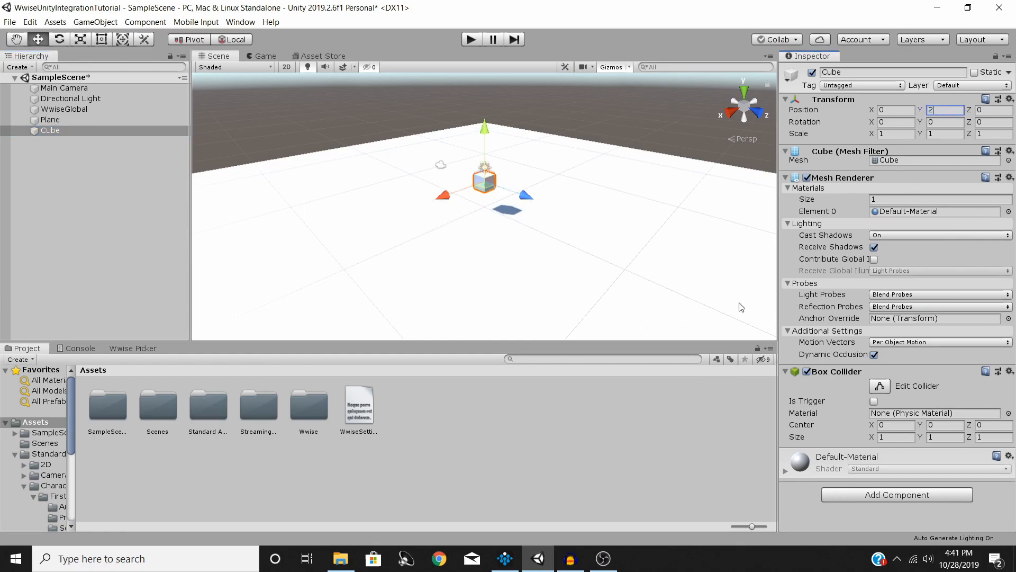
pyautogui.moveTo(886, 318)
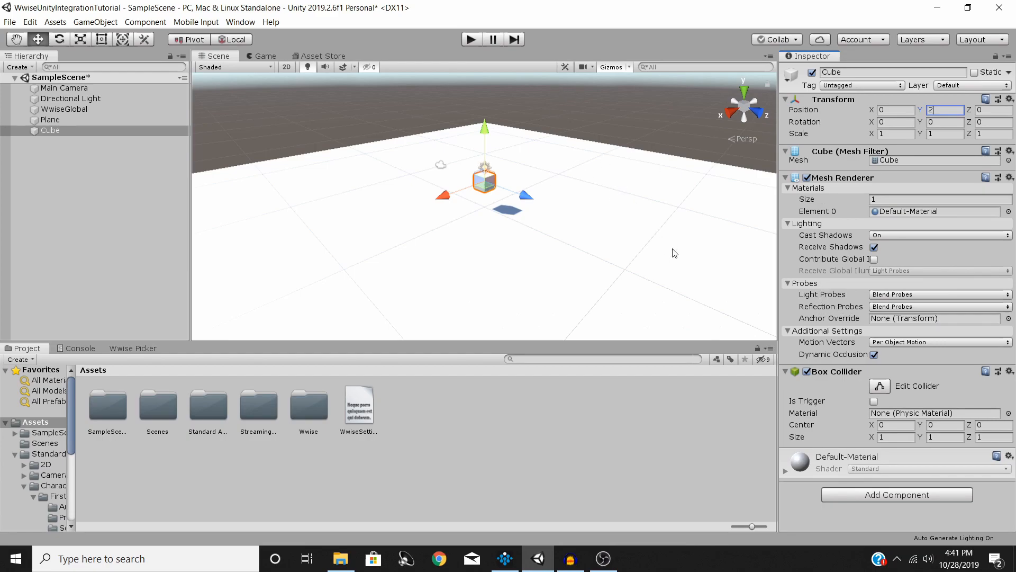
pyautogui.moveTo(488, 196)
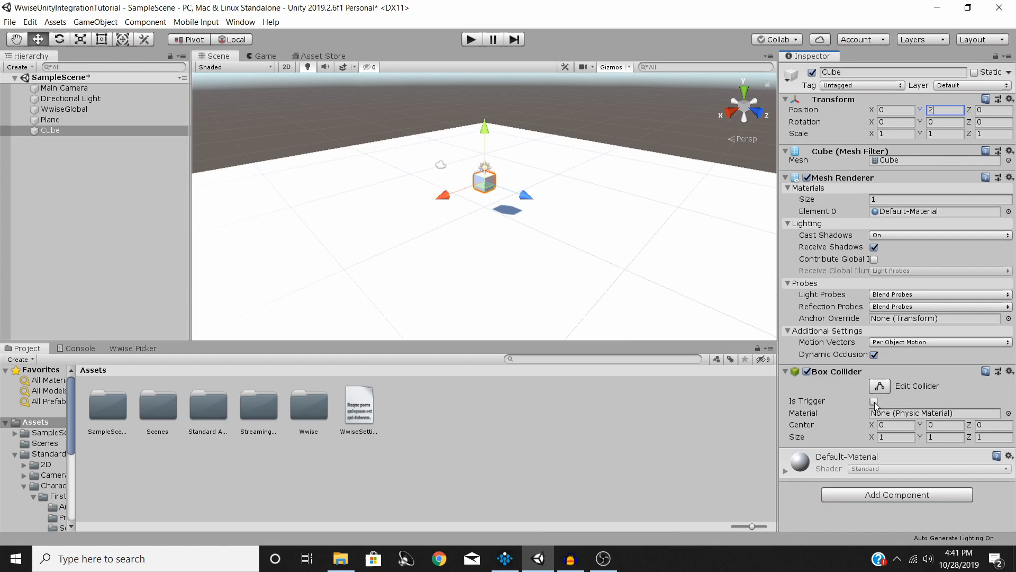
# Step: Turn on Is Trigger for the Cube's Box Collider
pyautogui.click(875, 402)
pyautogui.write('5')
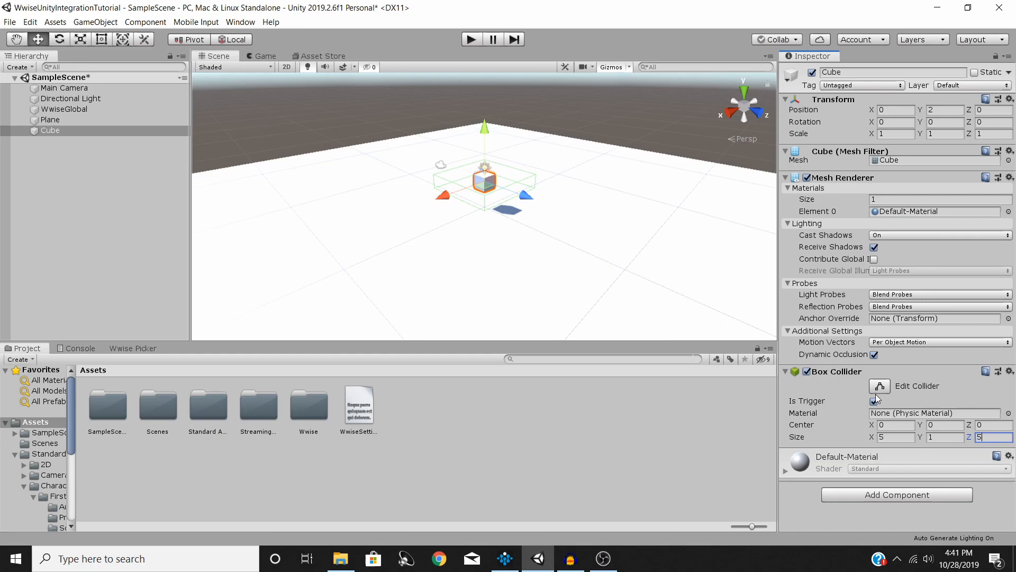
pyautogui.moveTo(541, 278)
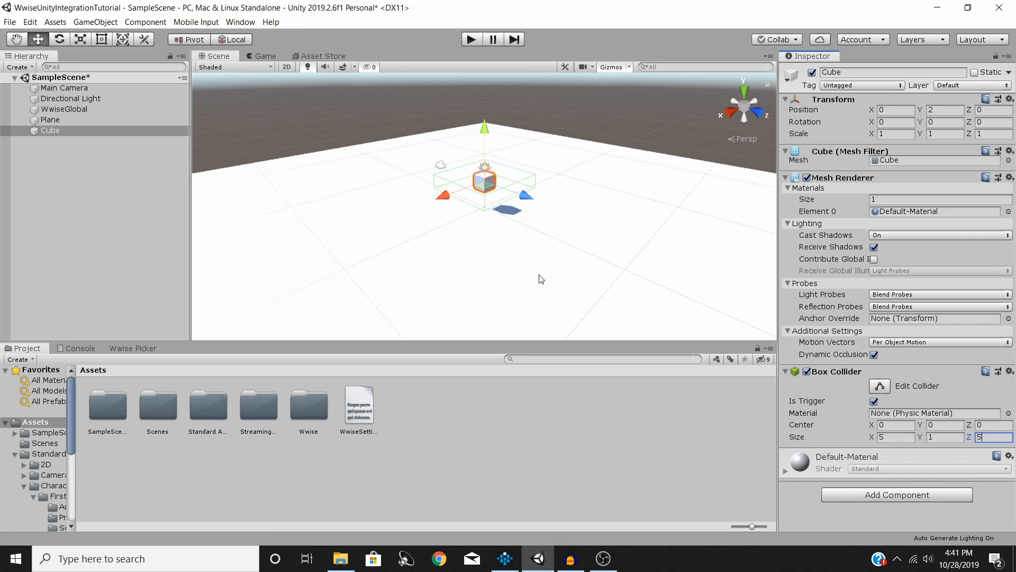
pyautogui.moveTo(486, 220)
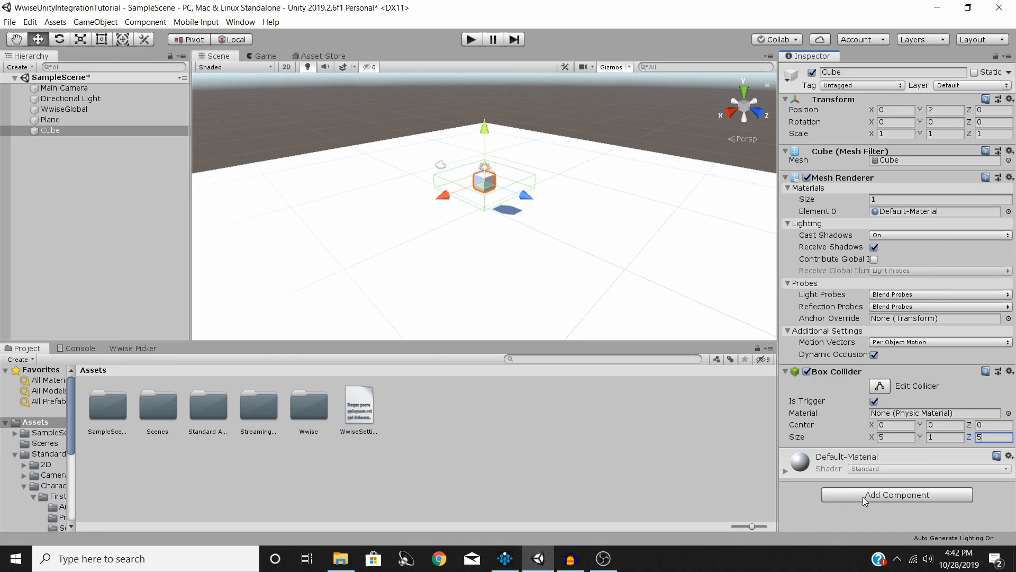
pyautogui.moveTo(533, 240)
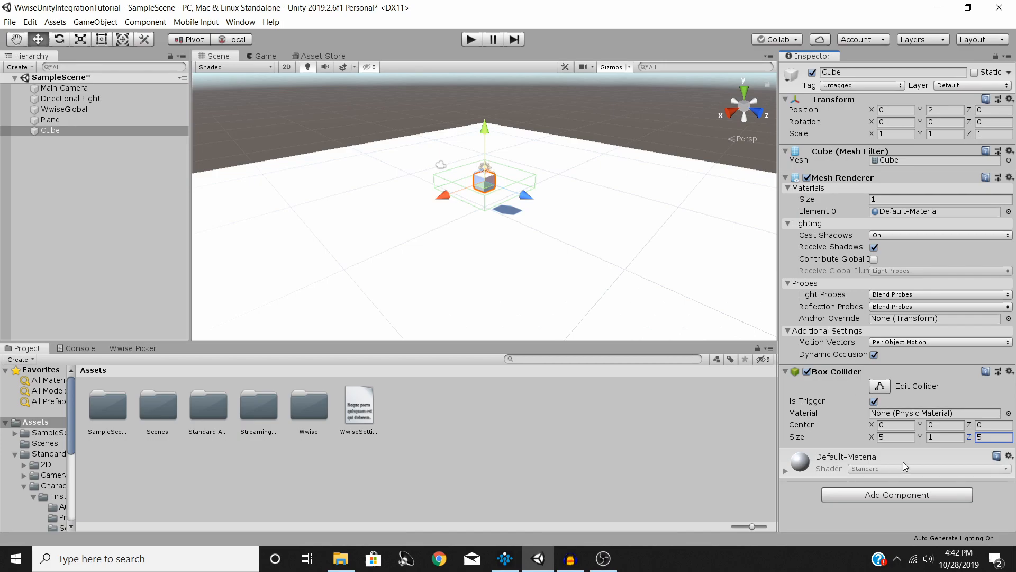
pyautogui.moveTo(481, 131)
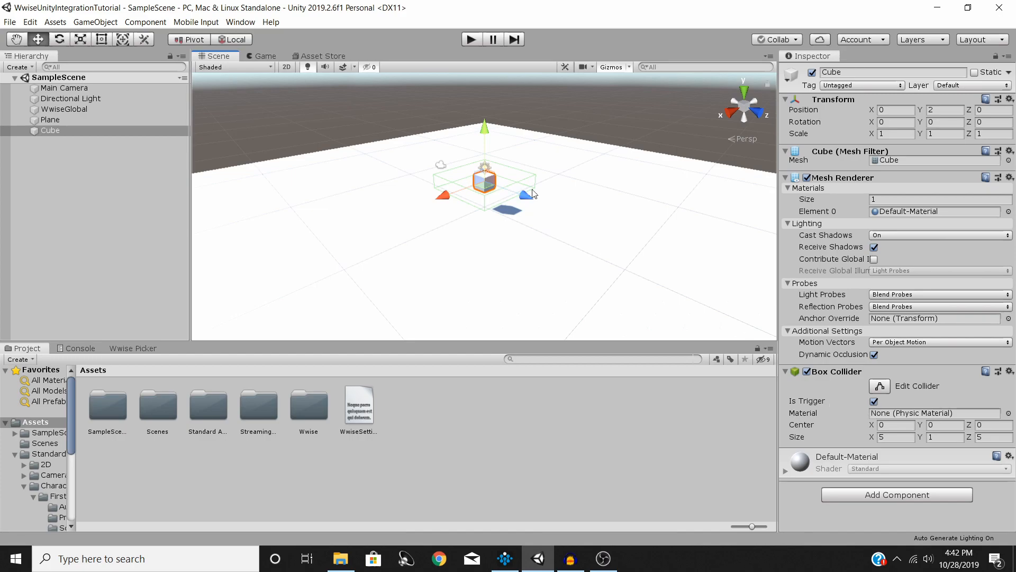
pyautogui.moveTo(896, 494)
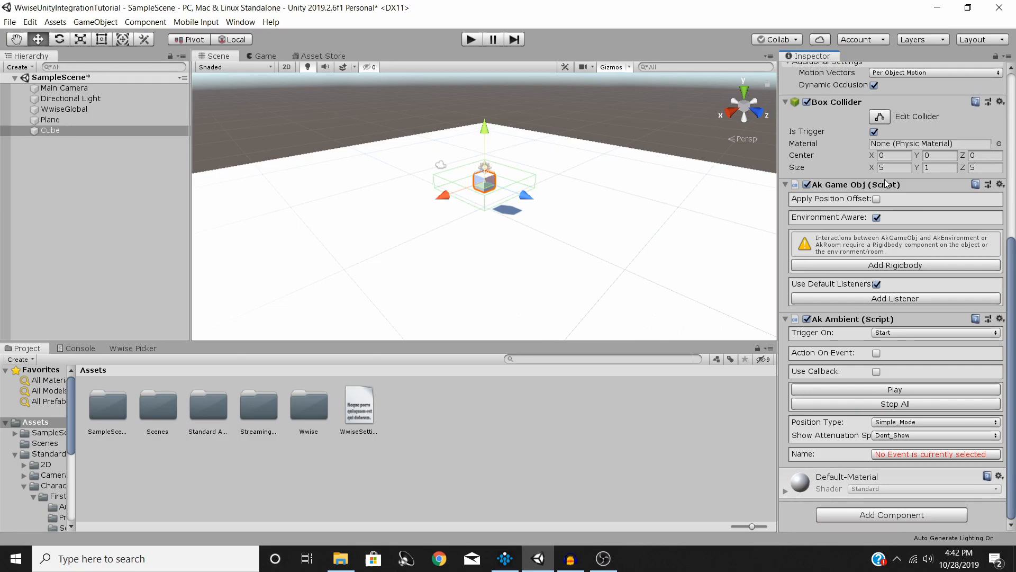
pyautogui.moveTo(874, 261)
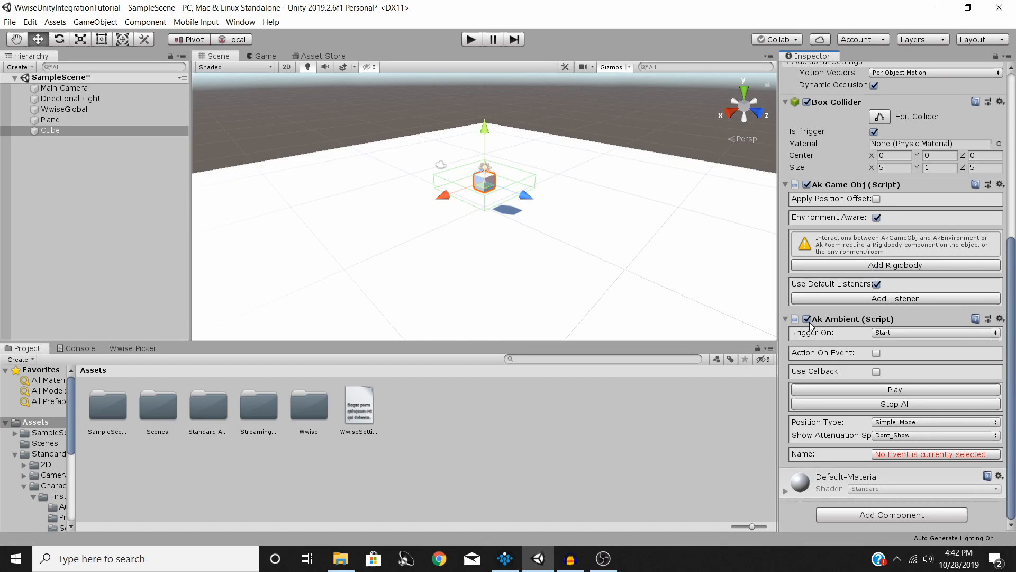
pyautogui.moveTo(870, 326)
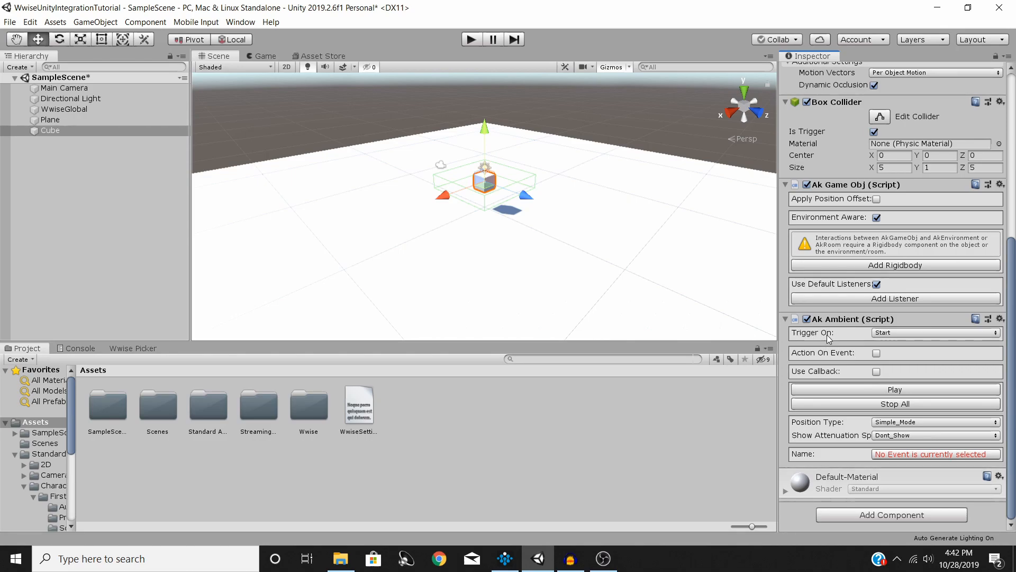
pyautogui.moveTo(887, 338)
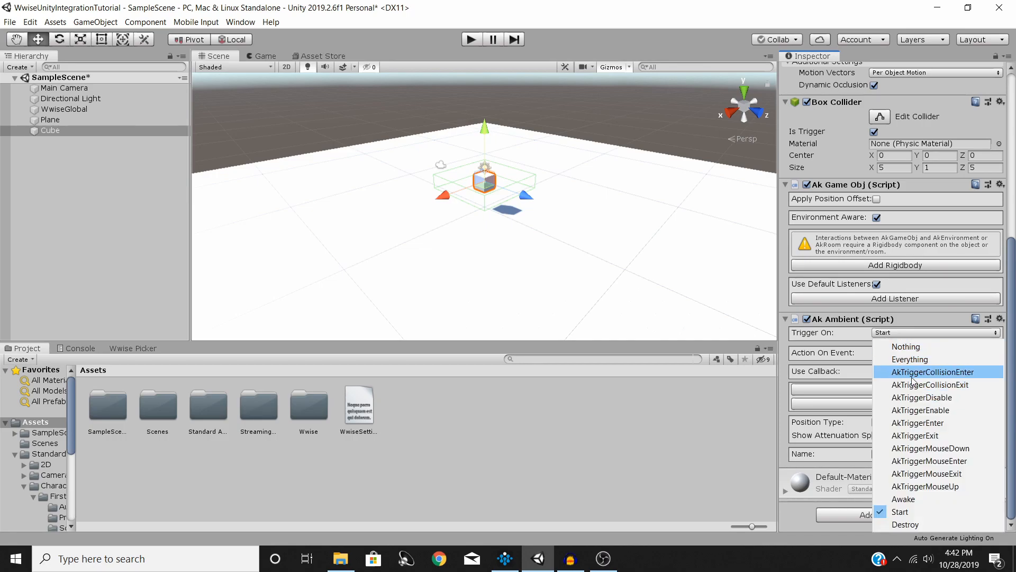
pyautogui.moveTo(921, 410)
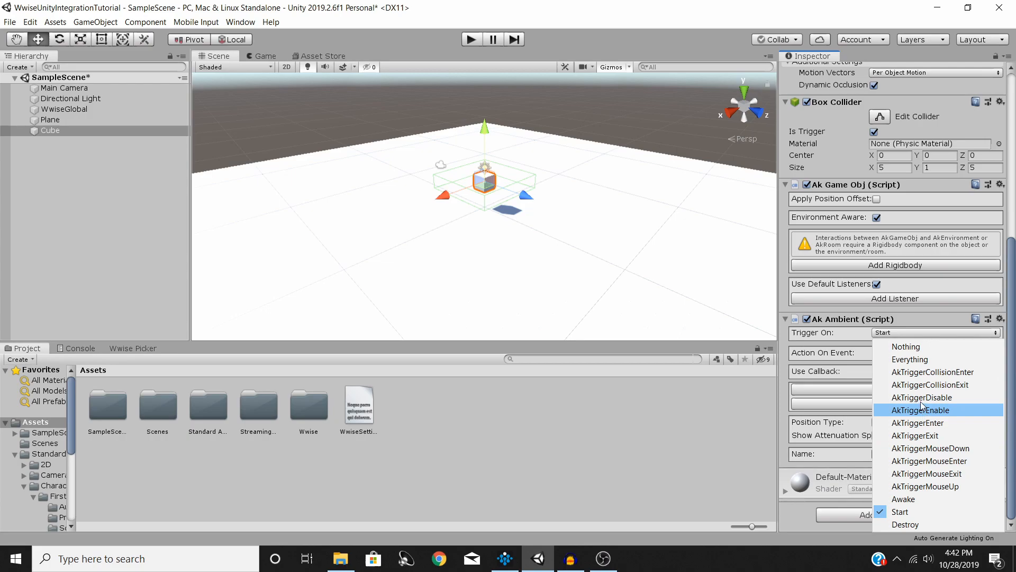
pyautogui.moveTo(931, 372)
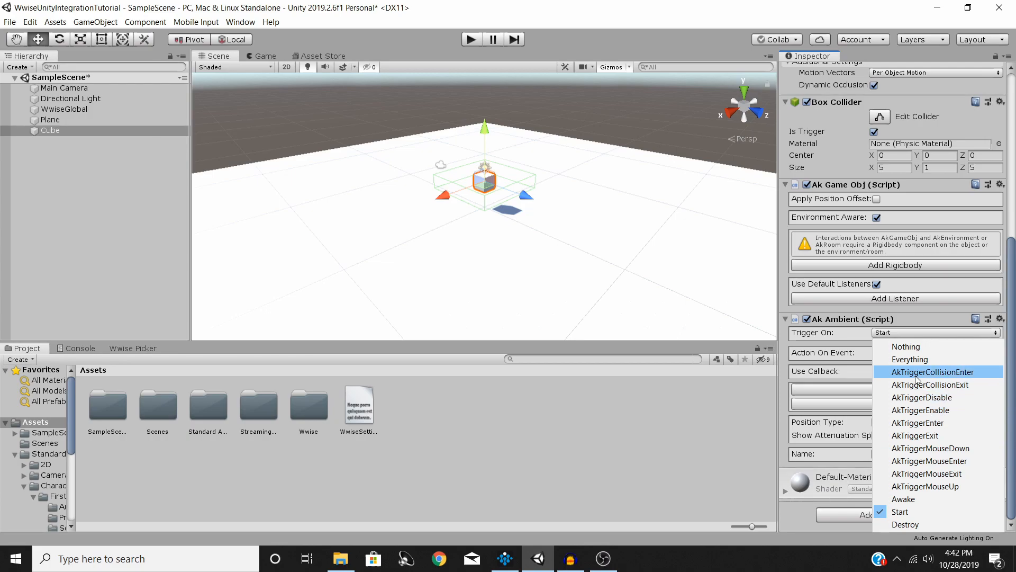
# Step: Set Ak Ambient's Trigger On to AkTriggerEnter only, removing Start
pyautogui.click(932, 371)
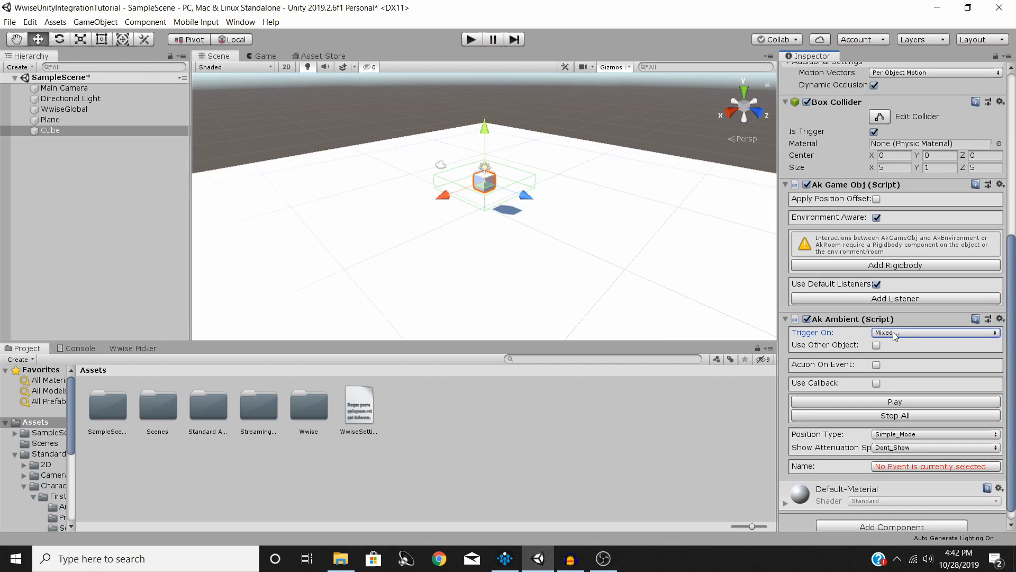
pyautogui.click(934, 332)
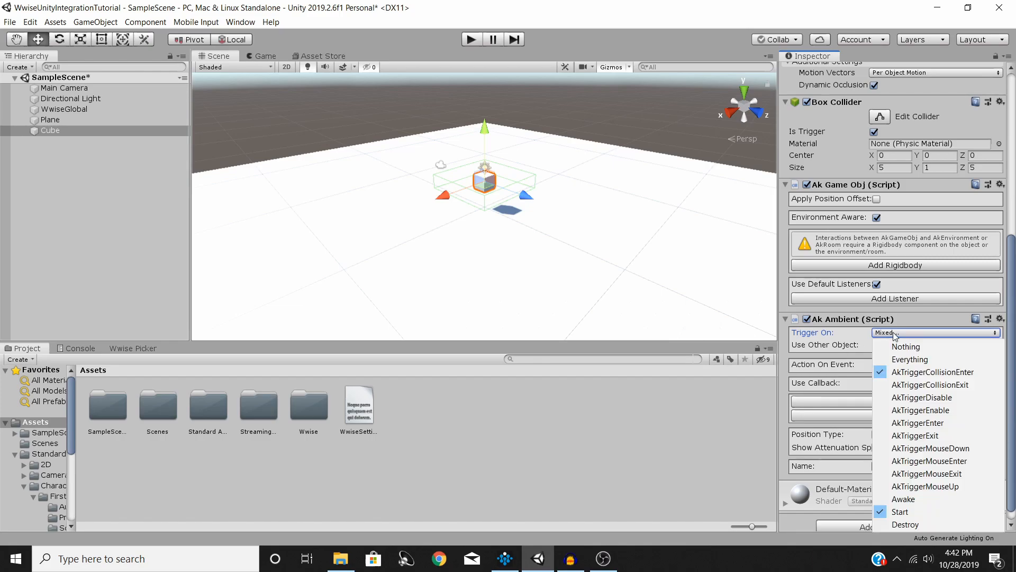
pyautogui.moveTo(901, 511)
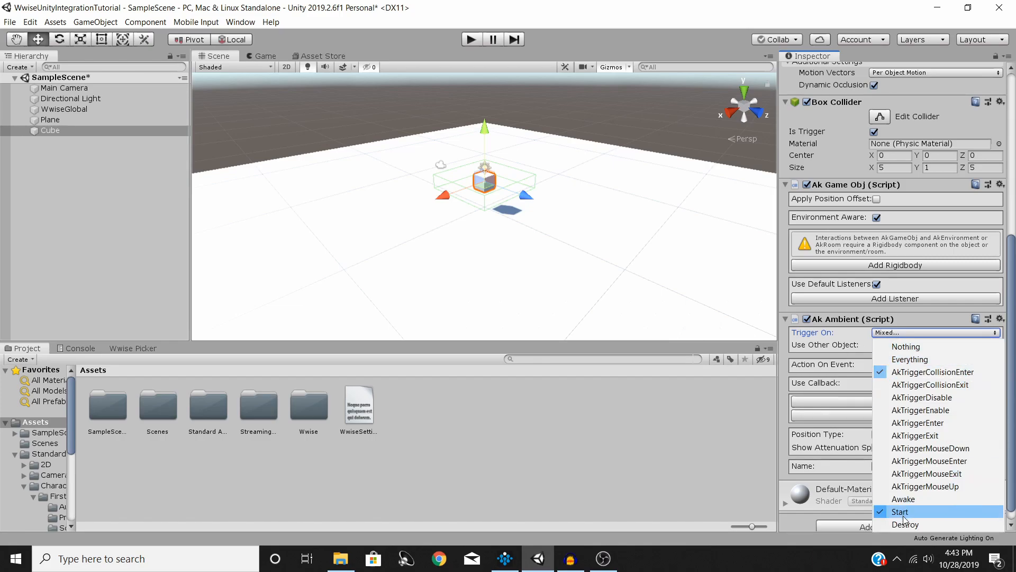
pyautogui.moveTo(920, 410)
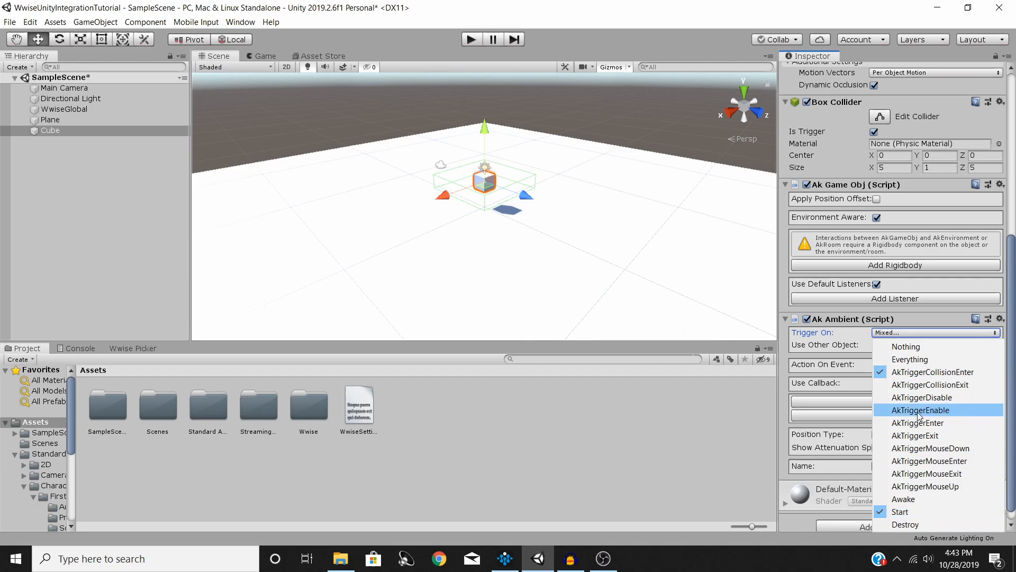
pyautogui.moveTo(917, 422)
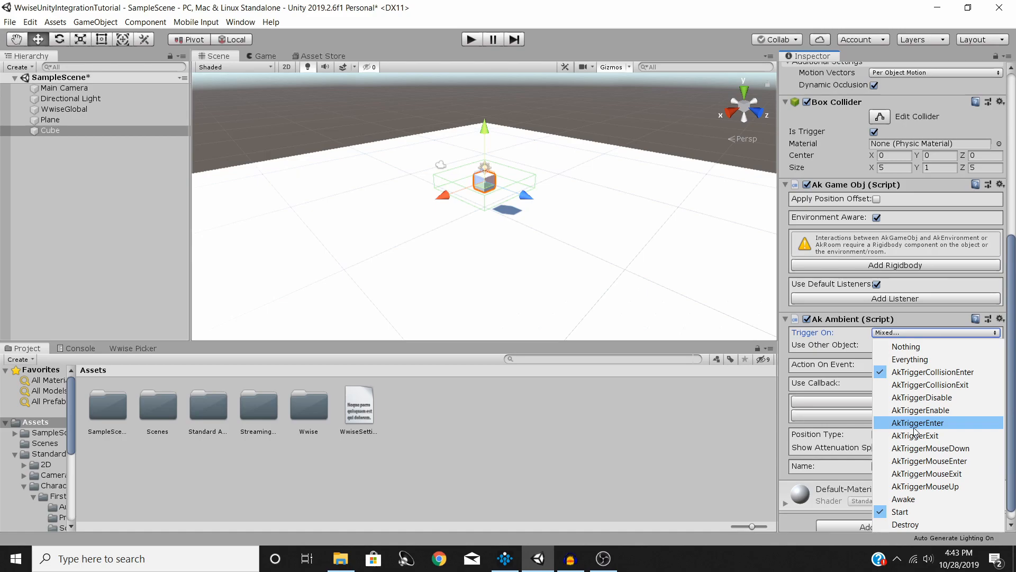
pyautogui.moveTo(900, 511)
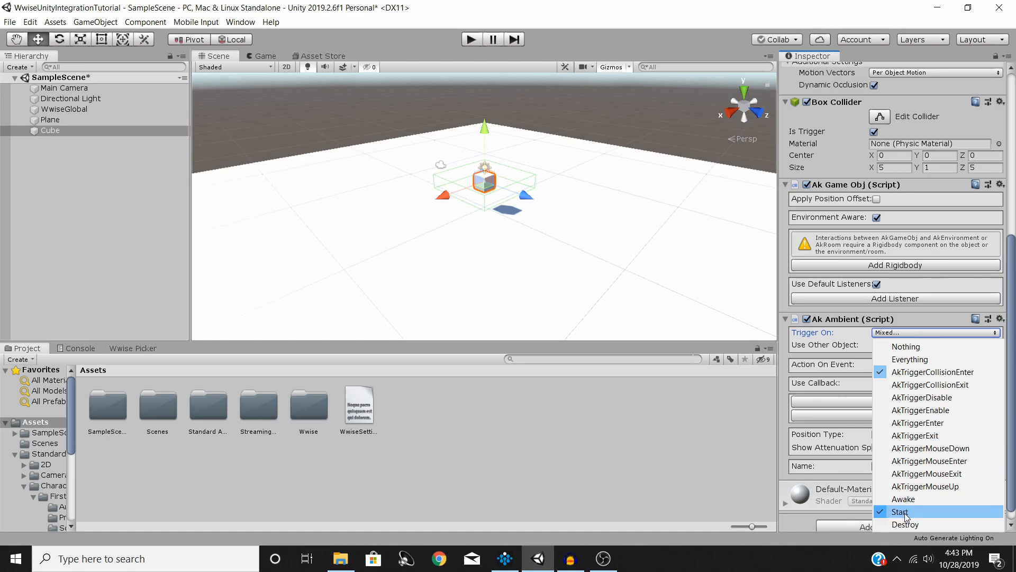
pyautogui.click(932, 372)
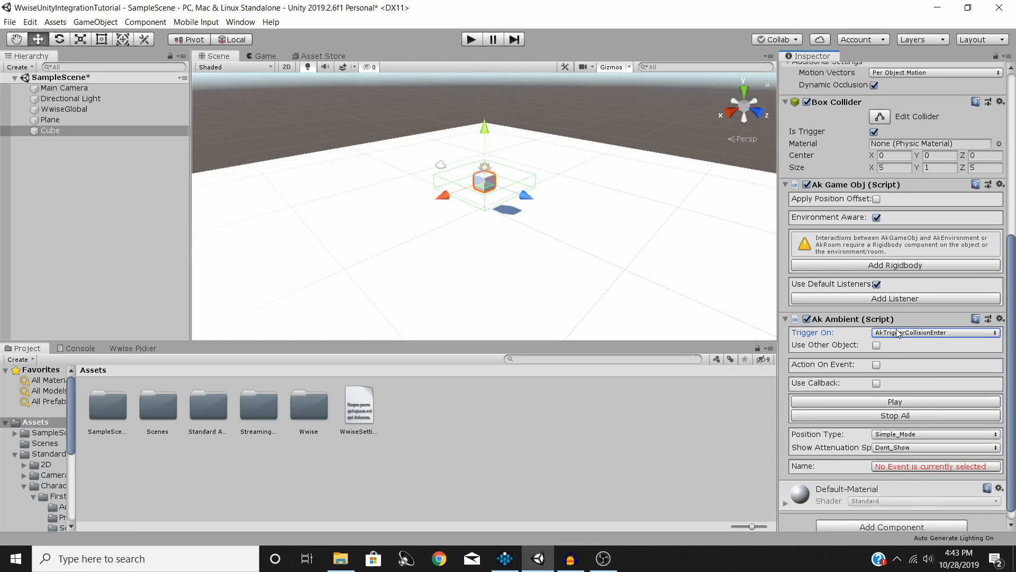
pyautogui.click(935, 332)
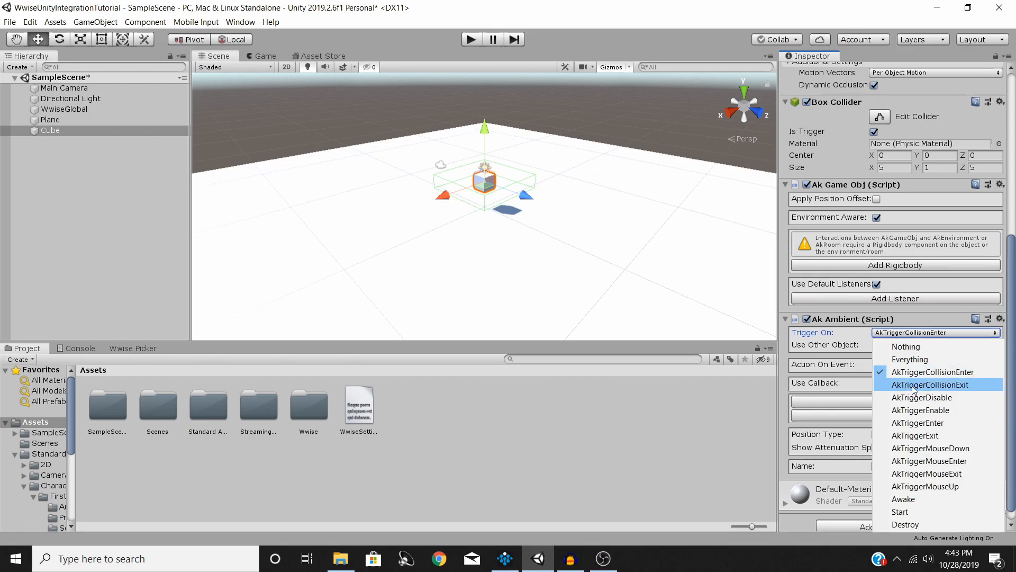
pyautogui.moveTo(917, 423)
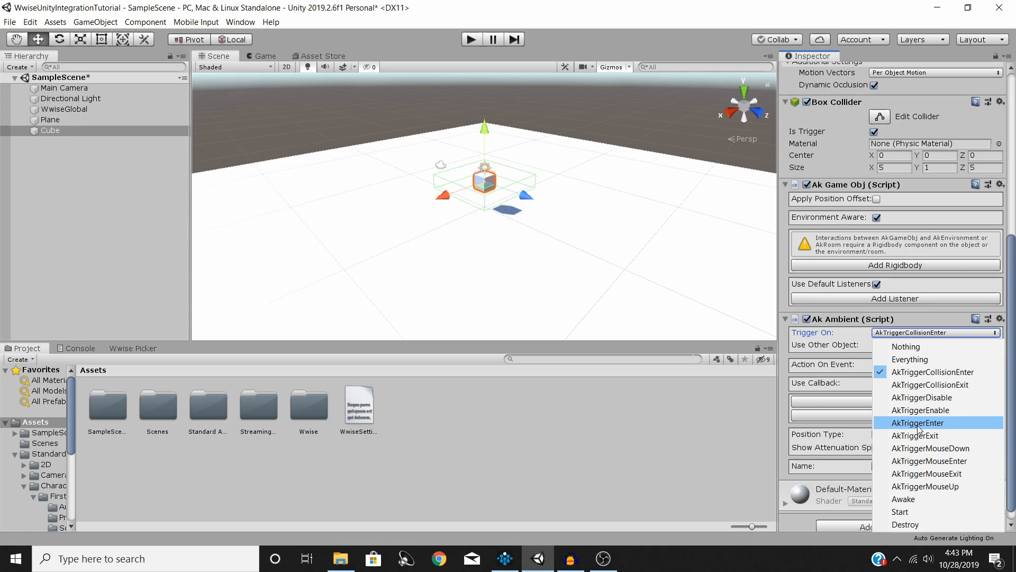
pyautogui.moveTo(933, 372)
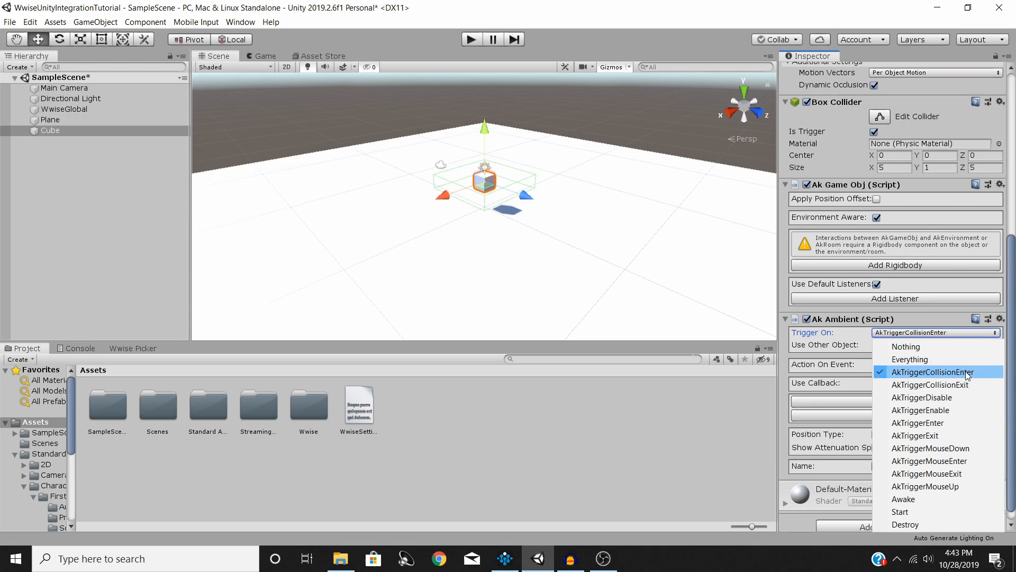
pyautogui.moveTo(924, 376)
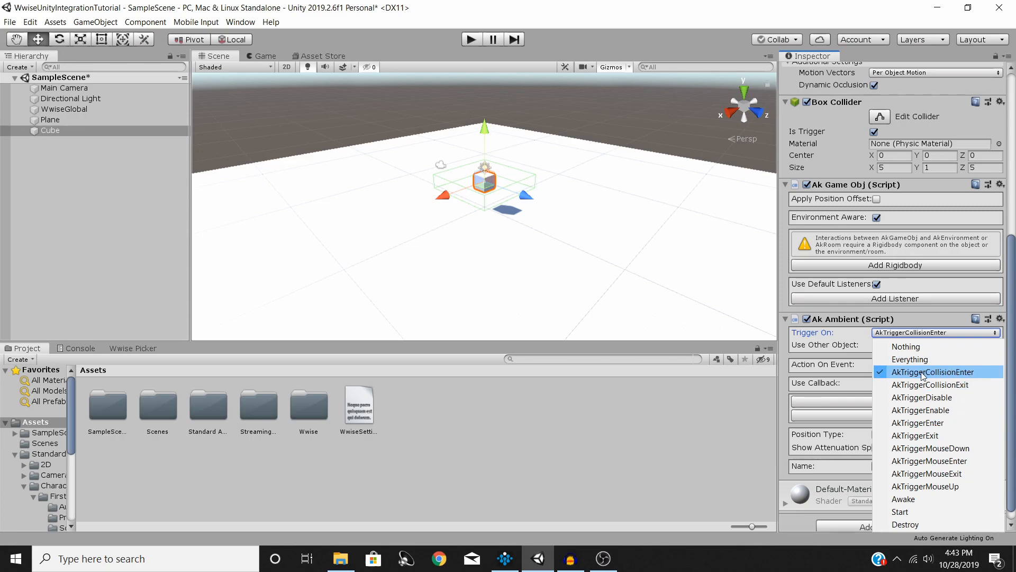
pyautogui.moveTo(917, 421)
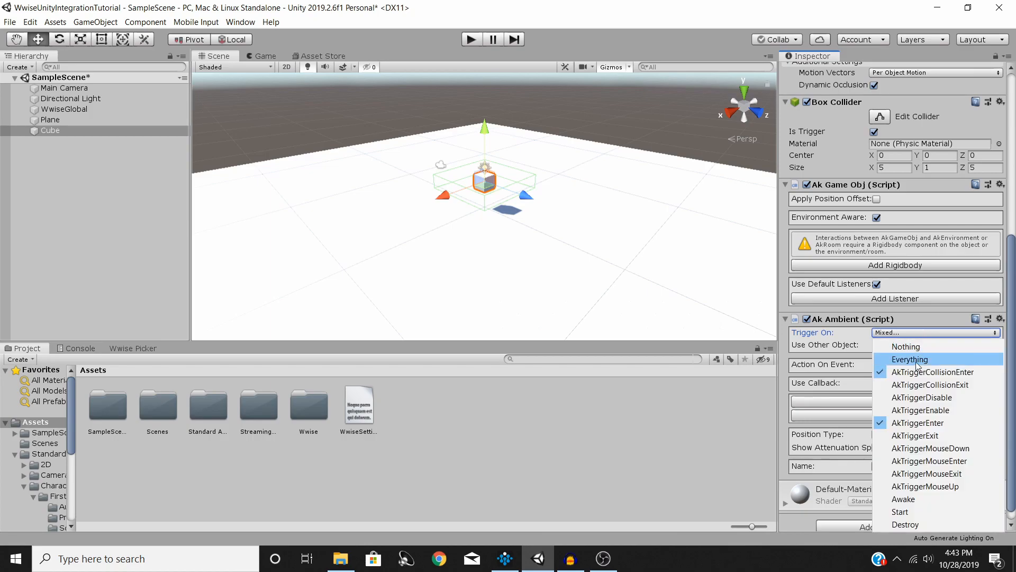
pyautogui.click(918, 422)
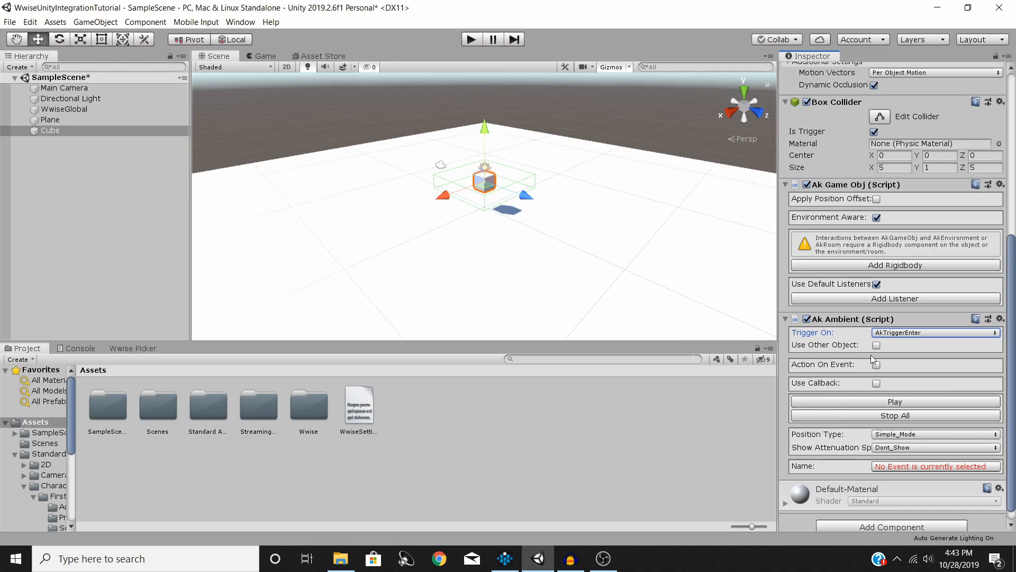
pyautogui.moveTo(849, 468)
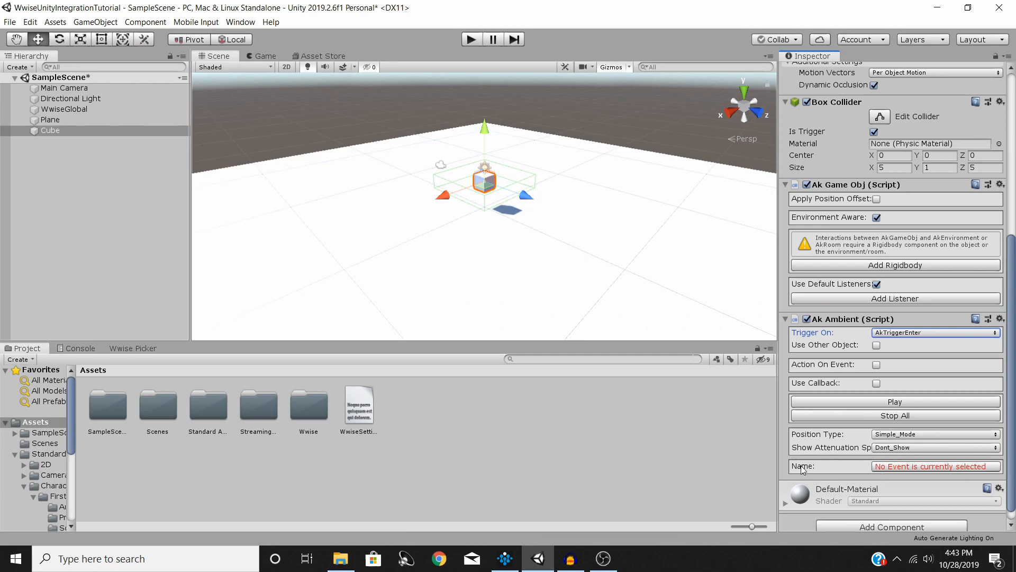
# Step: Assign Play_Explosion as the event played by the Cube's Ak Ambient
pyautogui.click(935, 466)
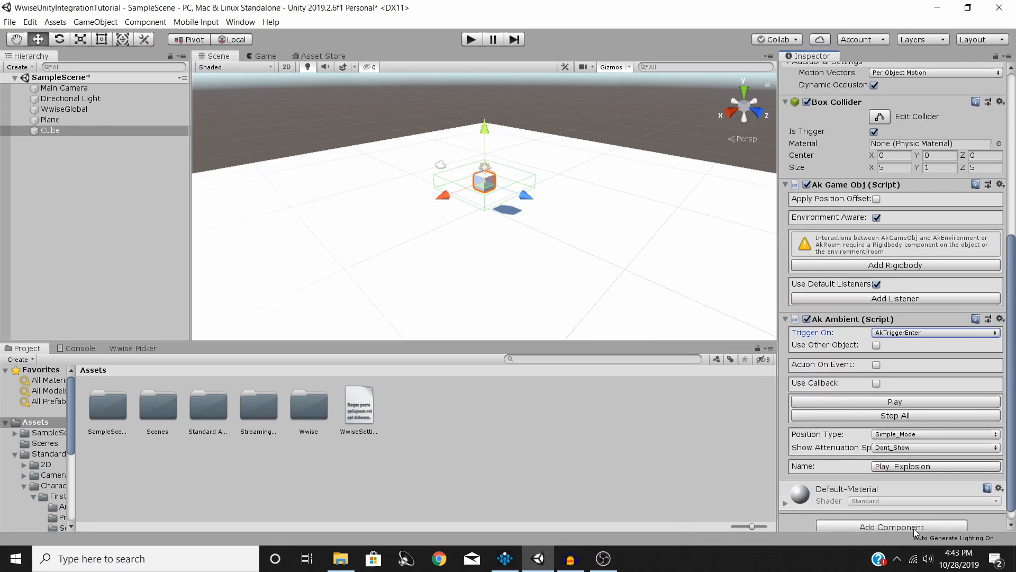
pyautogui.moveTo(603, 214)
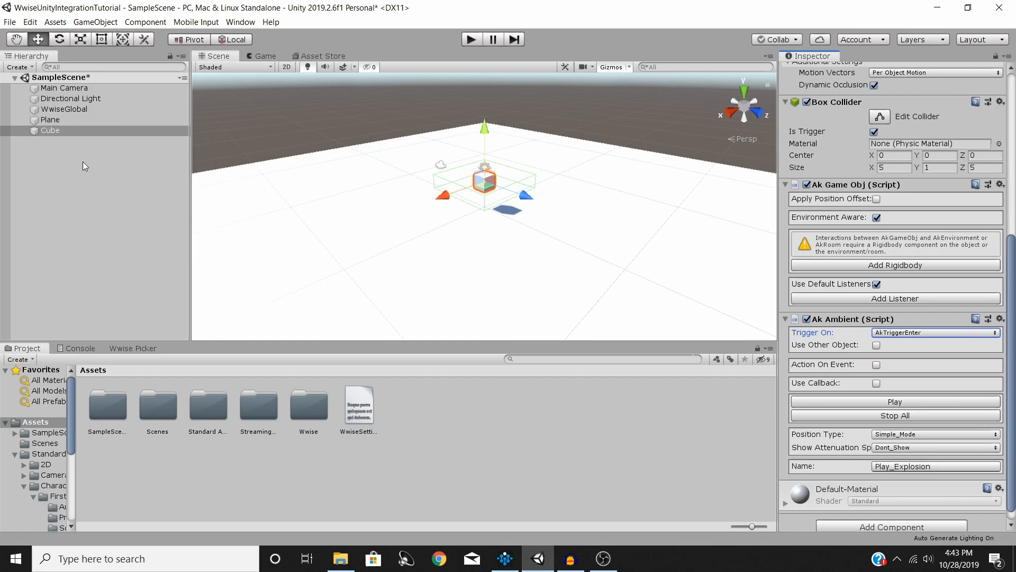
pyautogui.moveTo(113, 146)
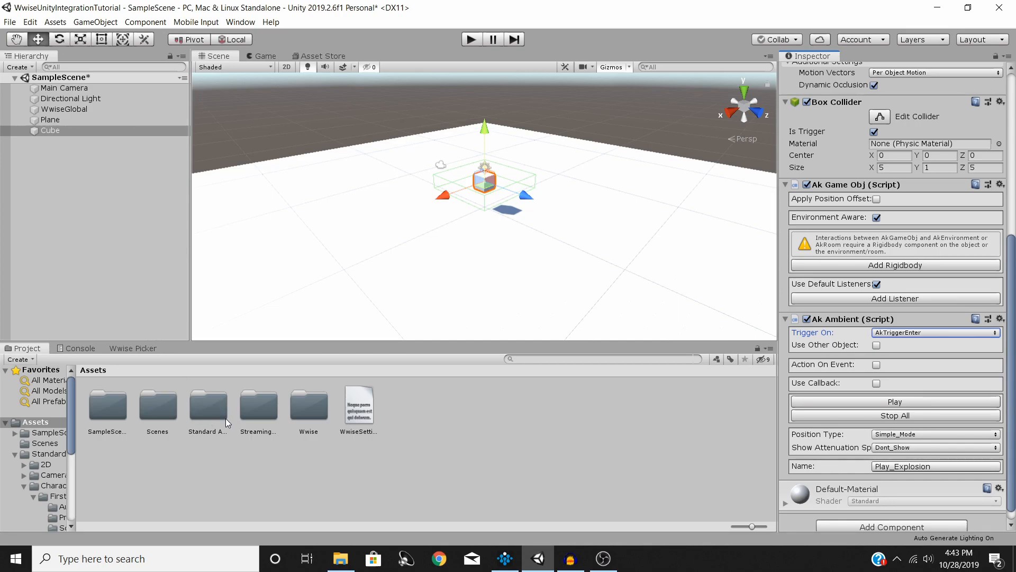
pyautogui.moveTo(227, 435)
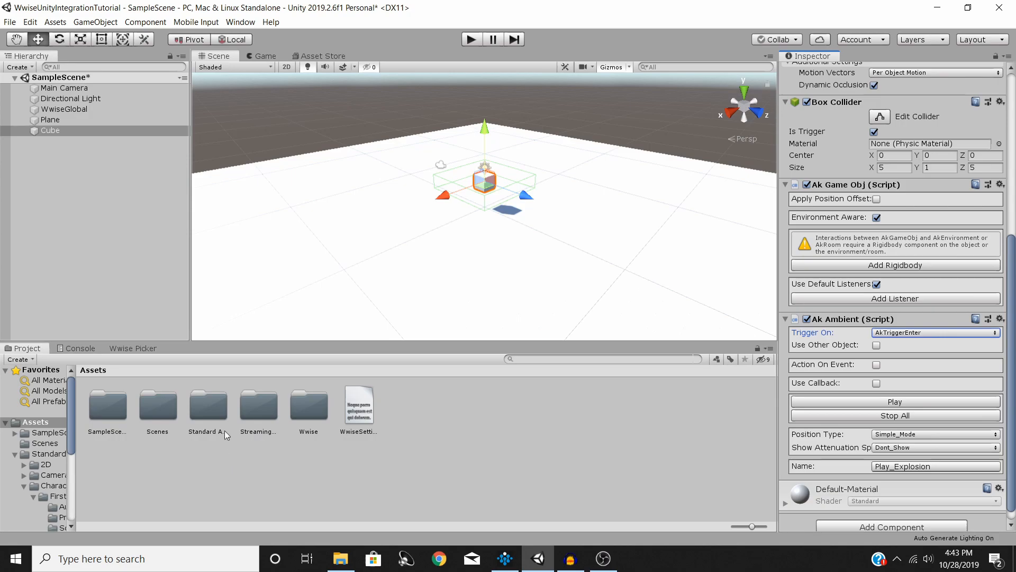
pyautogui.moveTo(210, 408)
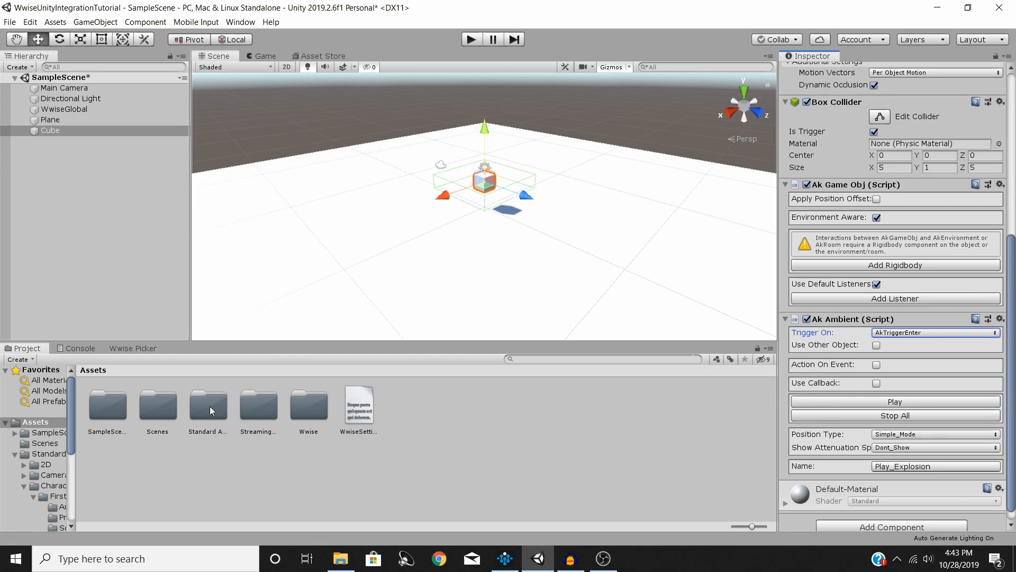
# Step: Browse Standard Assets to the FirstPersonCharacter Prefabs folder and pick FPSController
pyautogui.doubleClick(207, 405)
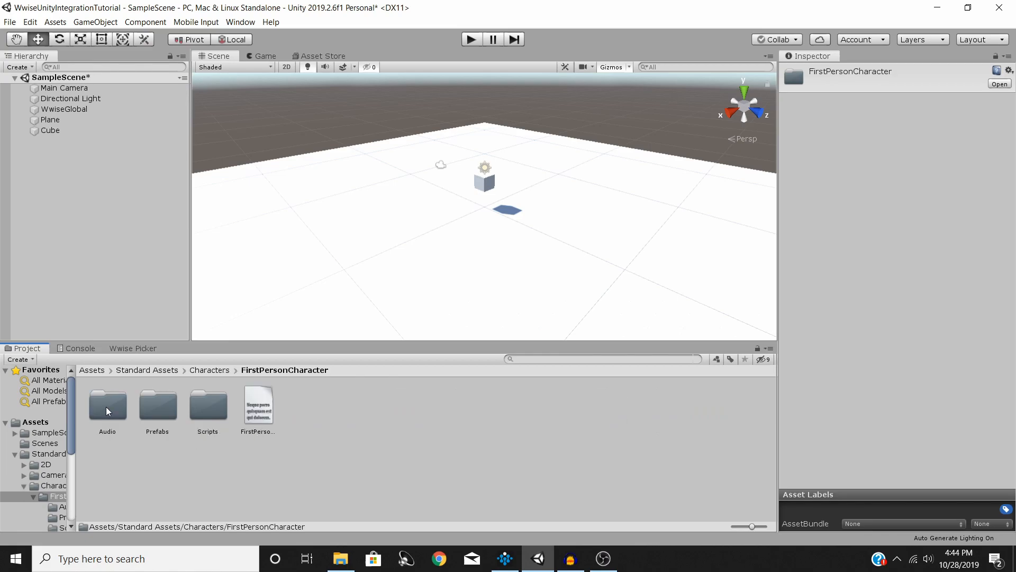
pyautogui.doubleClick(157, 405)
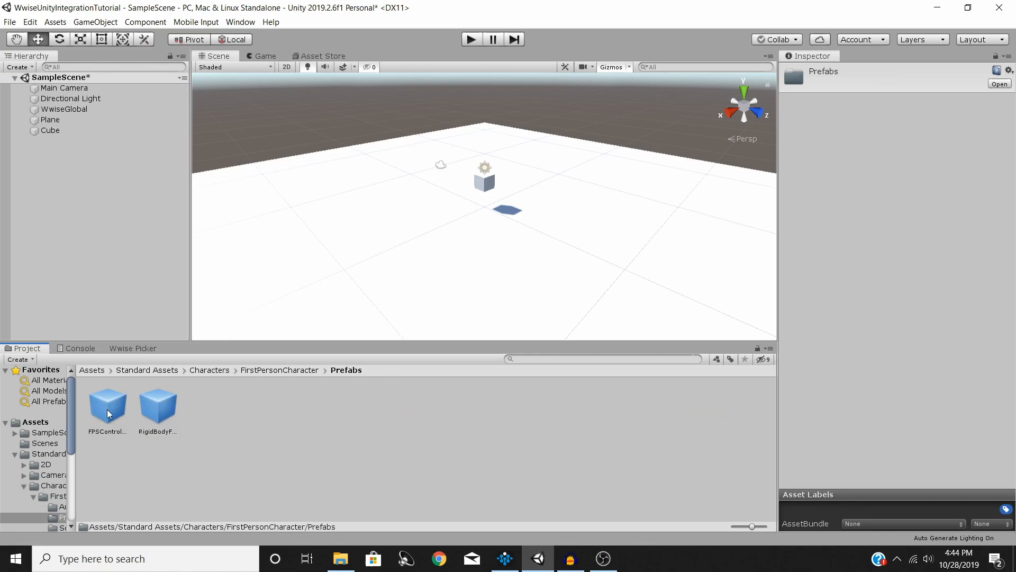
pyautogui.click(107, 405)
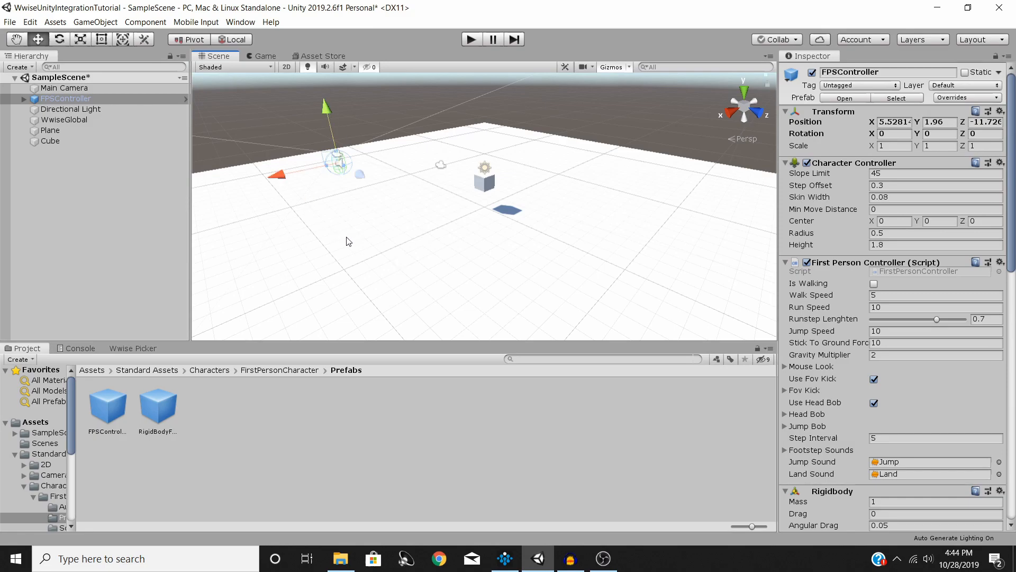
pyautogui.moveTo(418, 229)
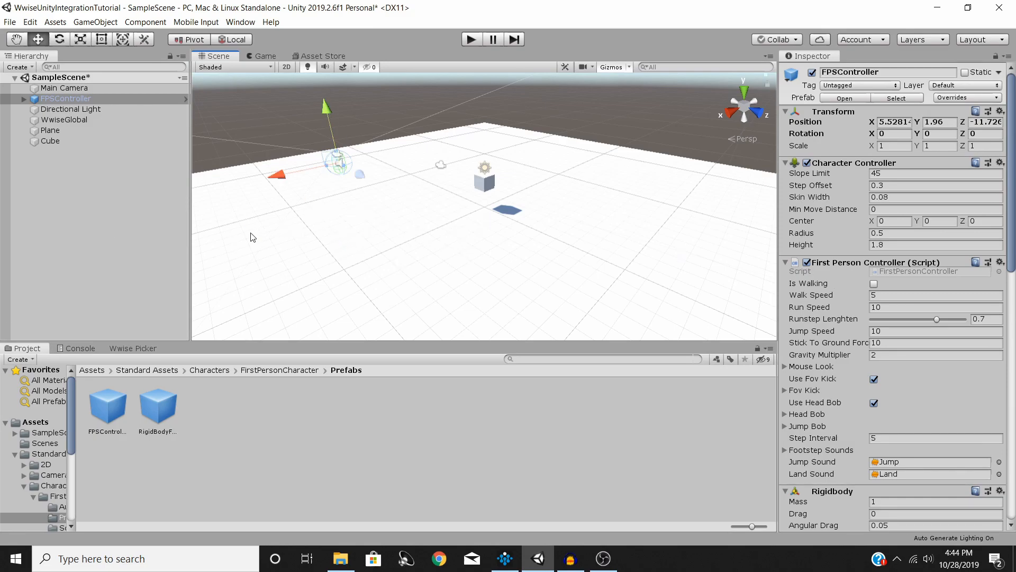
# Step: Select the Main Camera in the Hierarchy to remove it
pyautogui.click(64, 87)
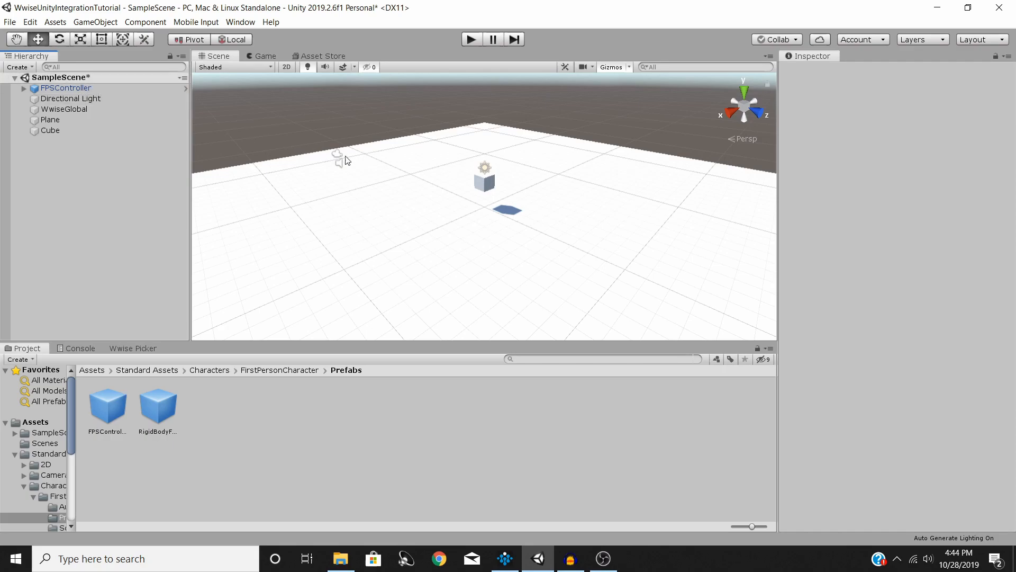
pyautogui.click(66, 88)
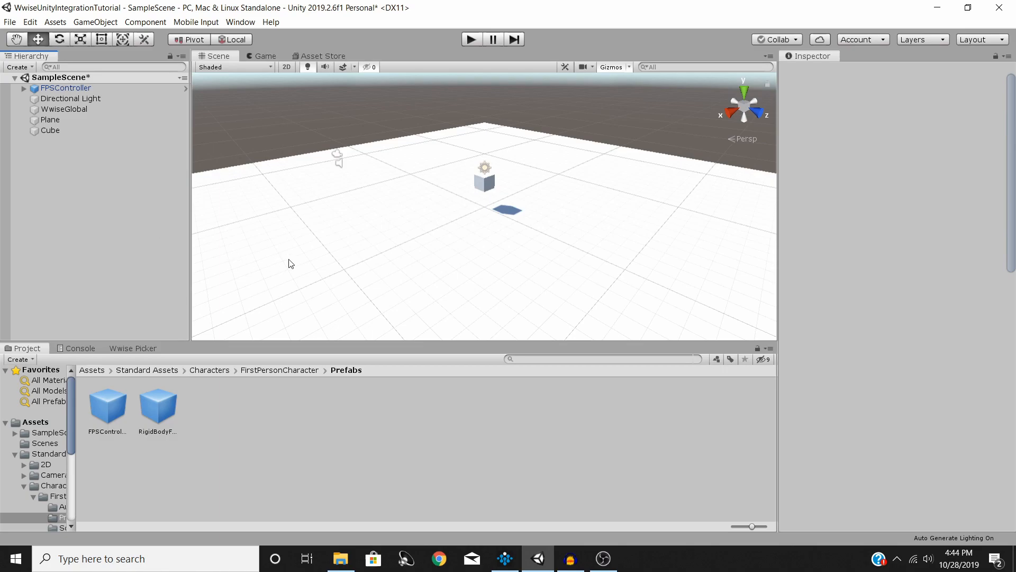
pyautogui.moveTo(362, 266)
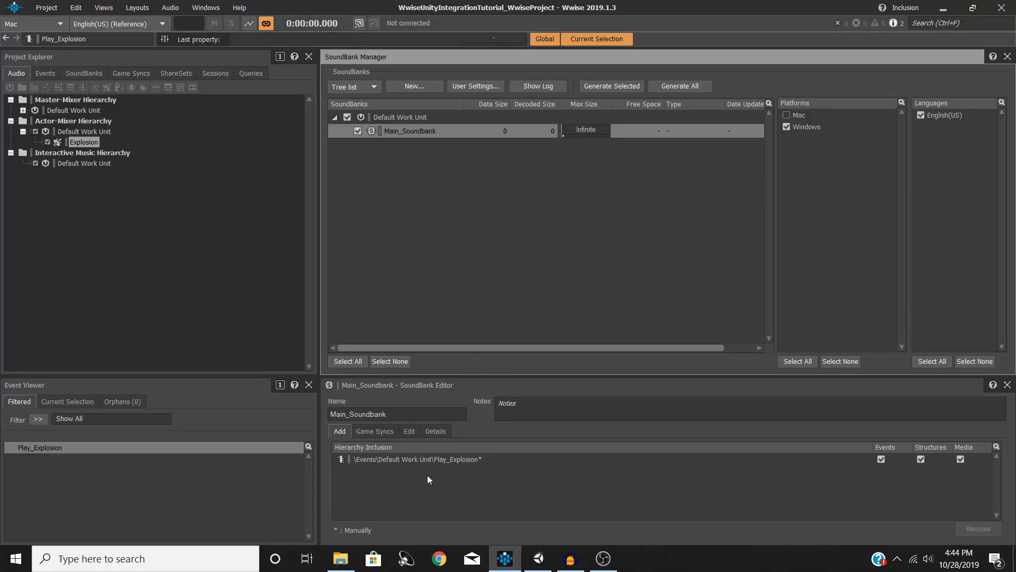
pyautogui.moveTo(409, 134)
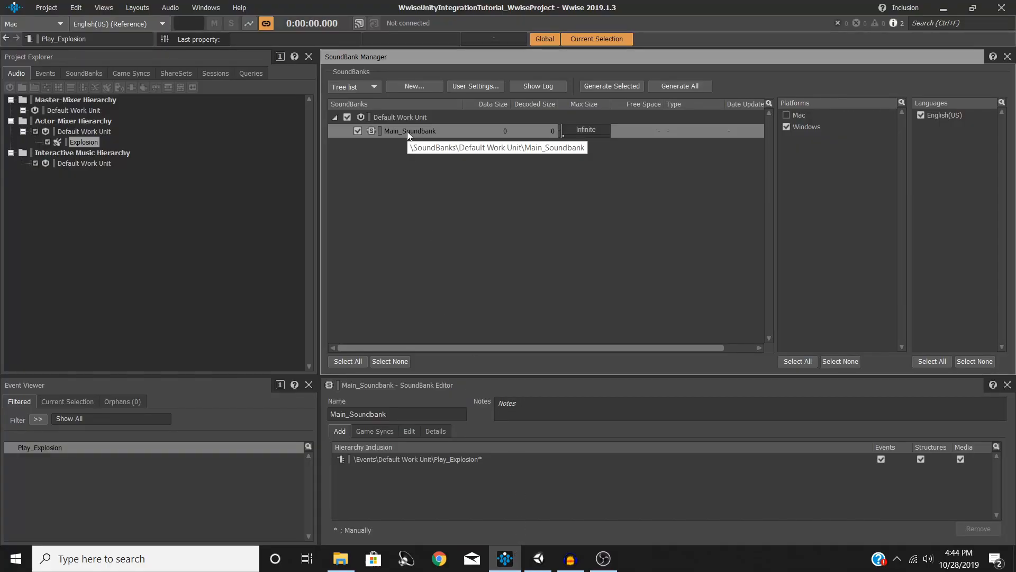
# Step: Select Main_Soundbank in Wwise's SoundBank Manager
pyautogui.click(537, 558)
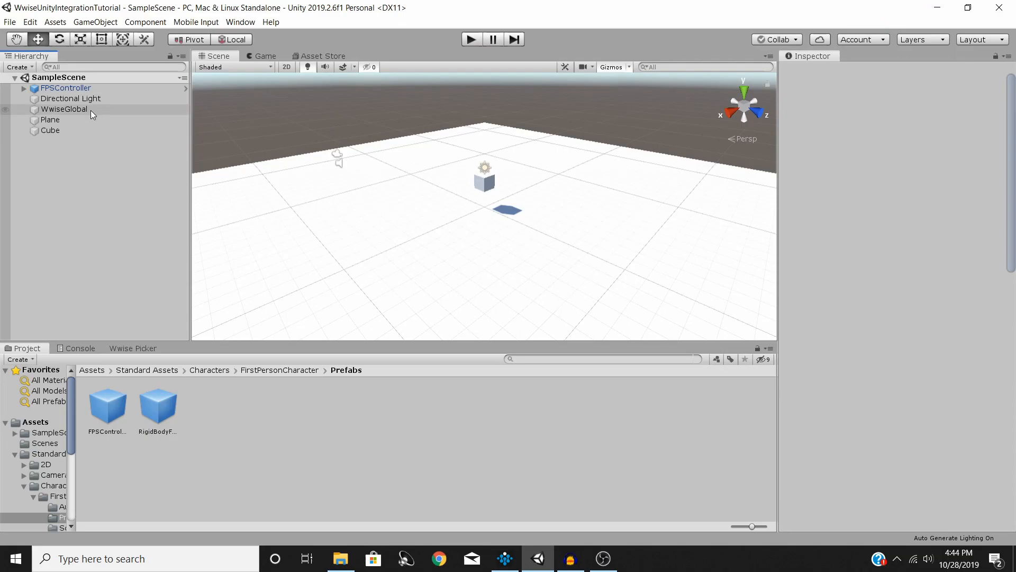
# Step: Select WwiseGlobal and choose Main_Soundbank as its Ak Bank
pyautogui.click(64, 109)
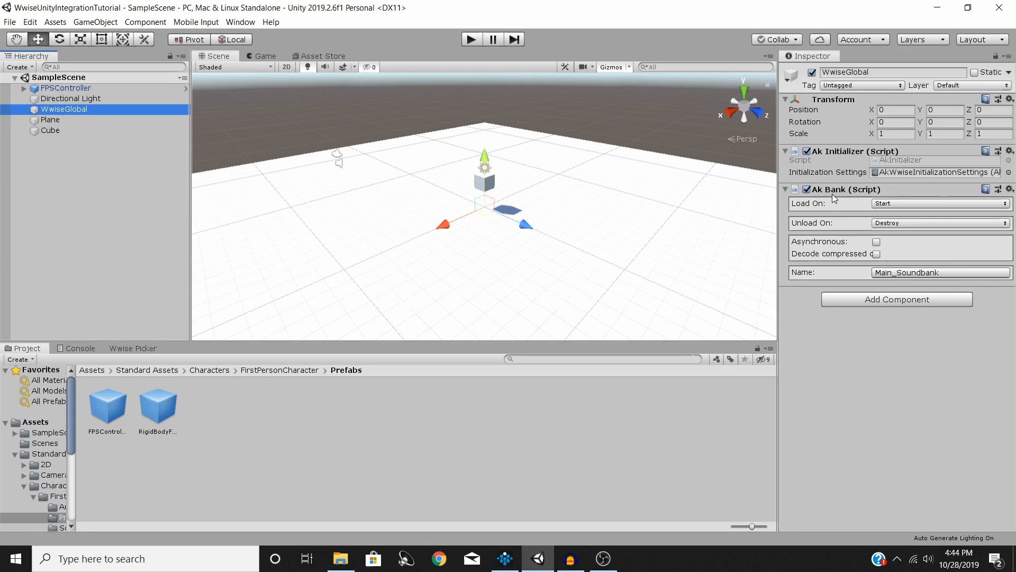
pyautogui.write('ak am')
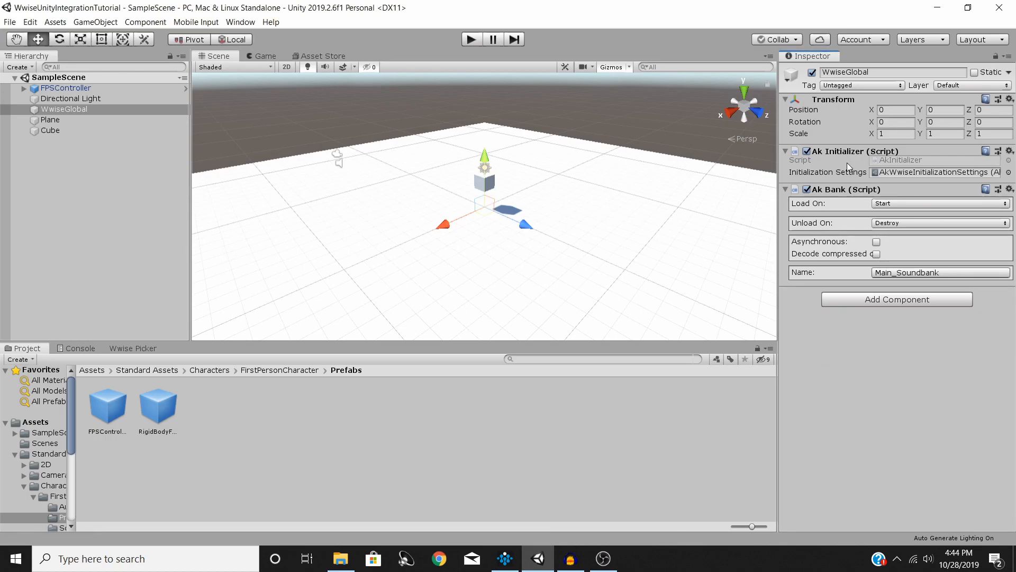
pyautogui.moveTo(826, 196)
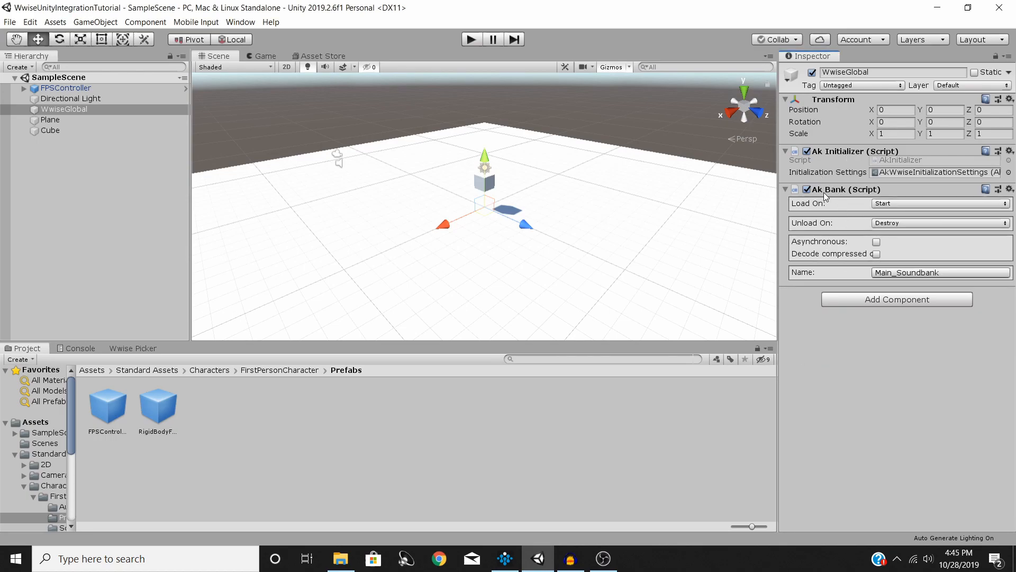
pyautogui.moveTo(826, 237)
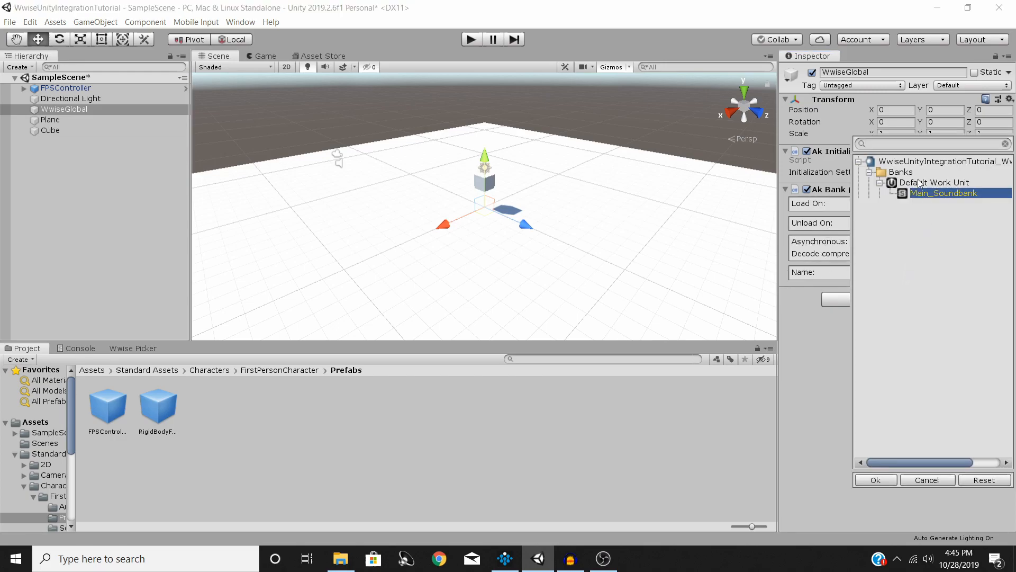
pyautogui.click(875, 479)
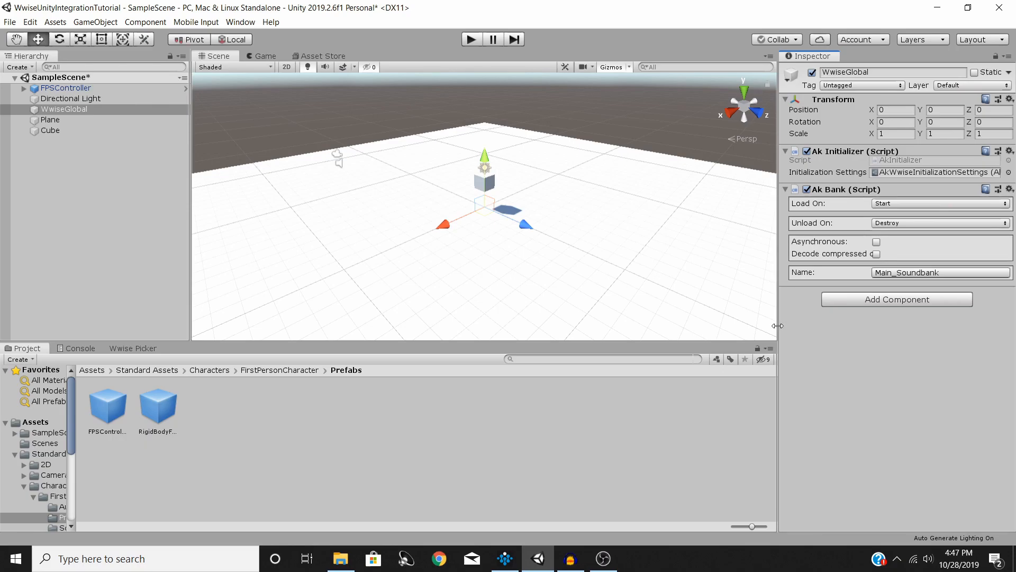
# Step: Save the scene through the File menu, then stop the play-mode test
pyautogui.click(10, 21)
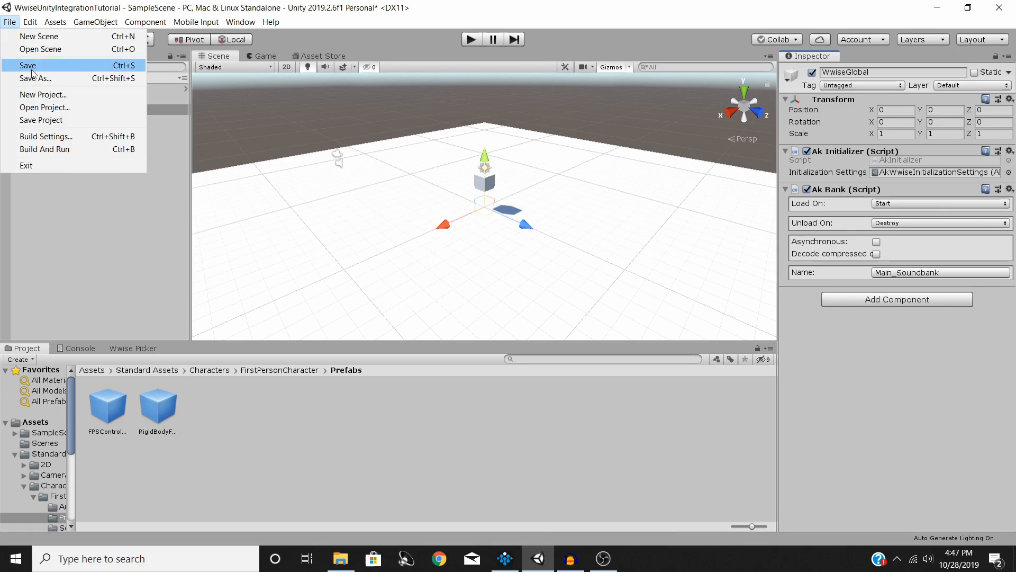
pyautogui.click(27, 65)
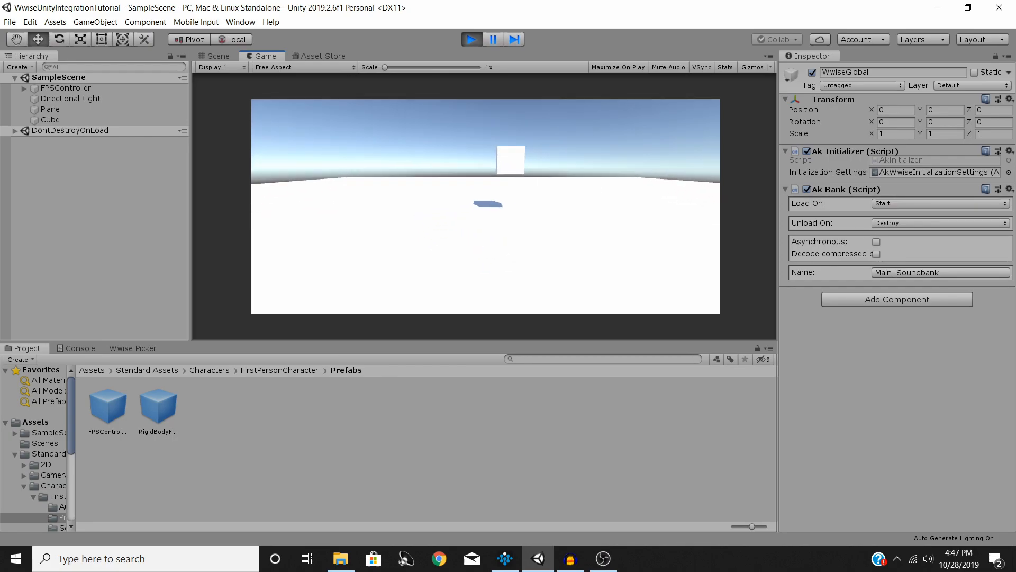
pyautogui.click(218, 56)
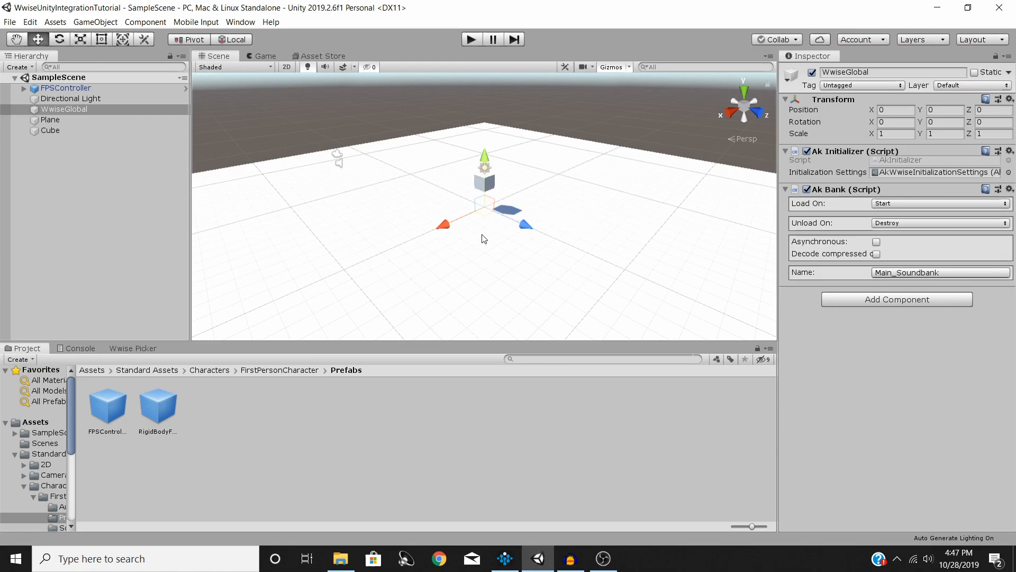
pyautogui.moveTo(542, 412)
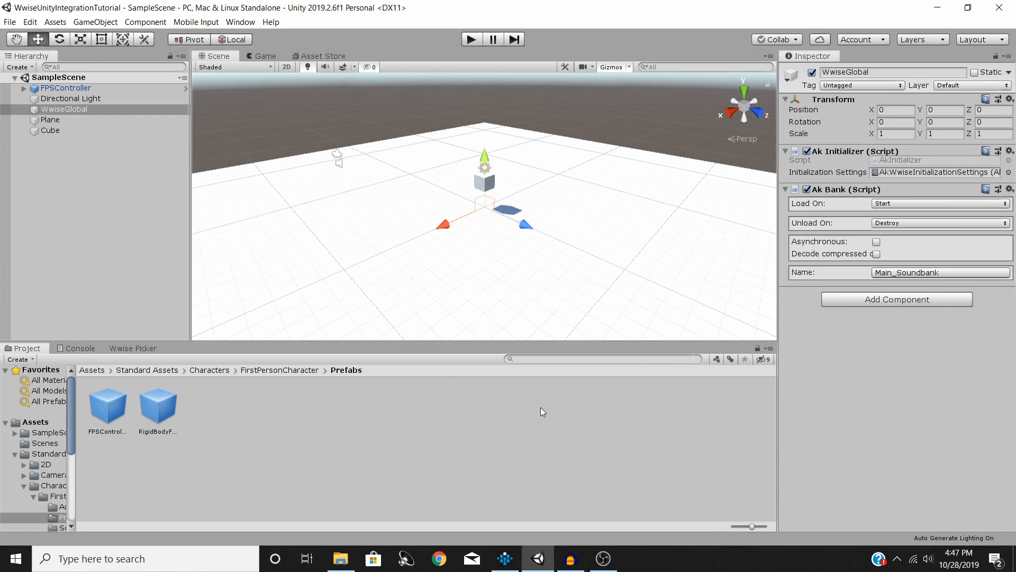
pyautogui.moveTo(502, 445)
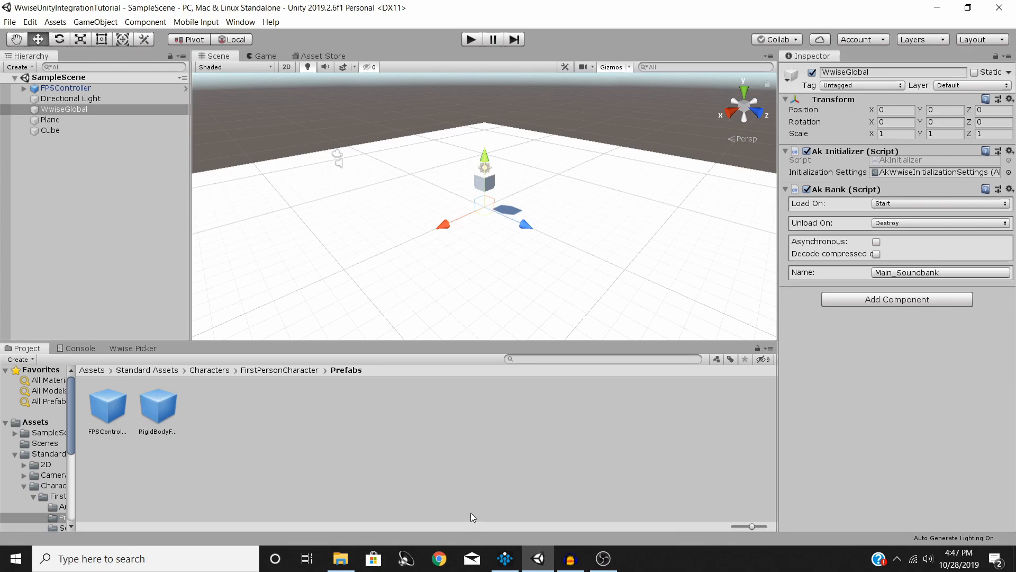
pyautogui.moveTo(460, 445)
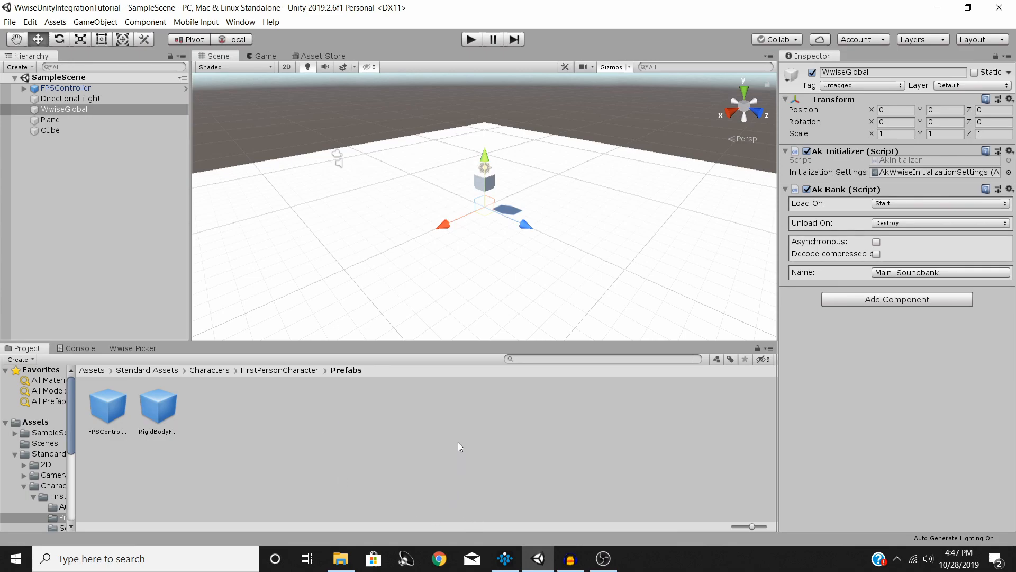